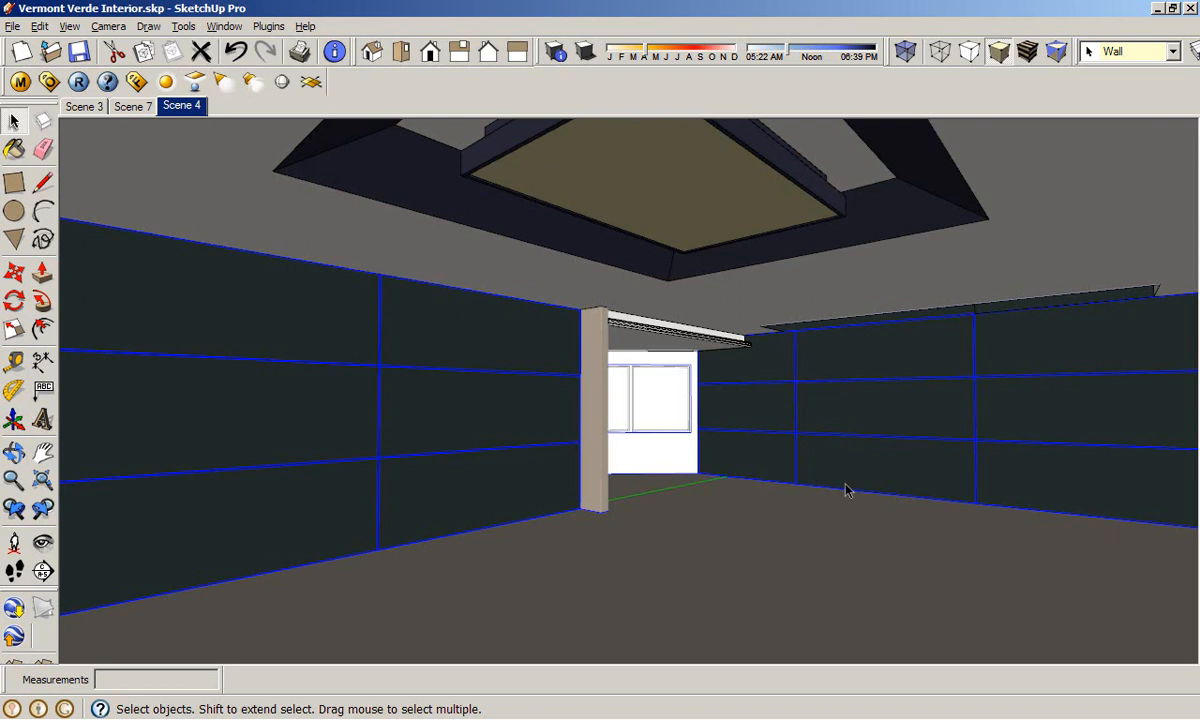
mouse_move(718, 384)
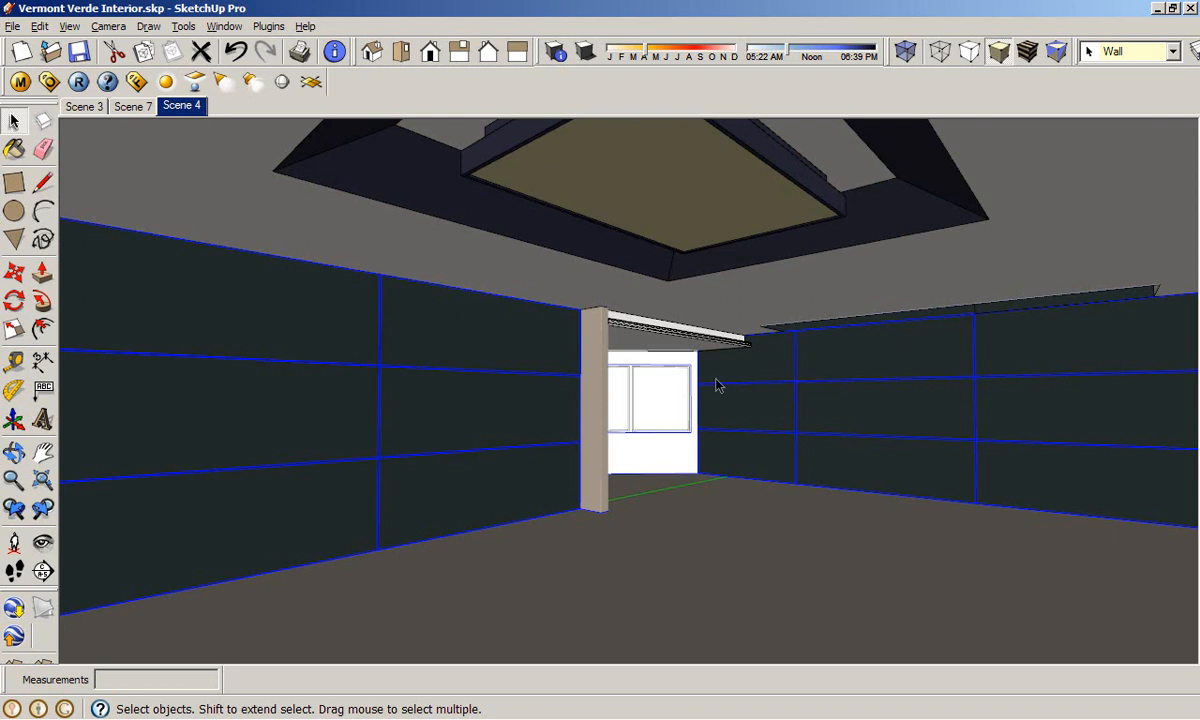
mouse_move(760, 370)
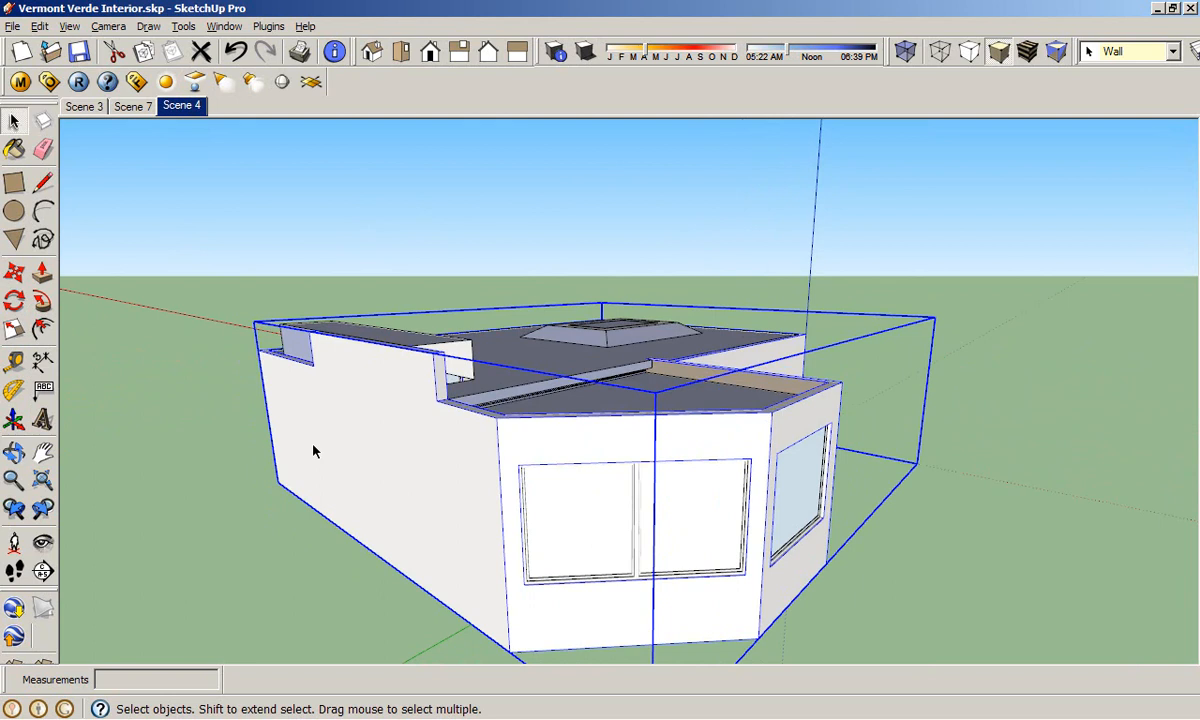
- Return to the Scene 4 interior view after orbiting the building exterior
left_click_drag(316, 452, 456, 440)
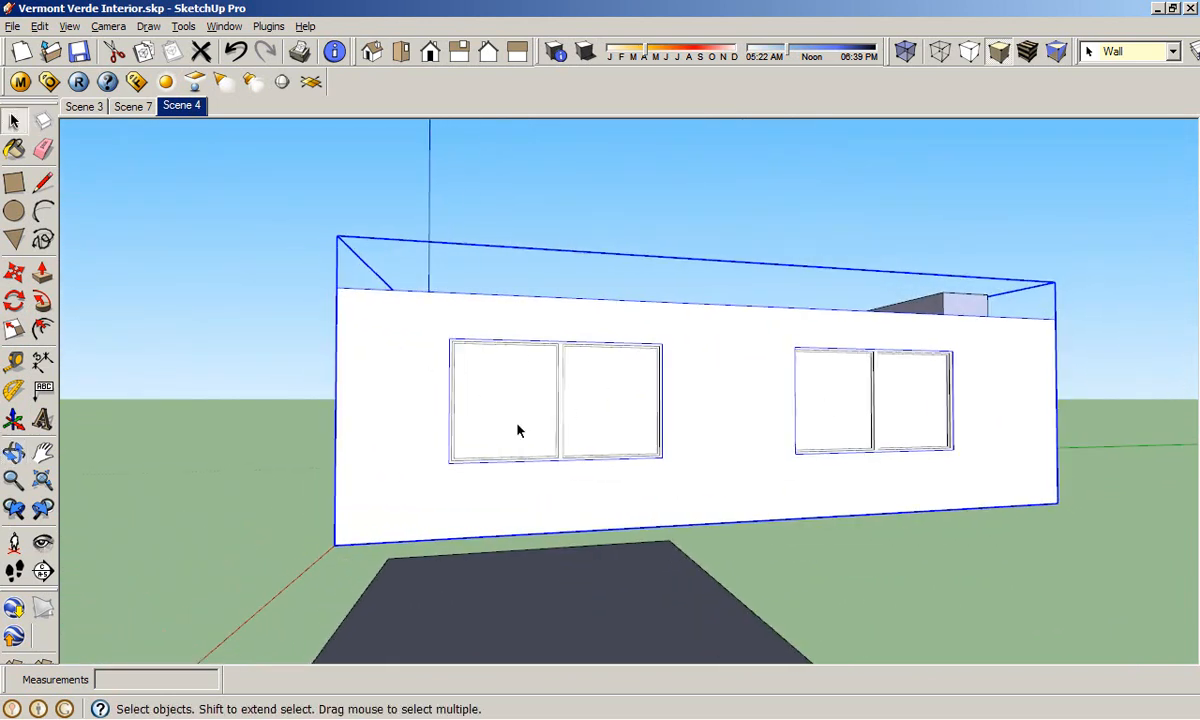
mouse_move(808, 388)
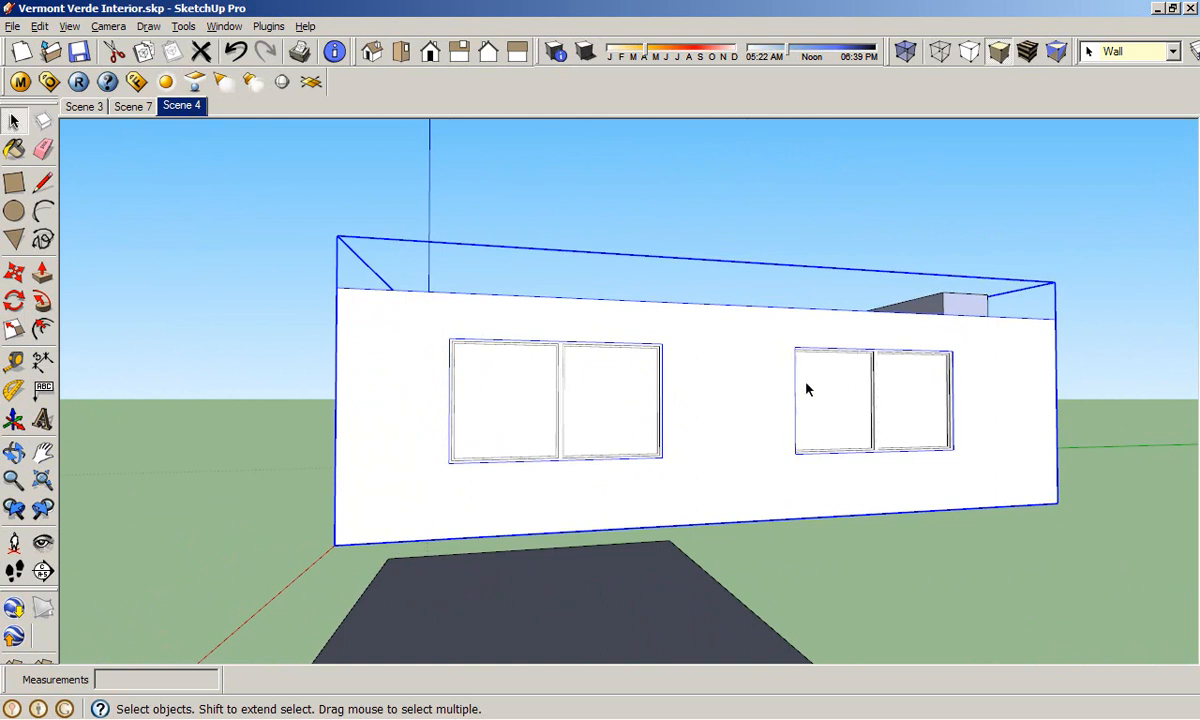
mouse_move(990, 374)
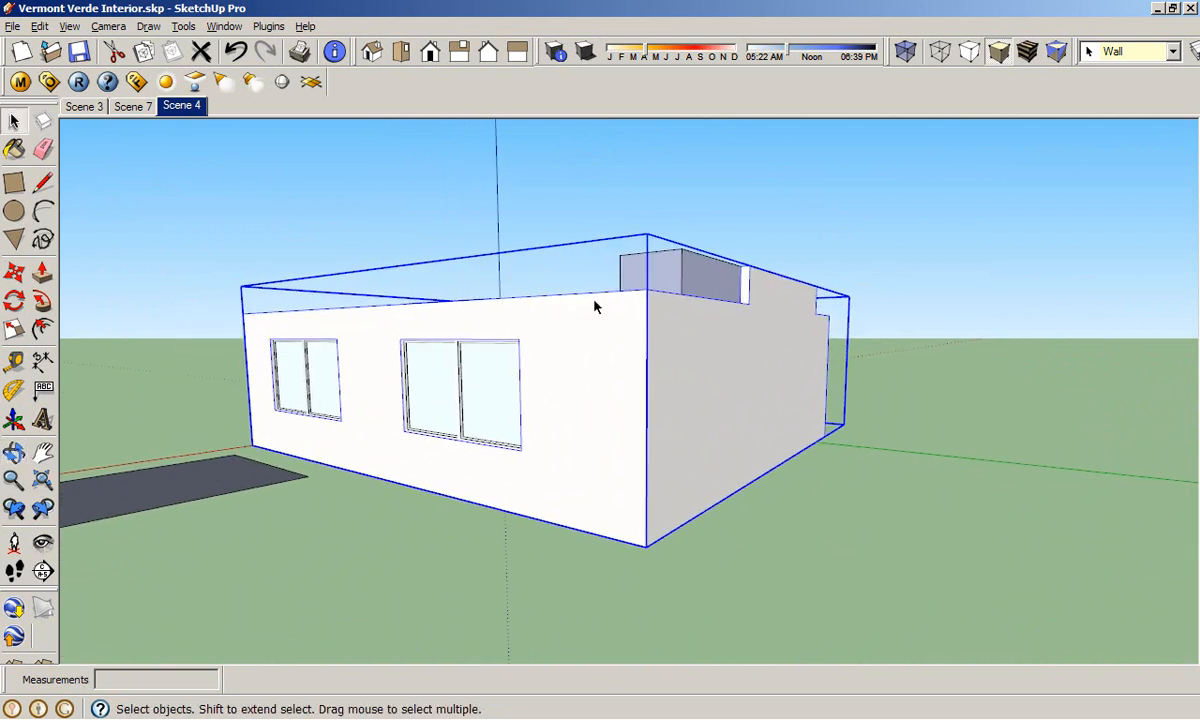
mouse_move(520, 402)
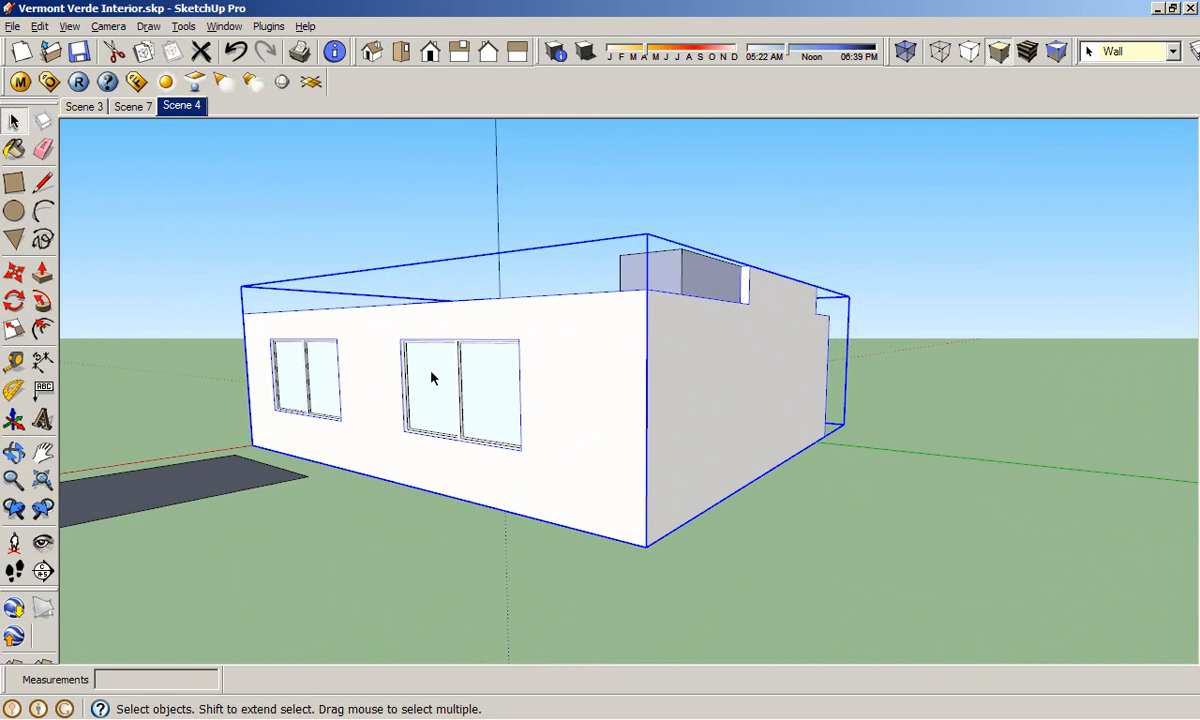
mouse_move(200, 130)
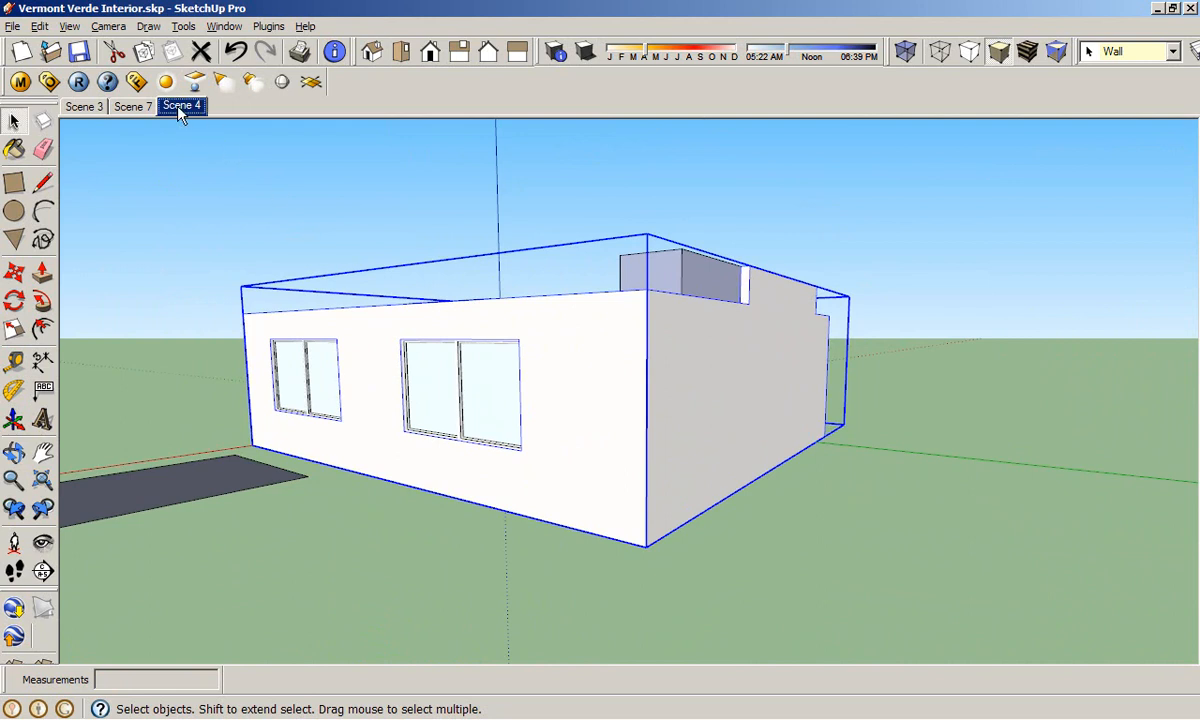
left_click(182, 106)
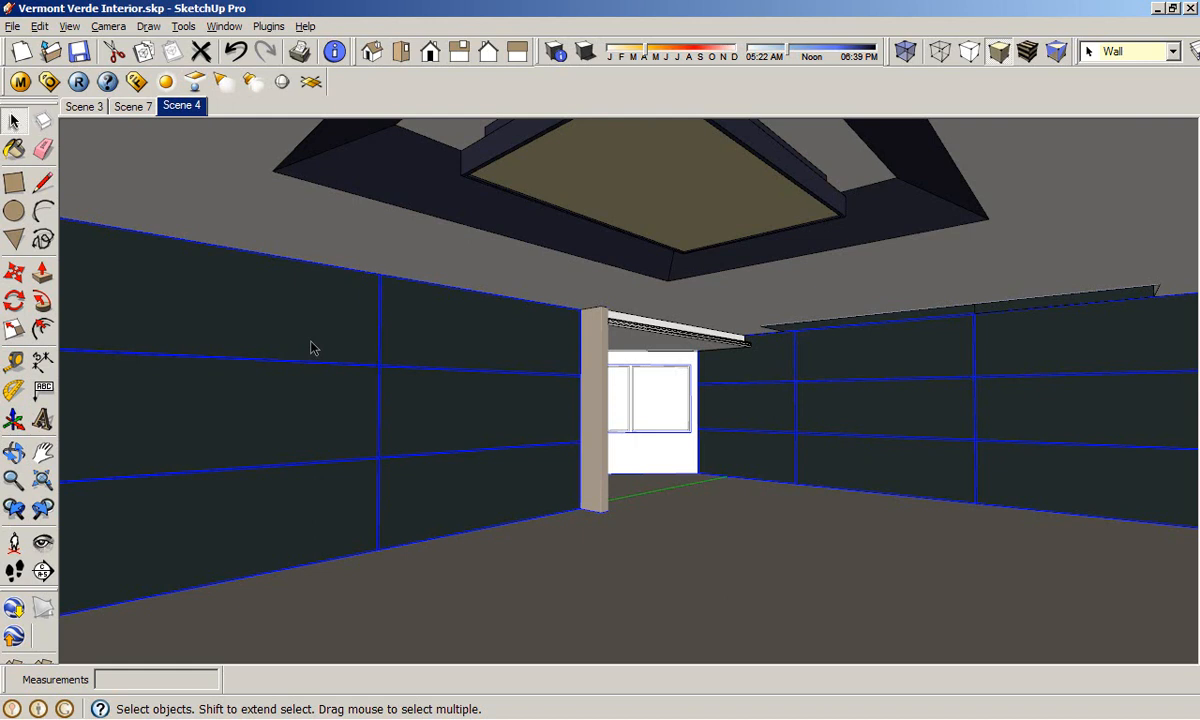
mouse_move(318, 352)
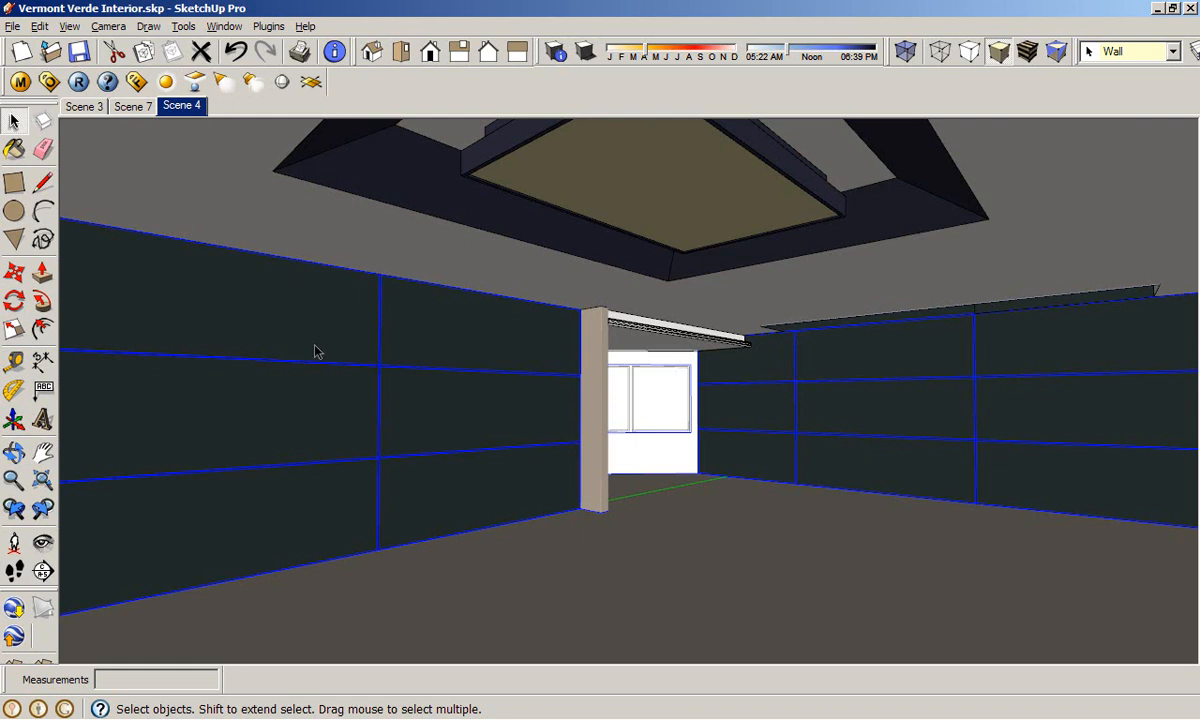
mouse_move(240, 200)
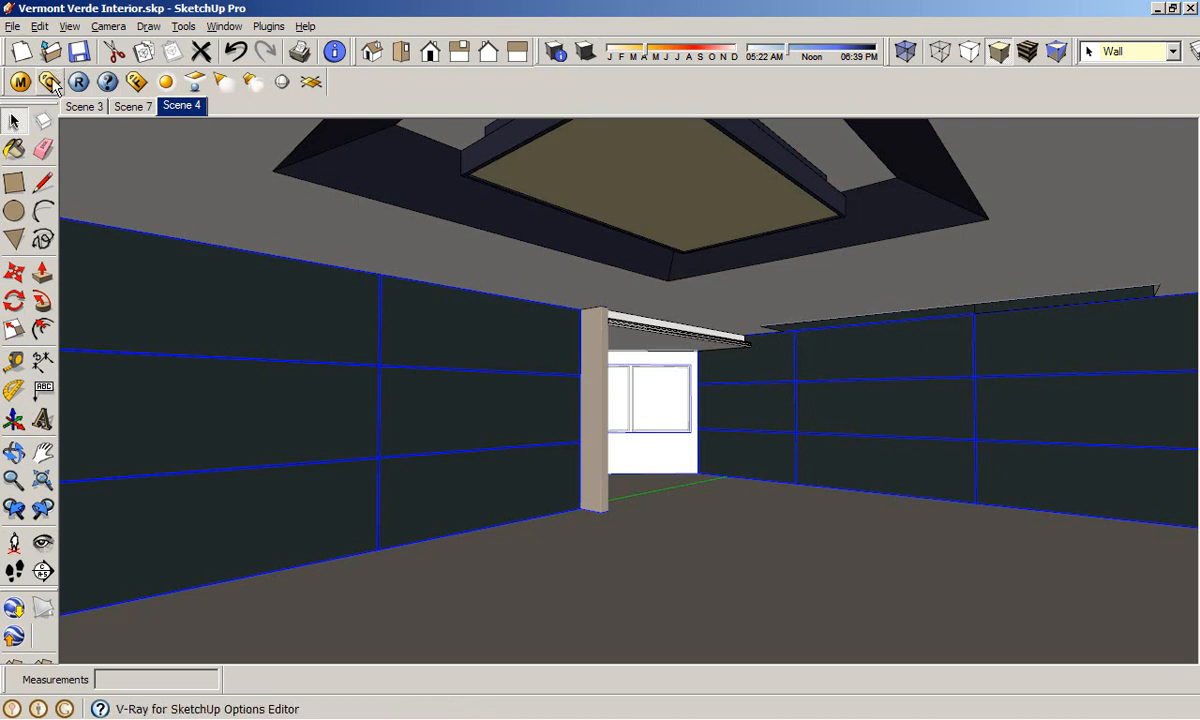
- Set V-Ray output size to the view aspect (800×382) and show Image Sampler and Global Switches
left_click(48, 82)
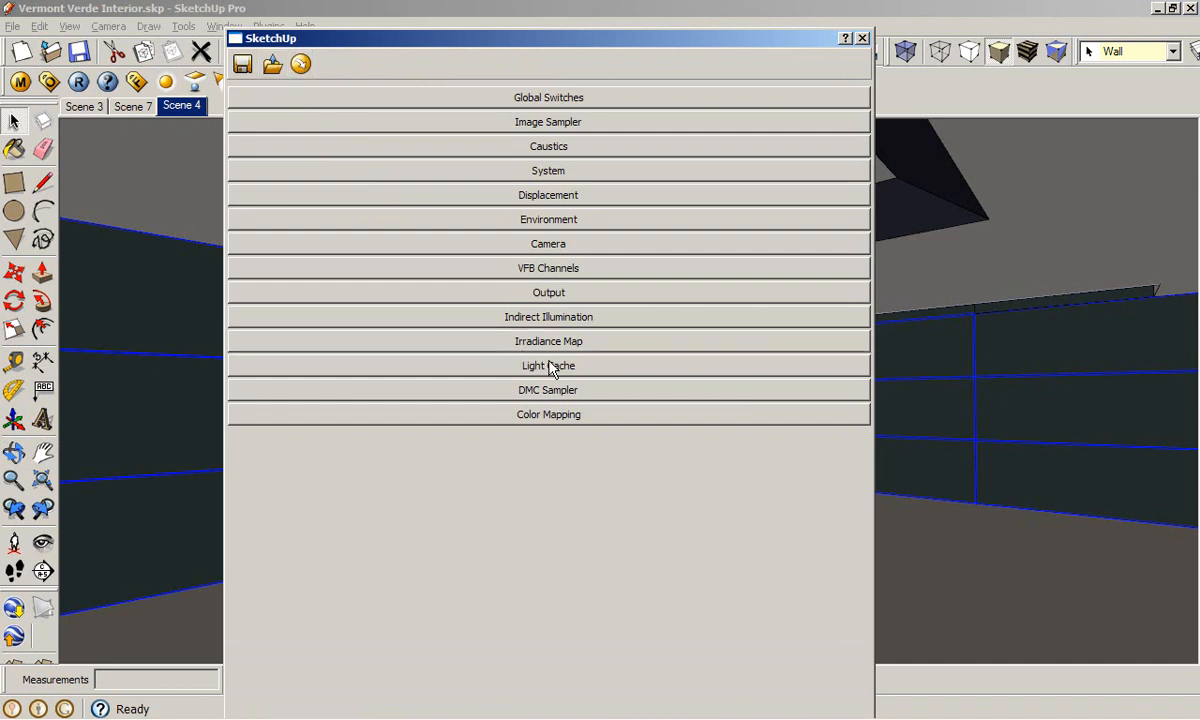
left_click(548, 292)
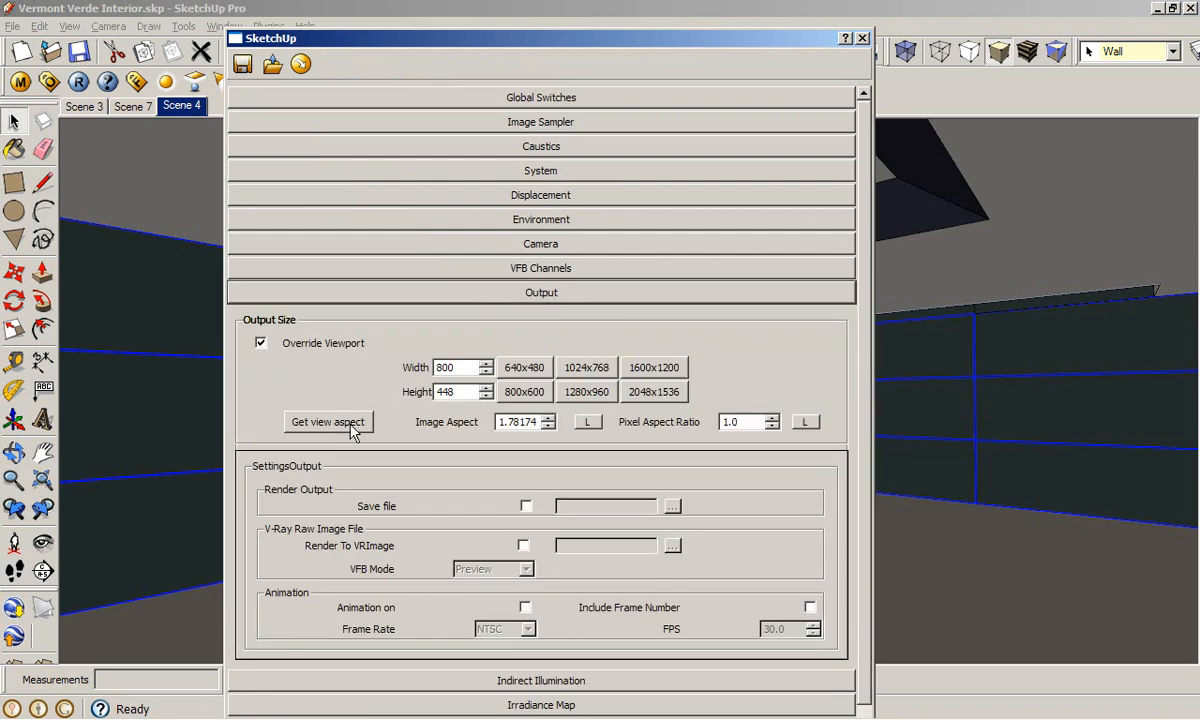
mouse_move(438, 296)
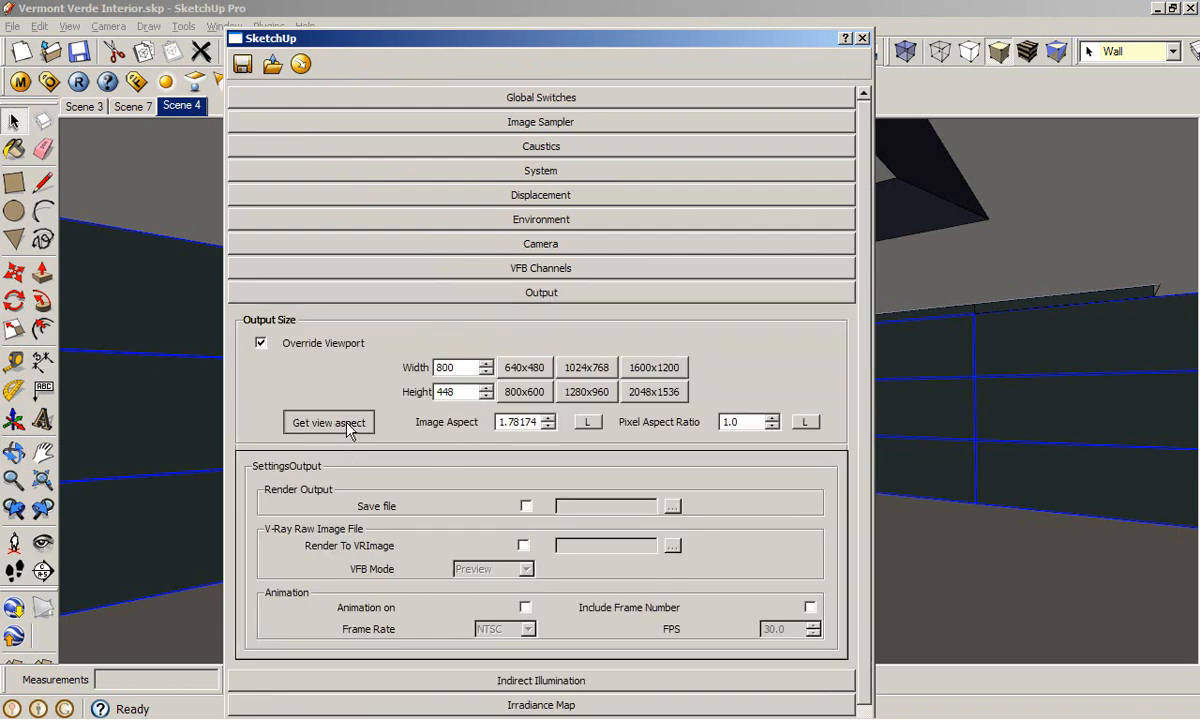
left_click(328, 420)
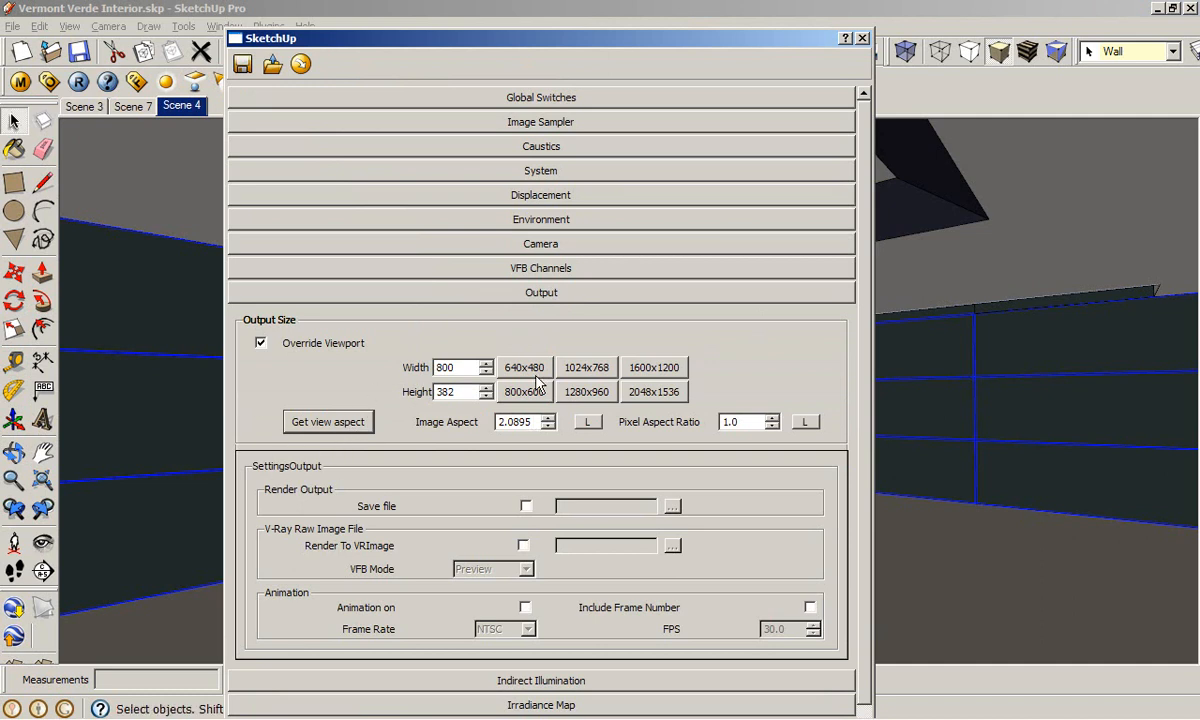
mouse_move(438, 684)
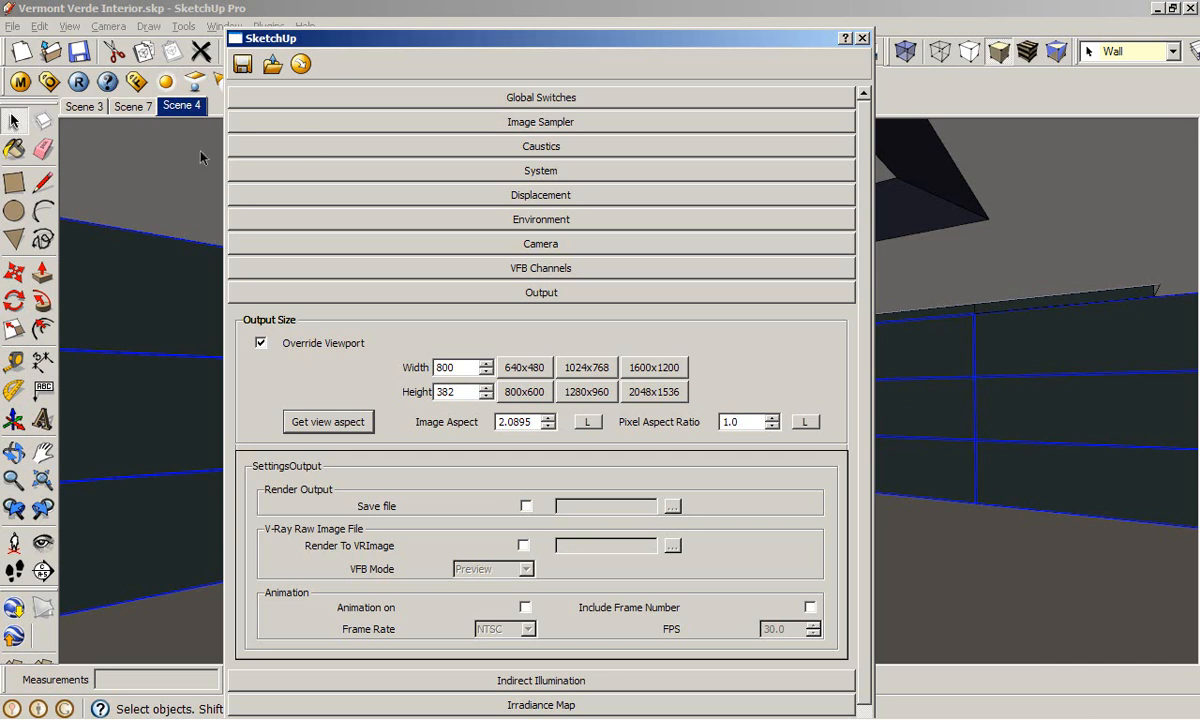
left_click(540, 292)
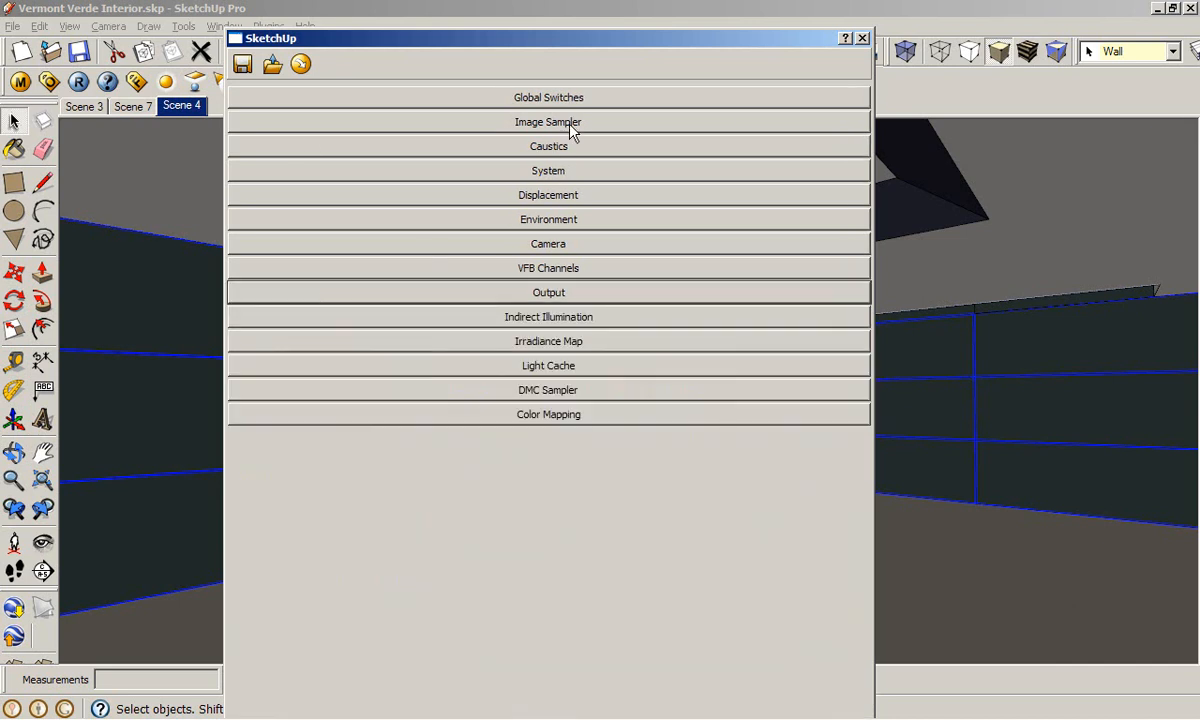
left_click(548, 122)
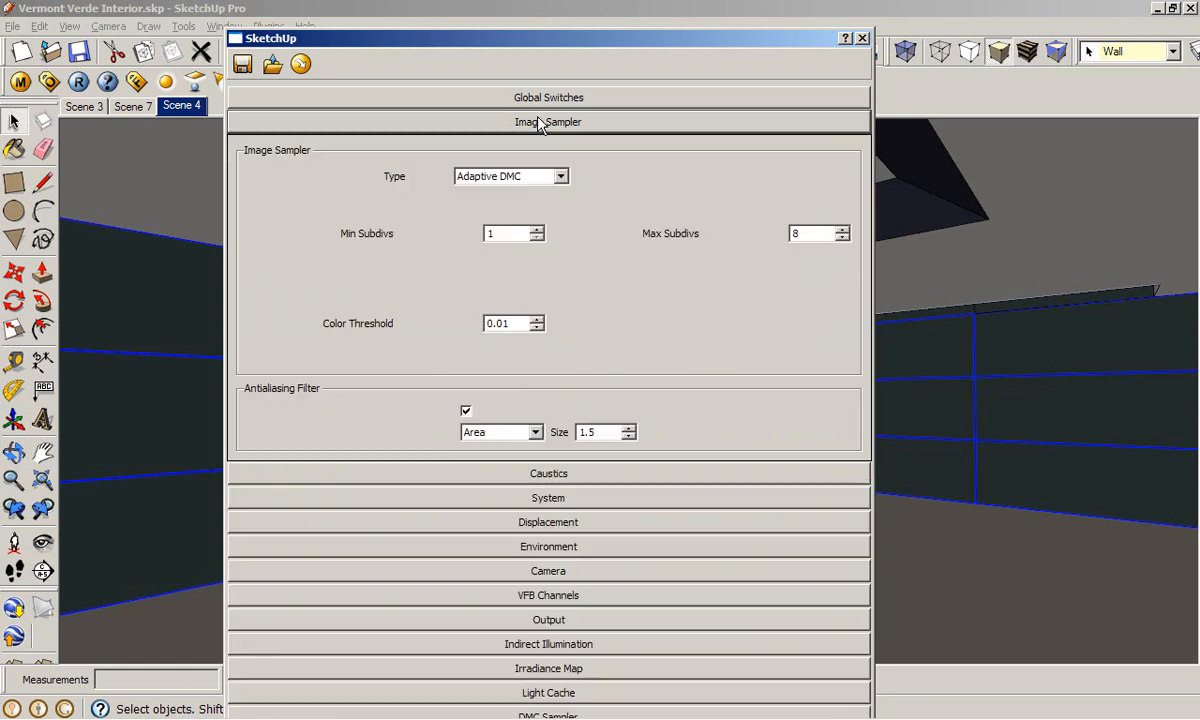
left_click(548, 96)
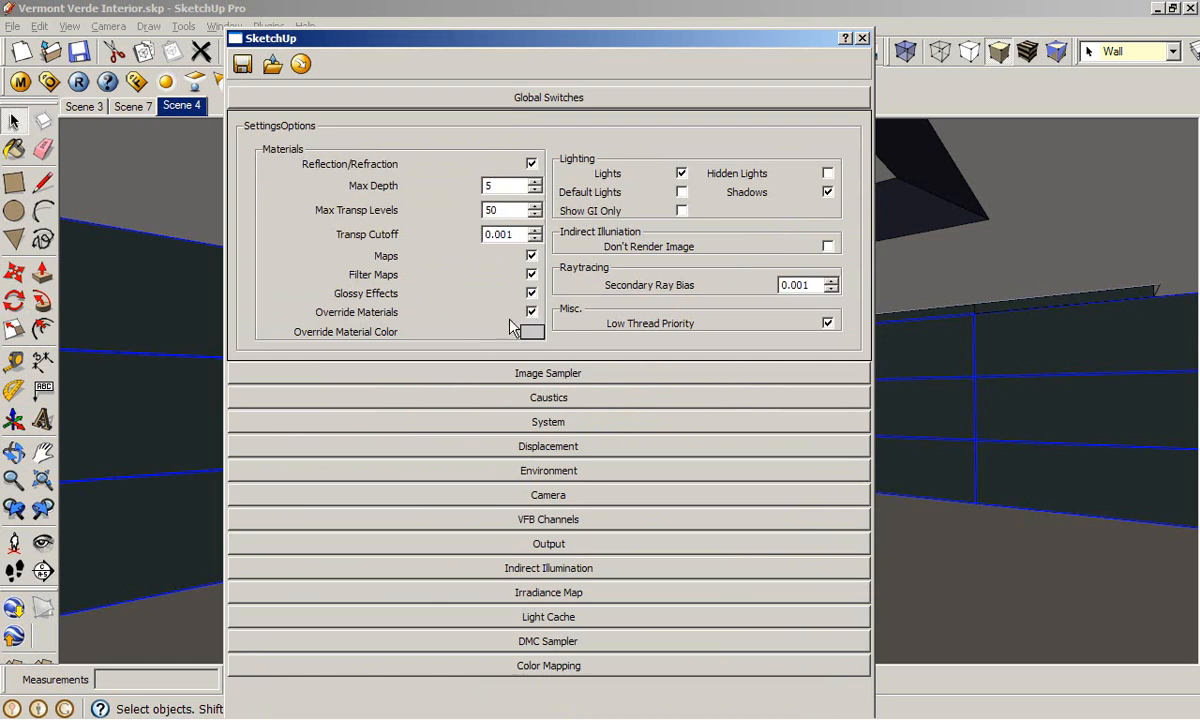
mouse_move(438, 348)
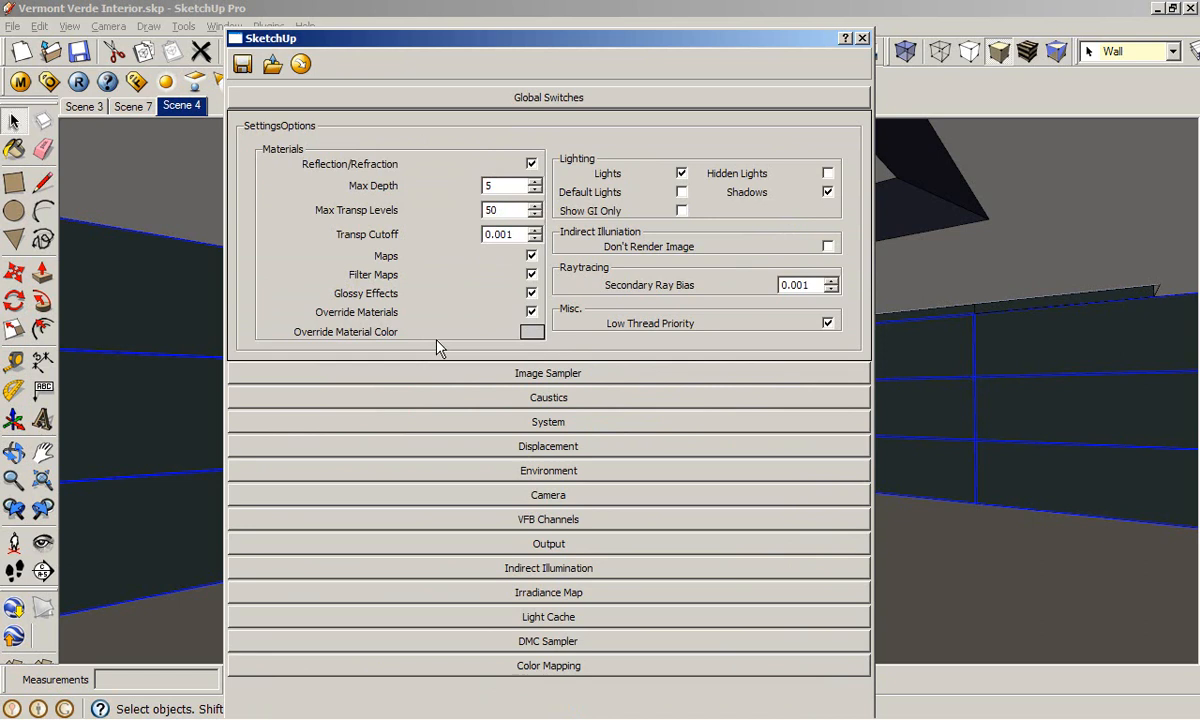
mouse_move(444, 300)
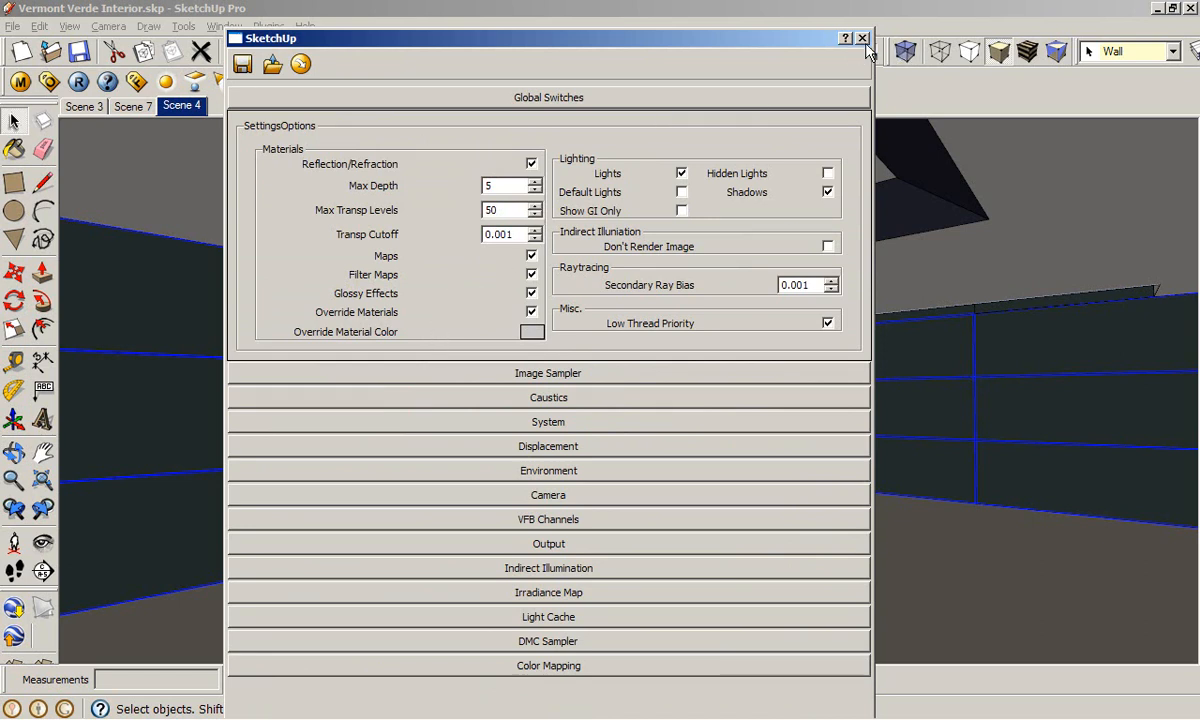
- Close the V-Ray render options before rendering the Scene 4 interior
left_click(862, 38)
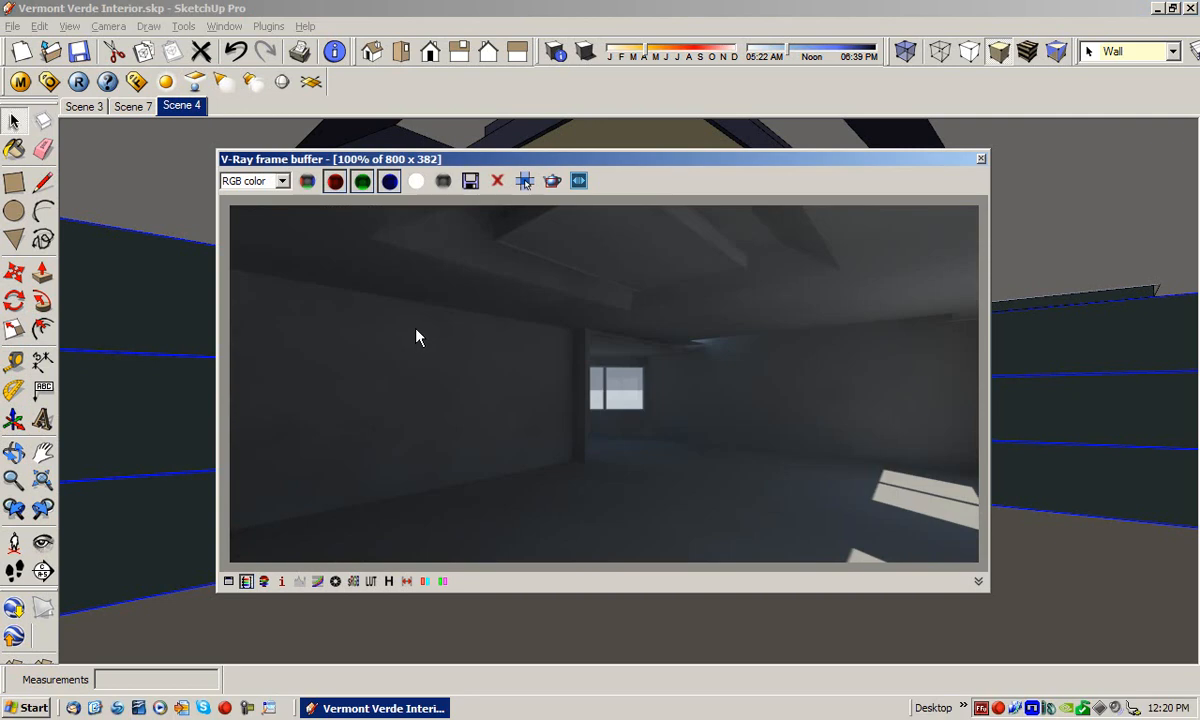
mouse_move(704, 342)
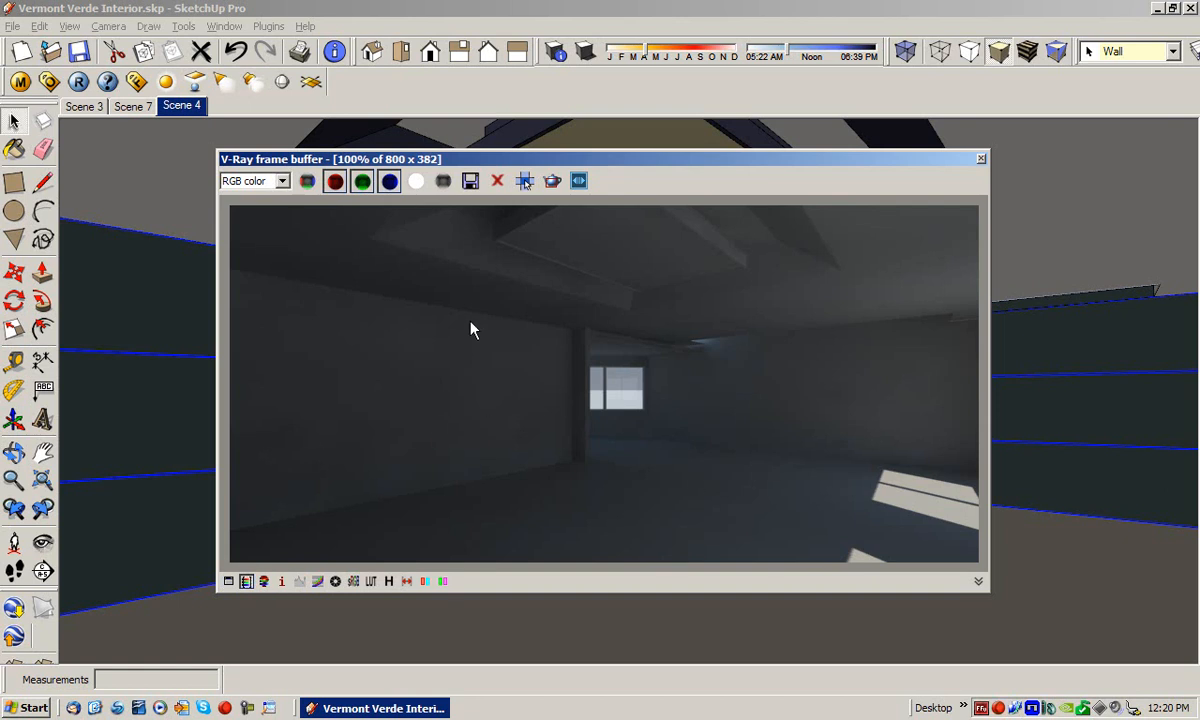
mouse_move(406, 282)
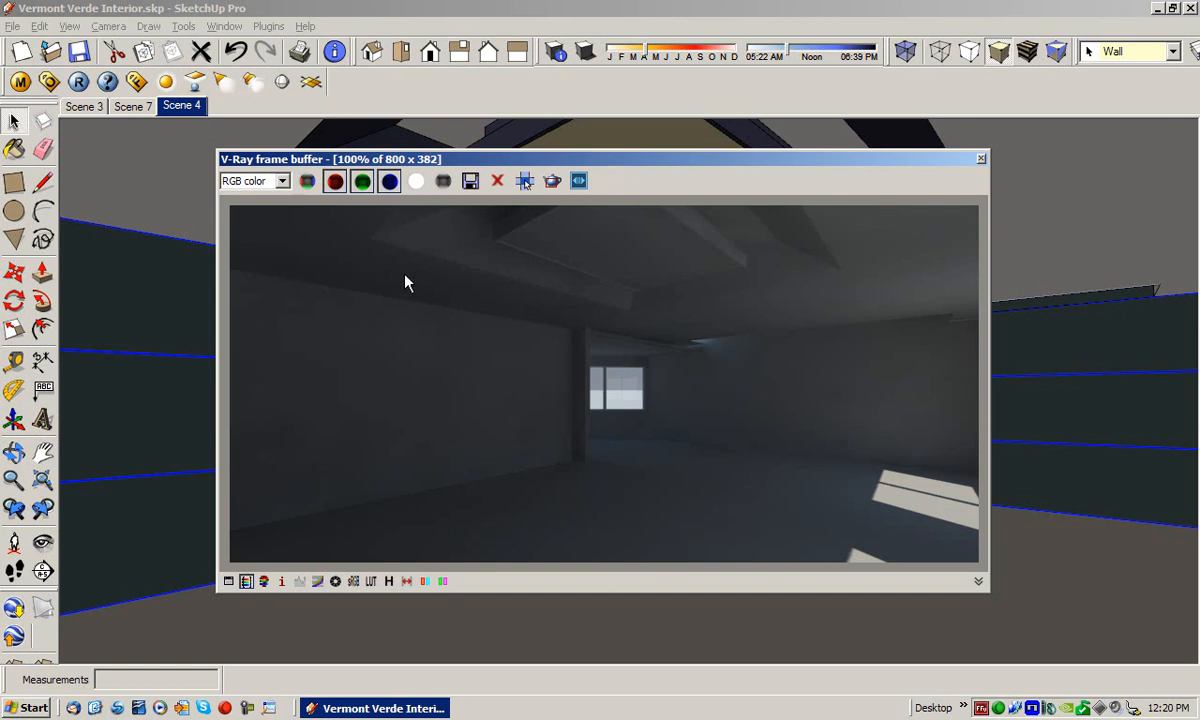
mouse_move(670, 420)
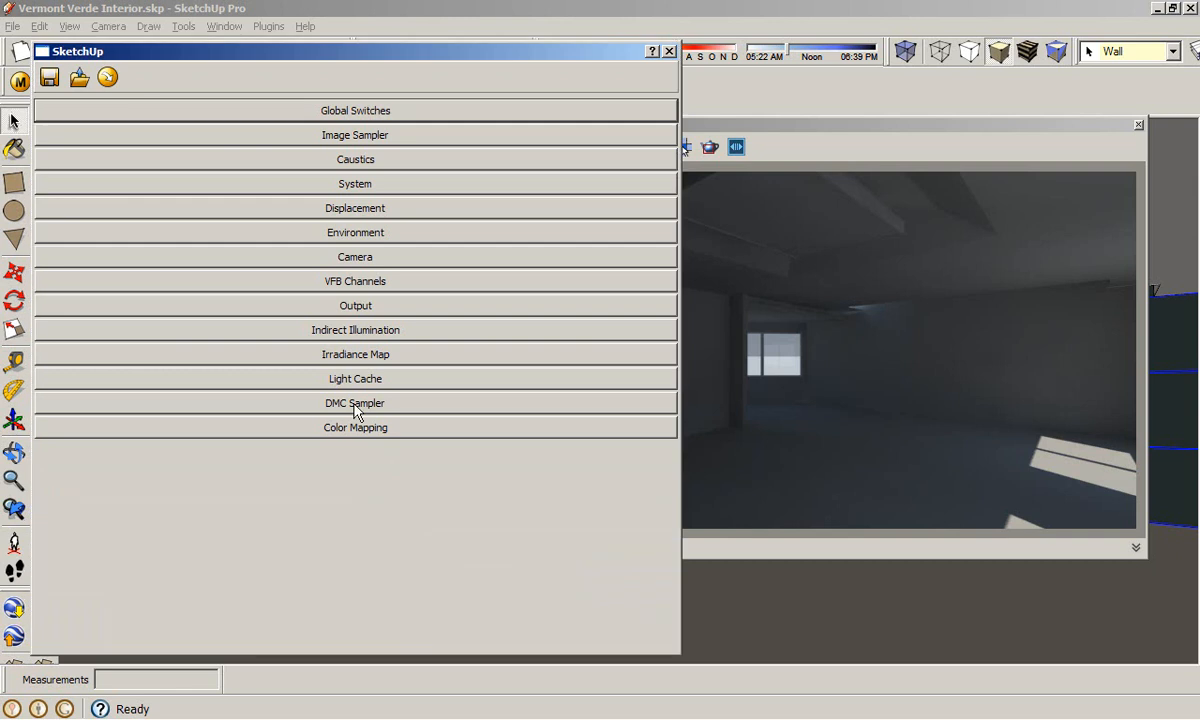
- Set the V-Ray physical camera's shutter speed to 30.0 for a brighter render
left_click(348, 256)
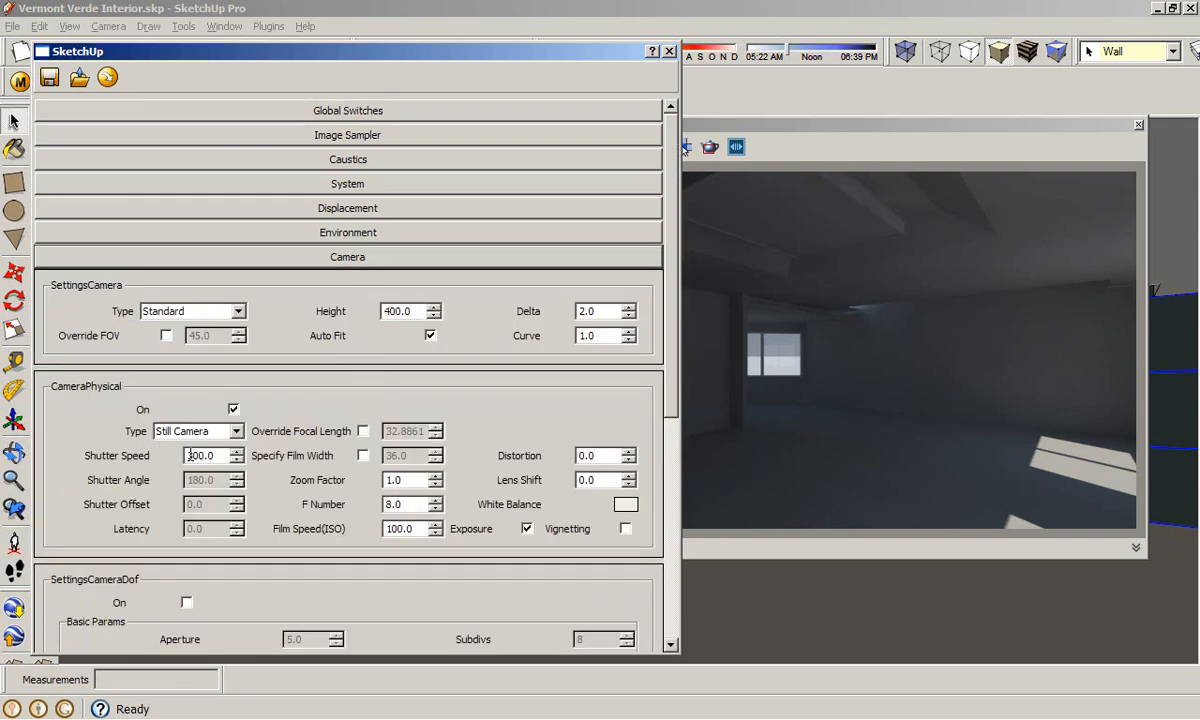
mouse_move(204, 456)
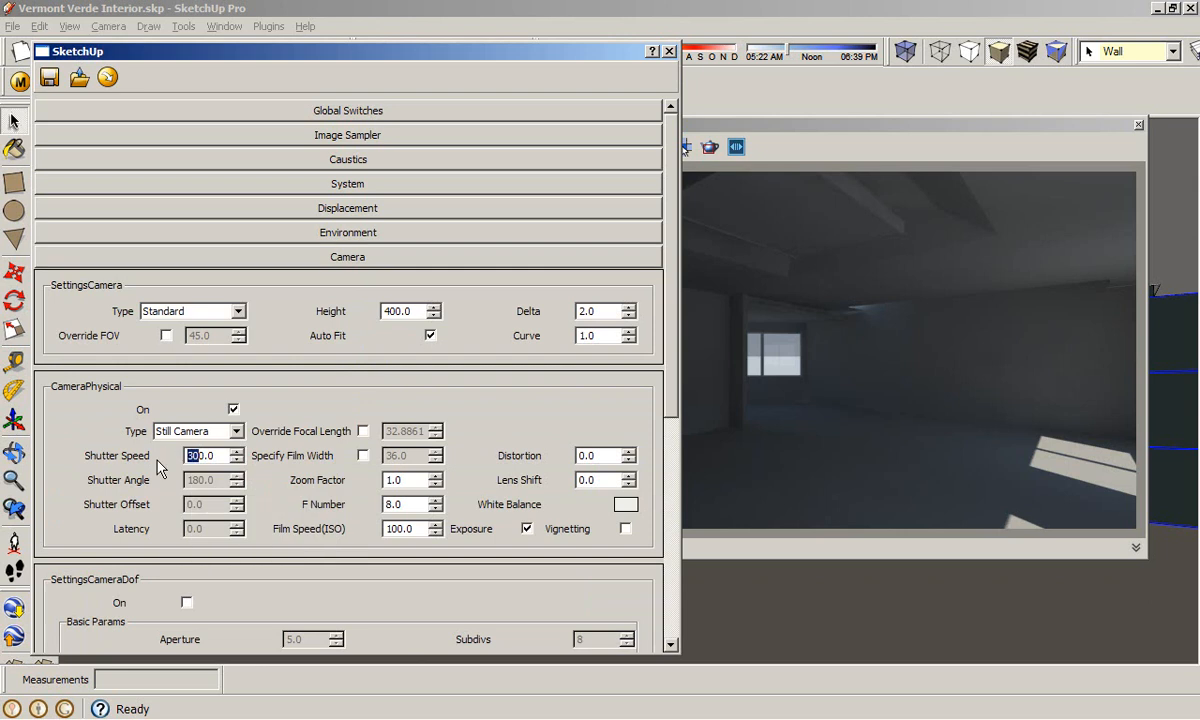
type("30.0")
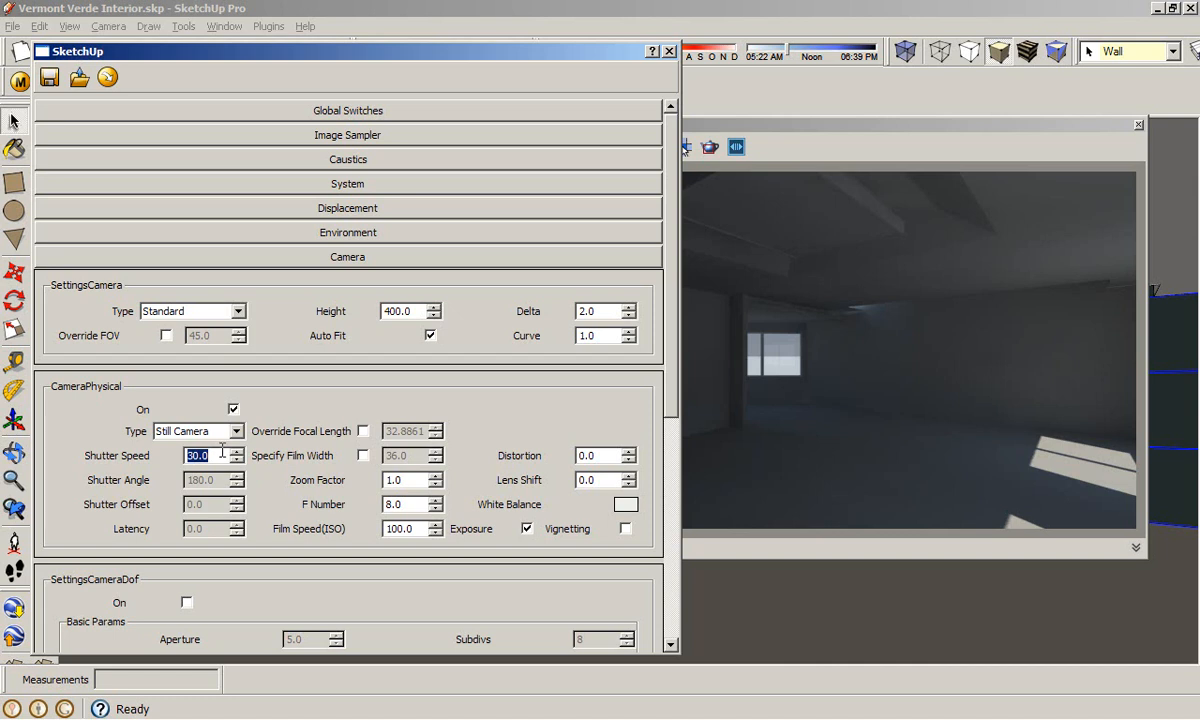
mouse_move(196, 456)
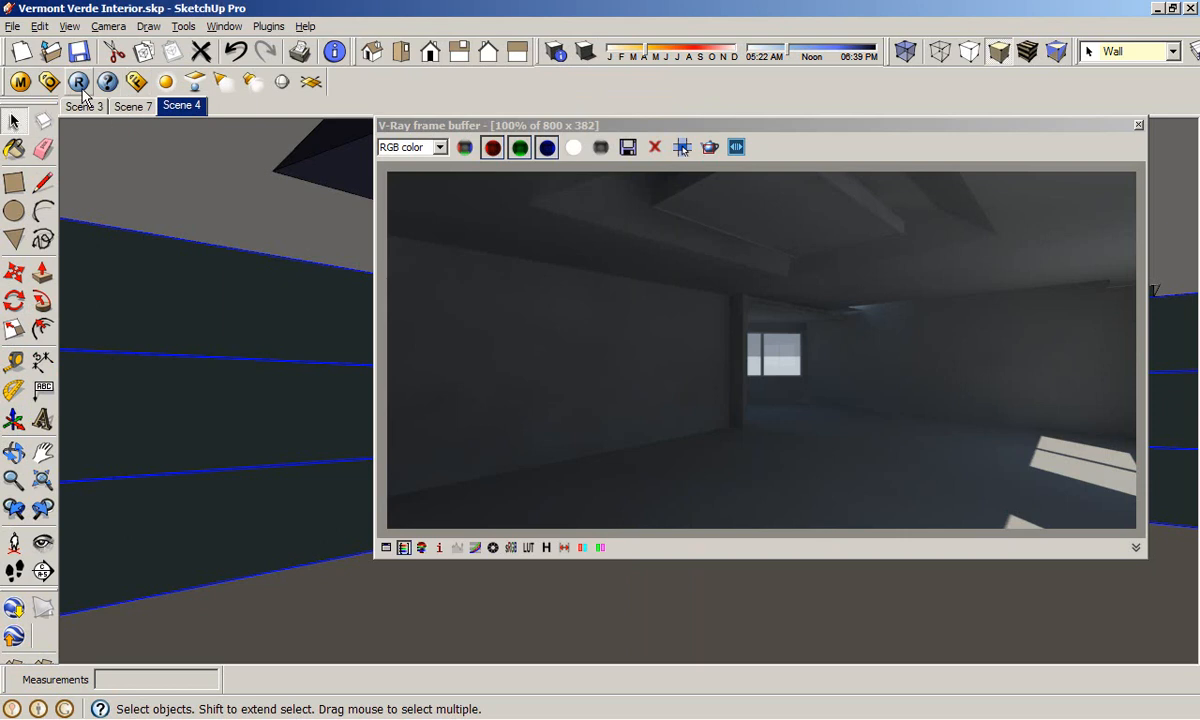
left_click(78, 82)
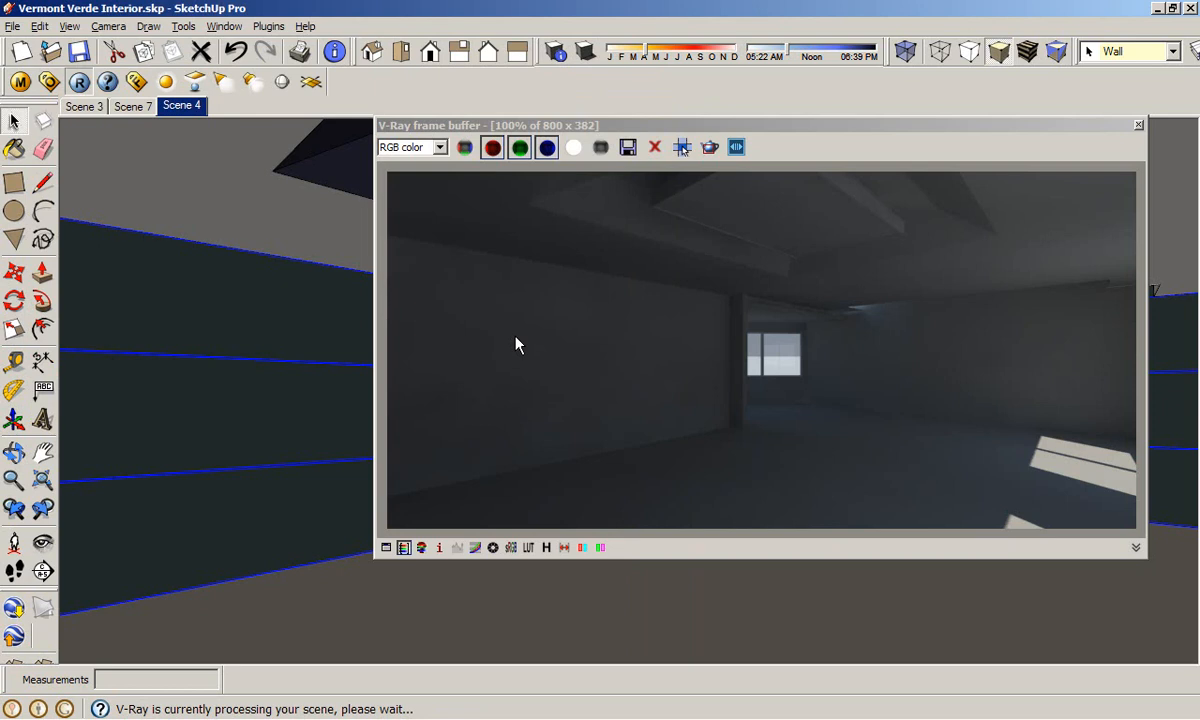
left_click_drag(758, 124, 612, 188)
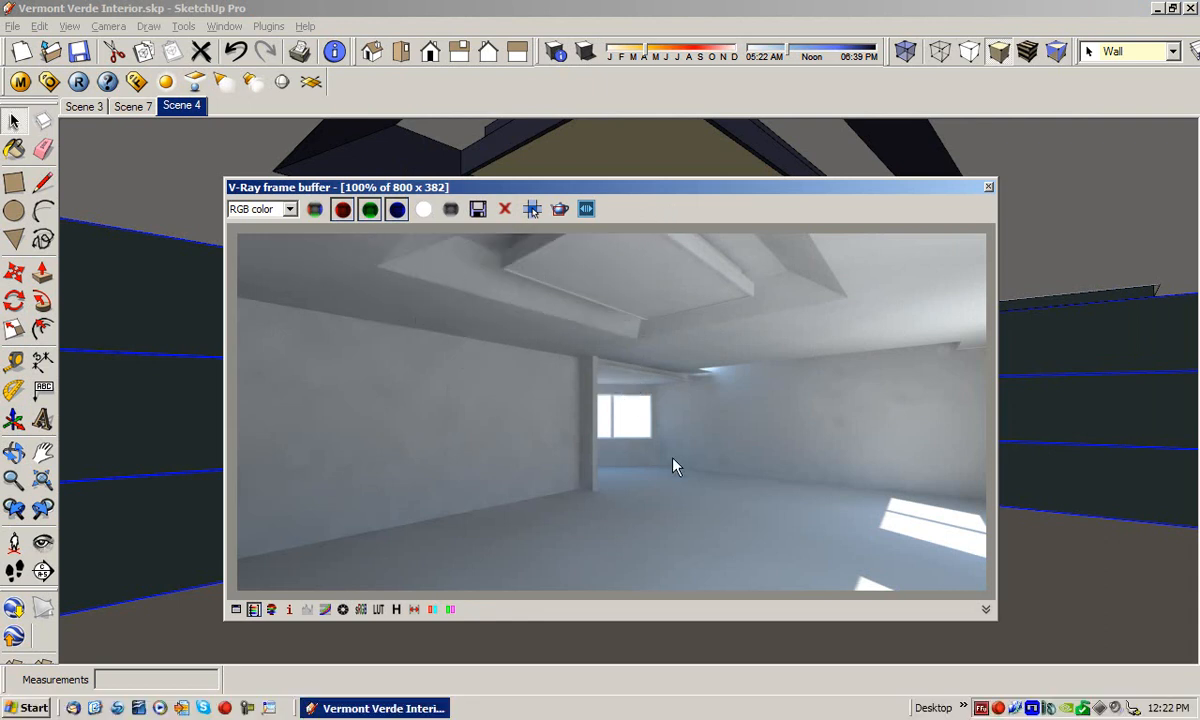
mouse_move(820, 510)
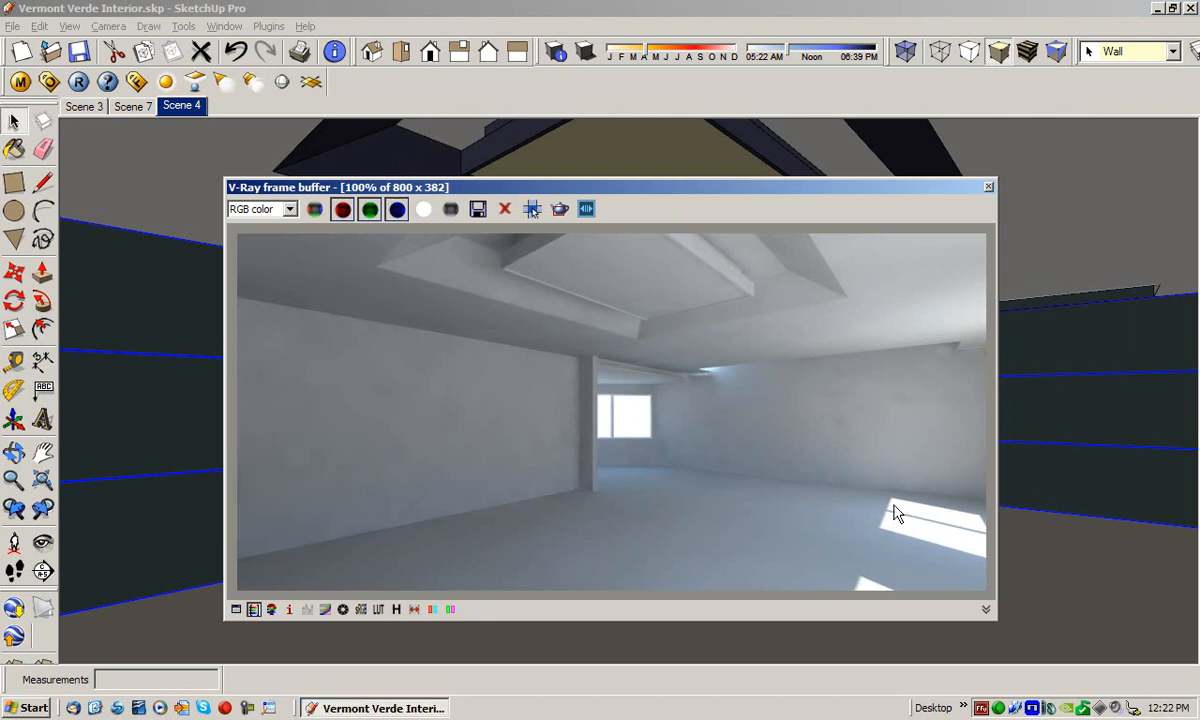
mouse_move(892, 512)
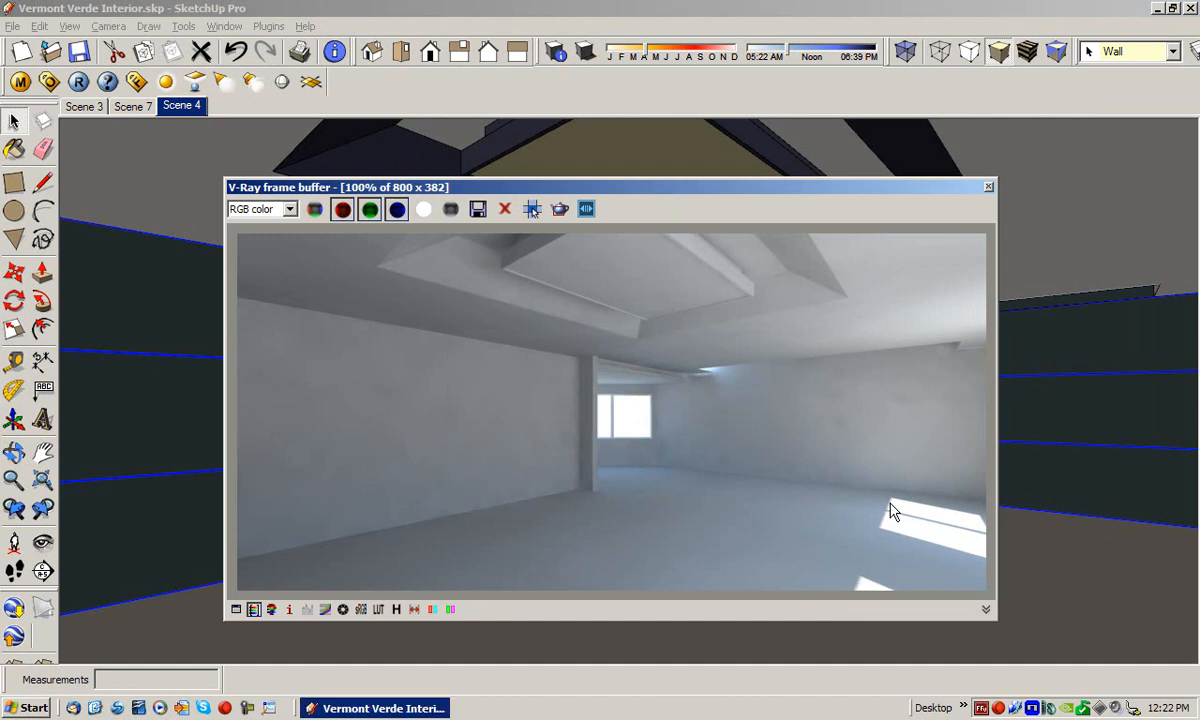
mouse_move(884, 494)
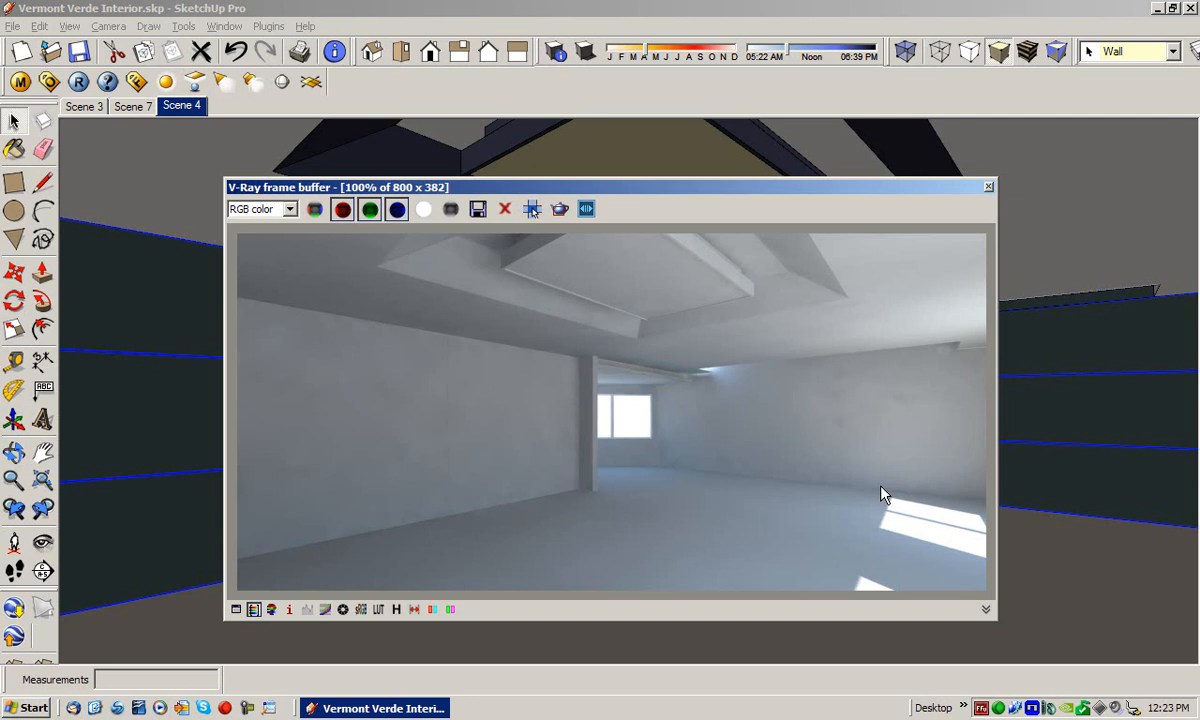
mouse_move(872, 324)
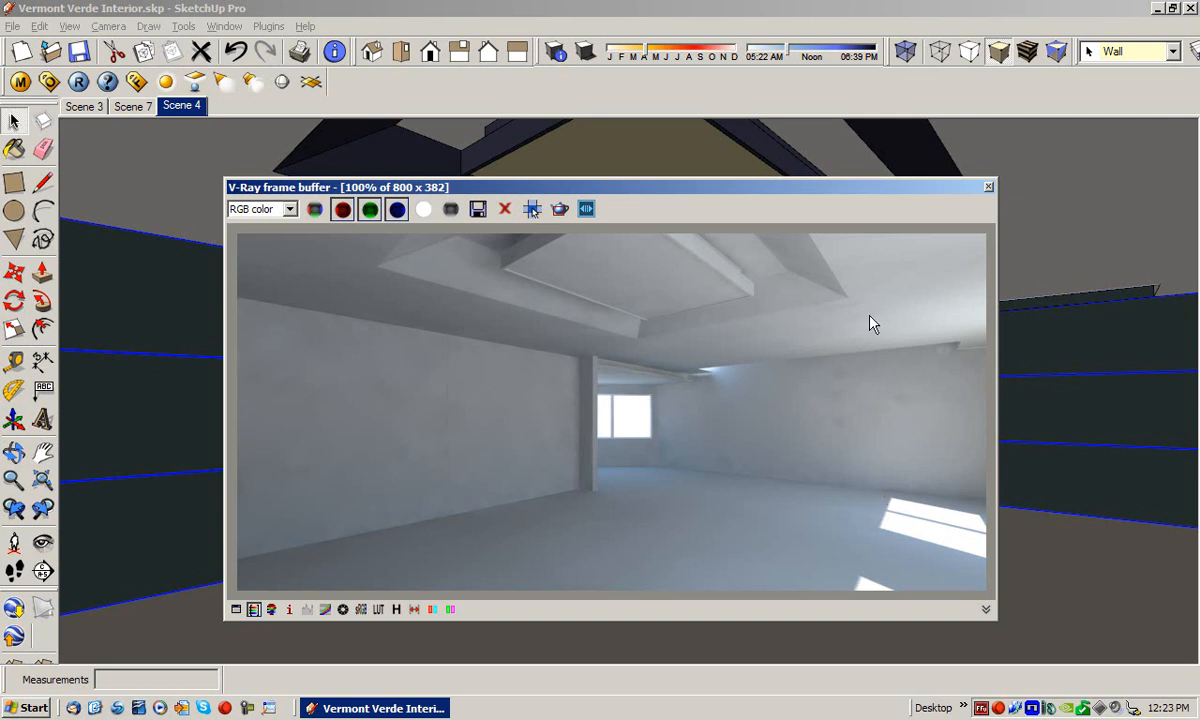
mouse_move(48, 82)
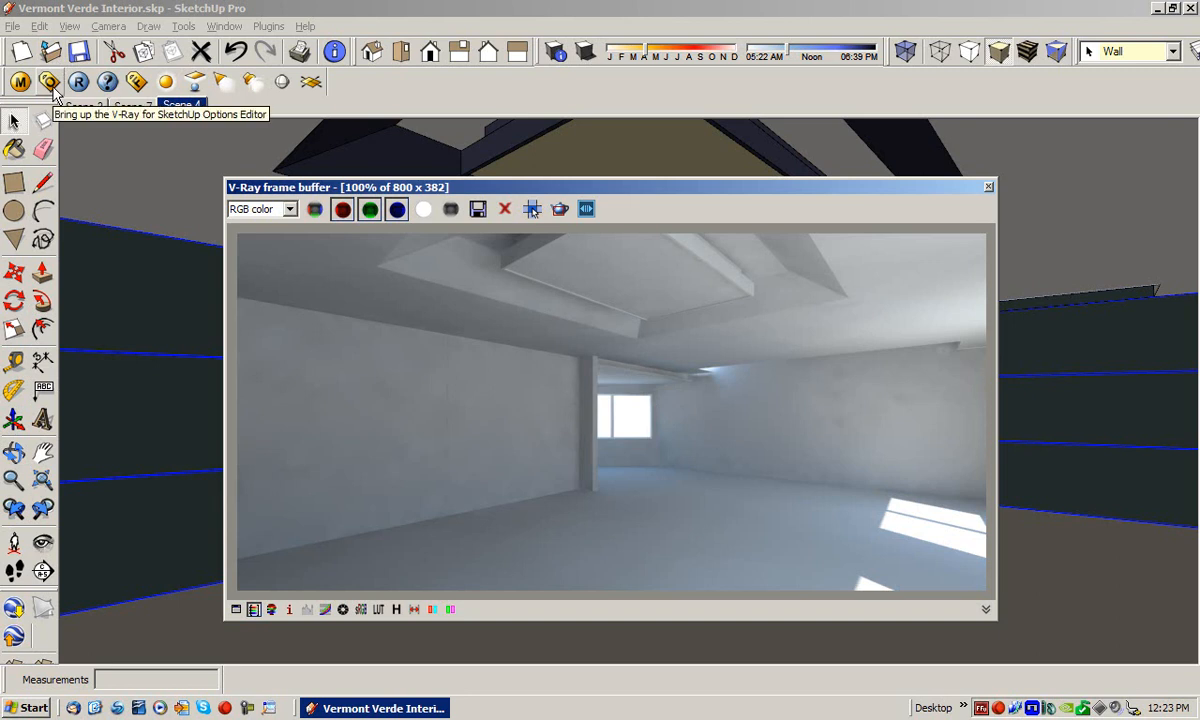
- Show V-Ray's Global Switches and Environment lighting rollouts in the Options Editor
left_click(48, 82)
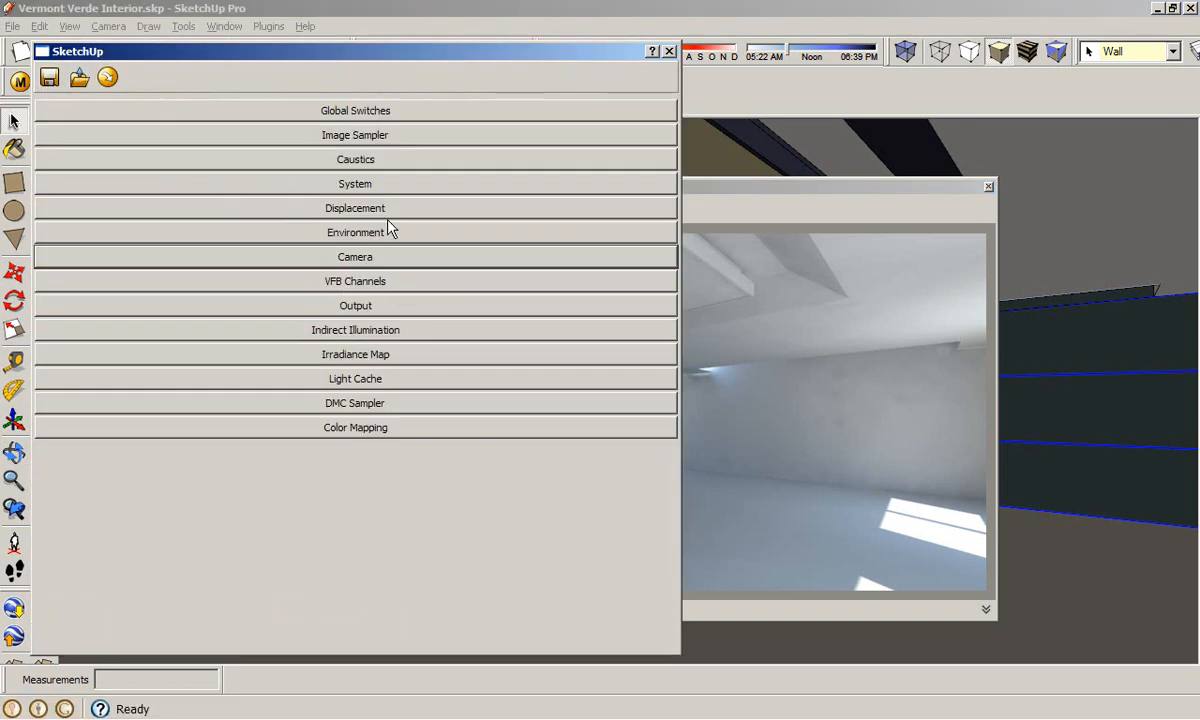
mouse_move(384, 110)
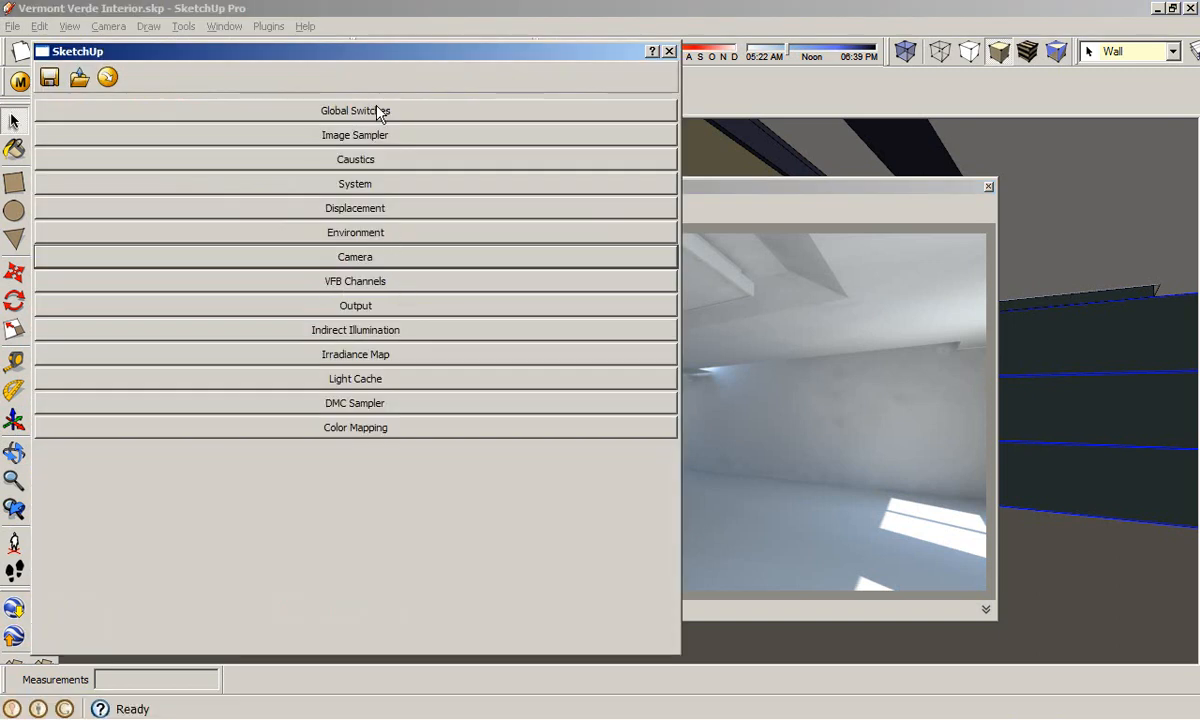
left_click(356, 110)
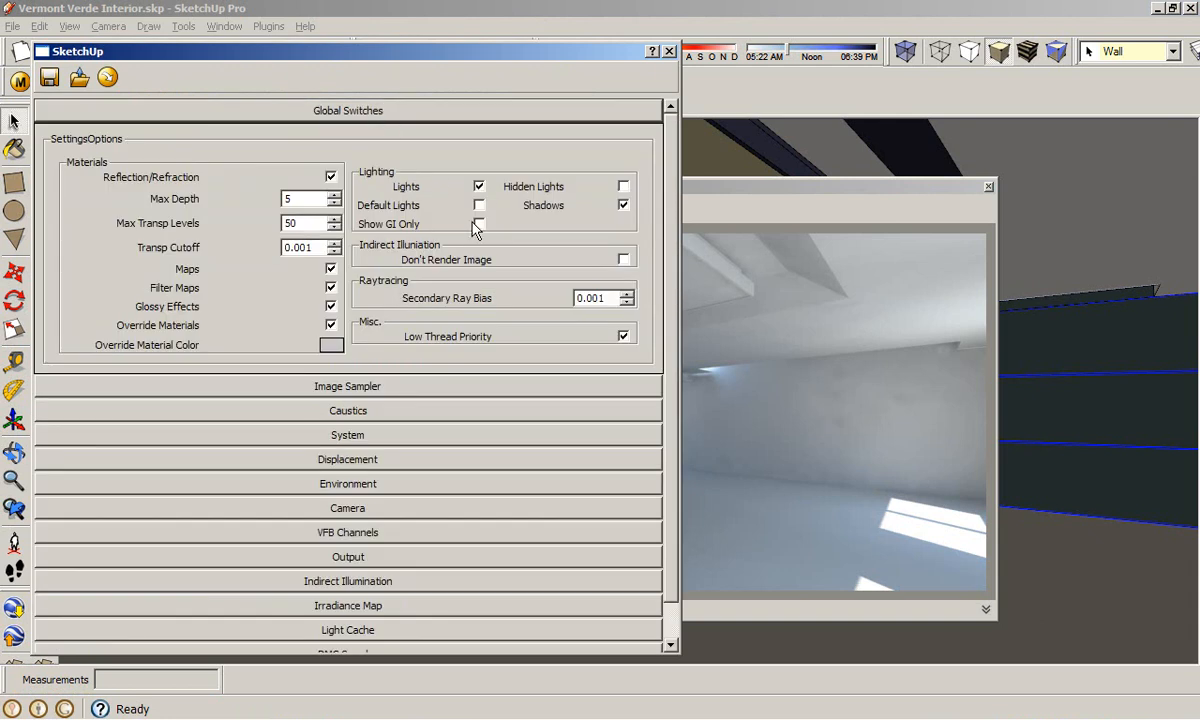
left_click(480, 204)
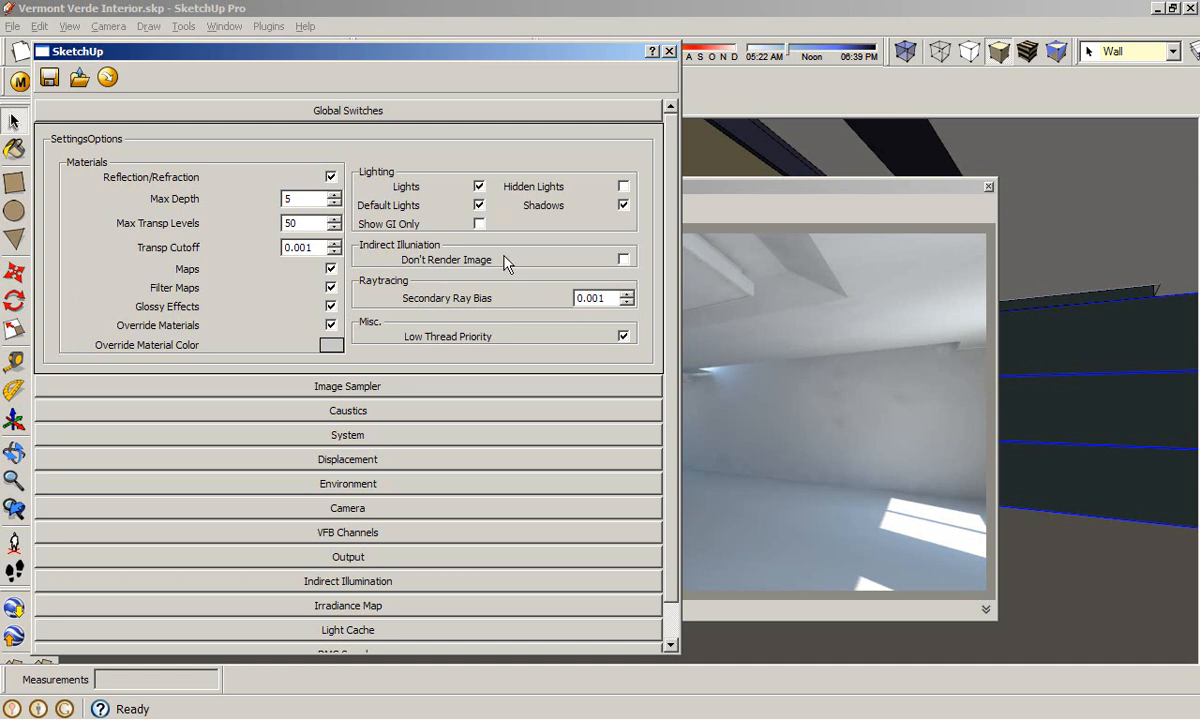
mouse_move(476, 272)
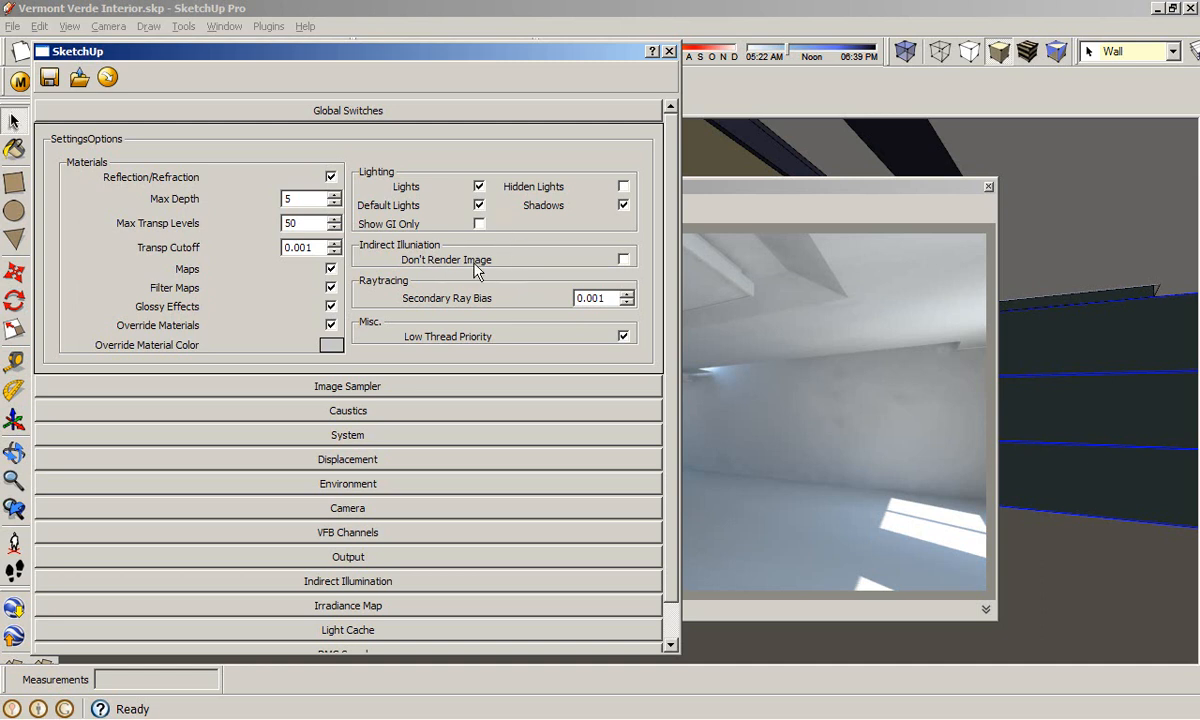
mouse_move(378, 218)
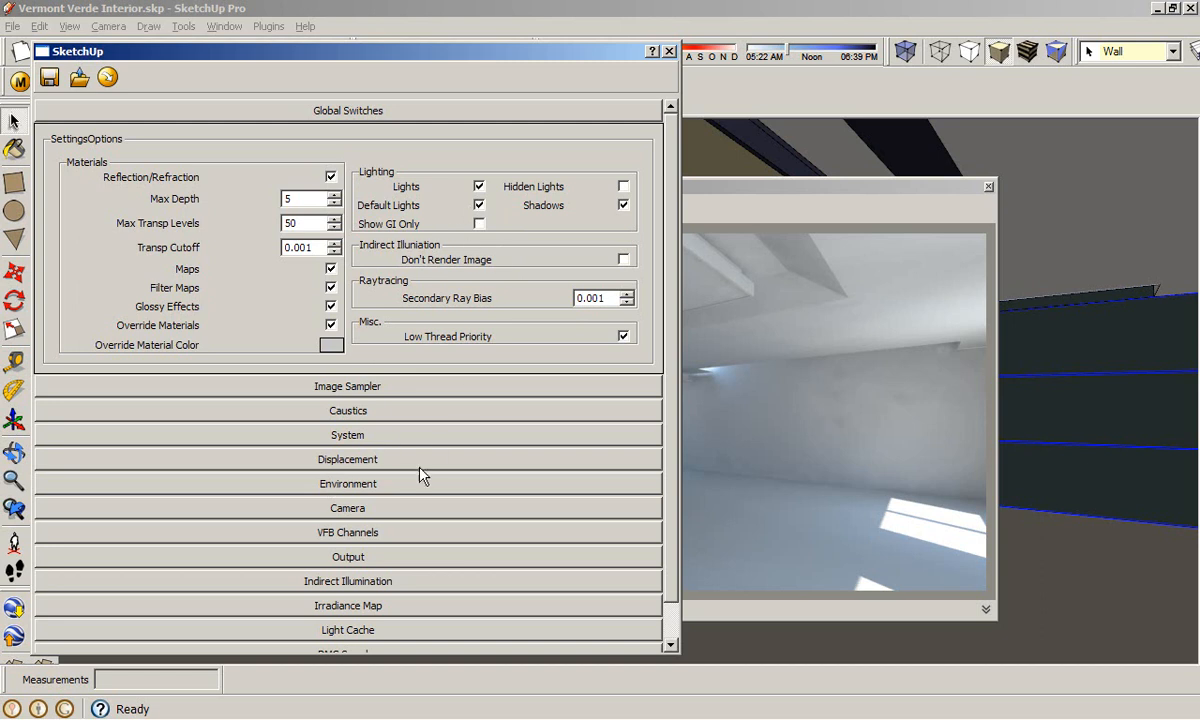
left_click(348, 482)
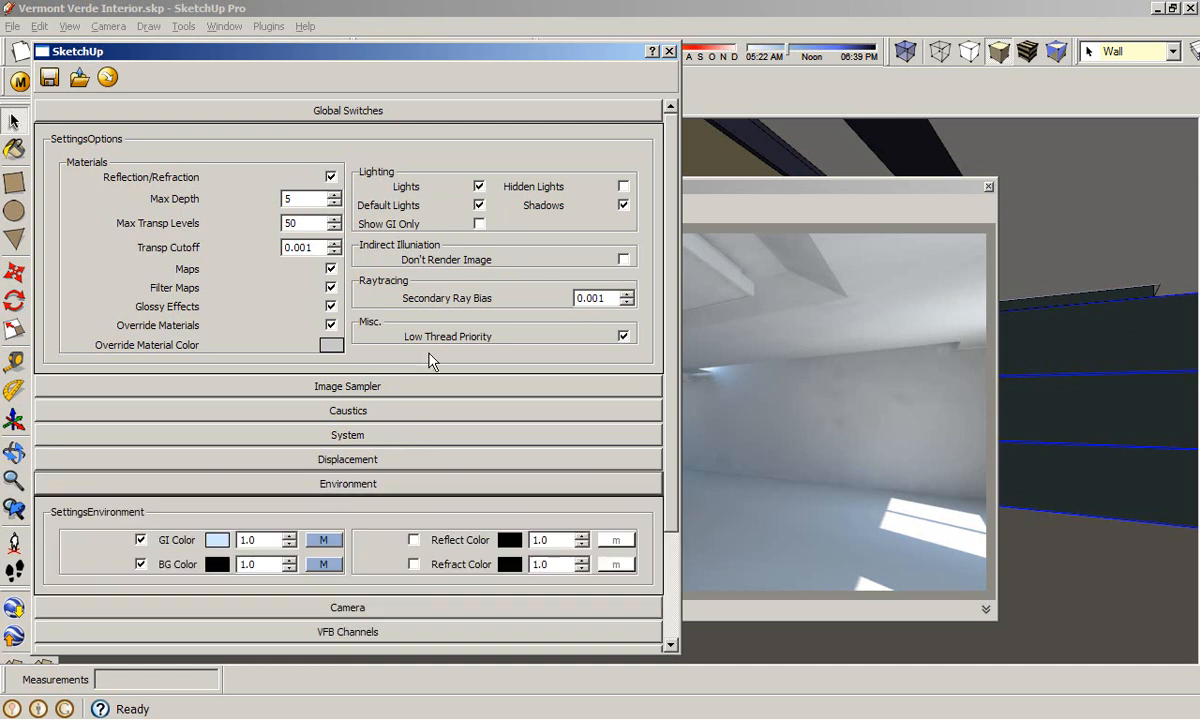
mouse_move(672, 288)
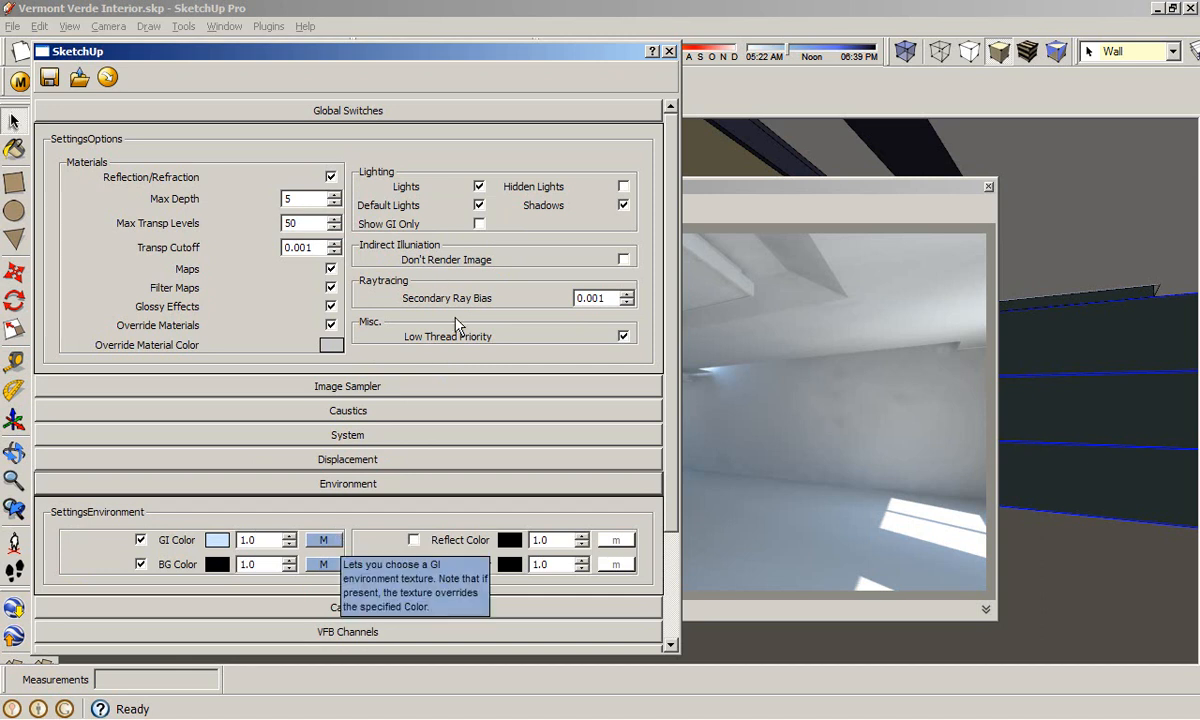
mouse_move(292, 516)
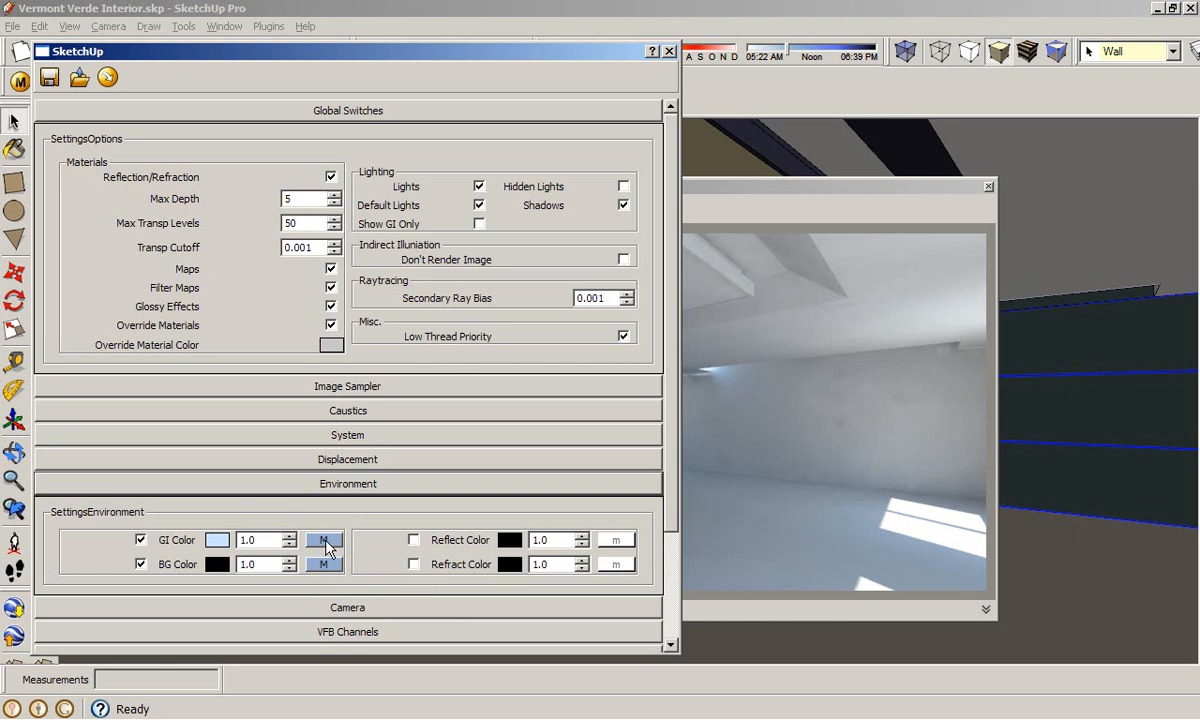
mouse_move(322, 540)
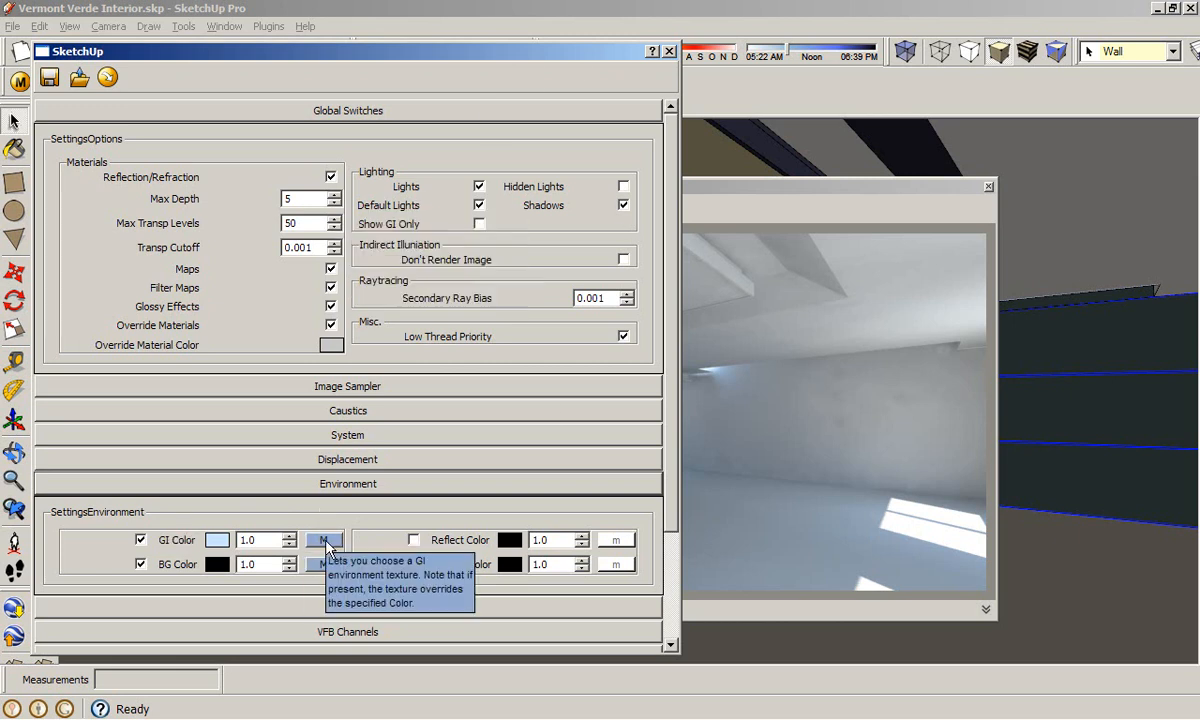
- Remove the sky texture from the GI environment lighting
left_click(324, 540)
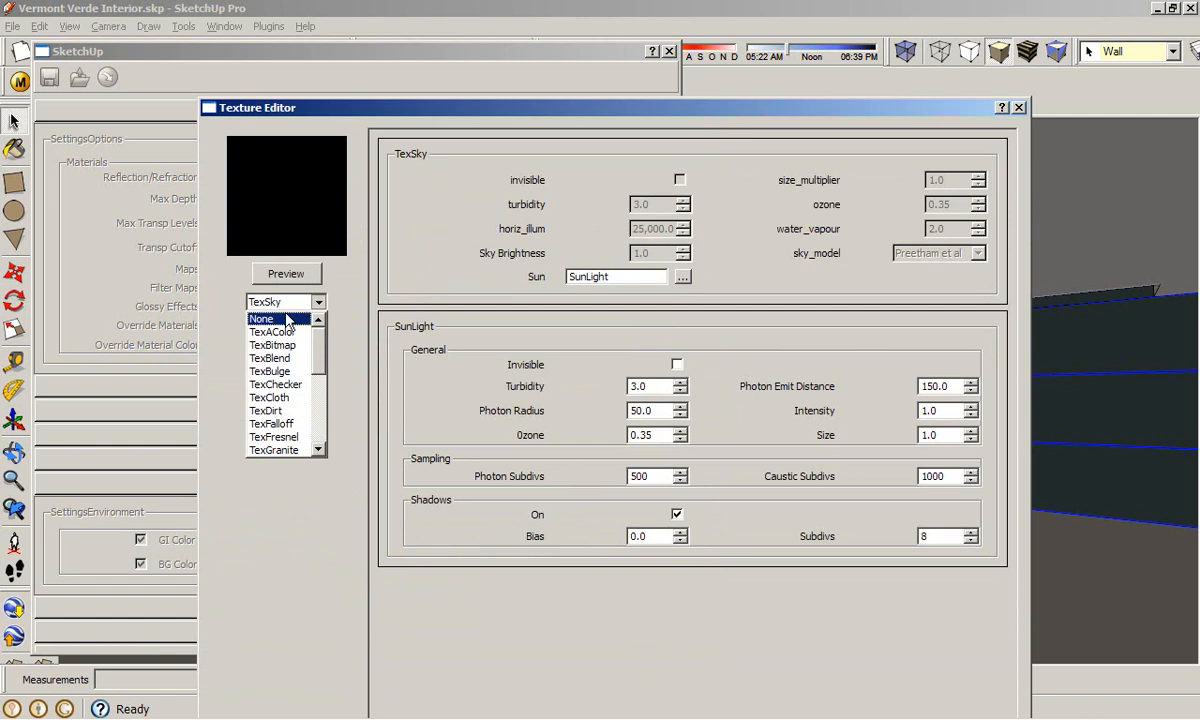
left_click(260, 318)
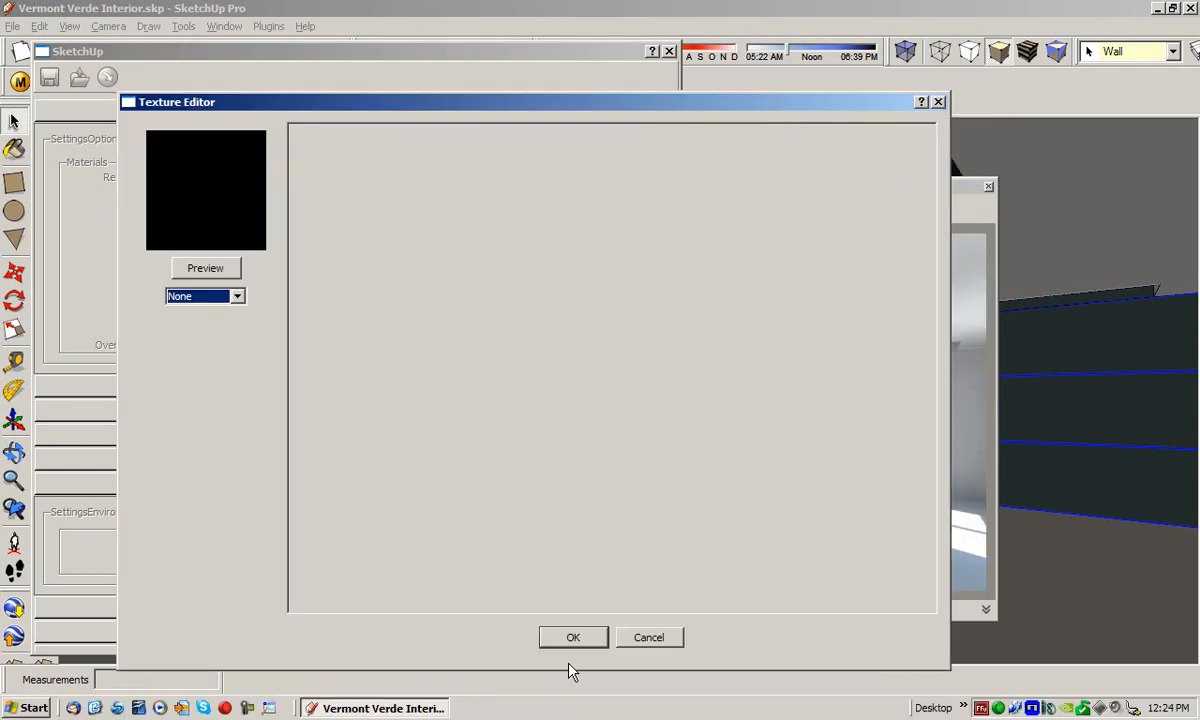
left_click(648, 636)
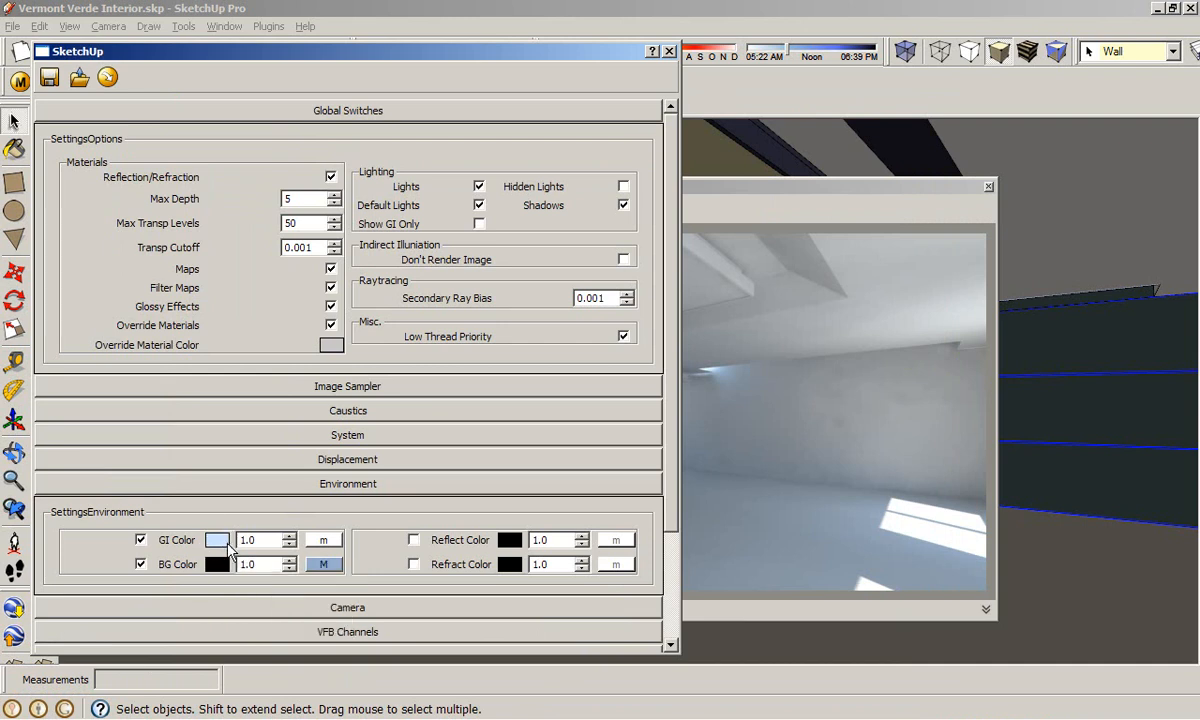
- Make the GI environment colour pale blue with multiplier 40
left_click(218, 540)
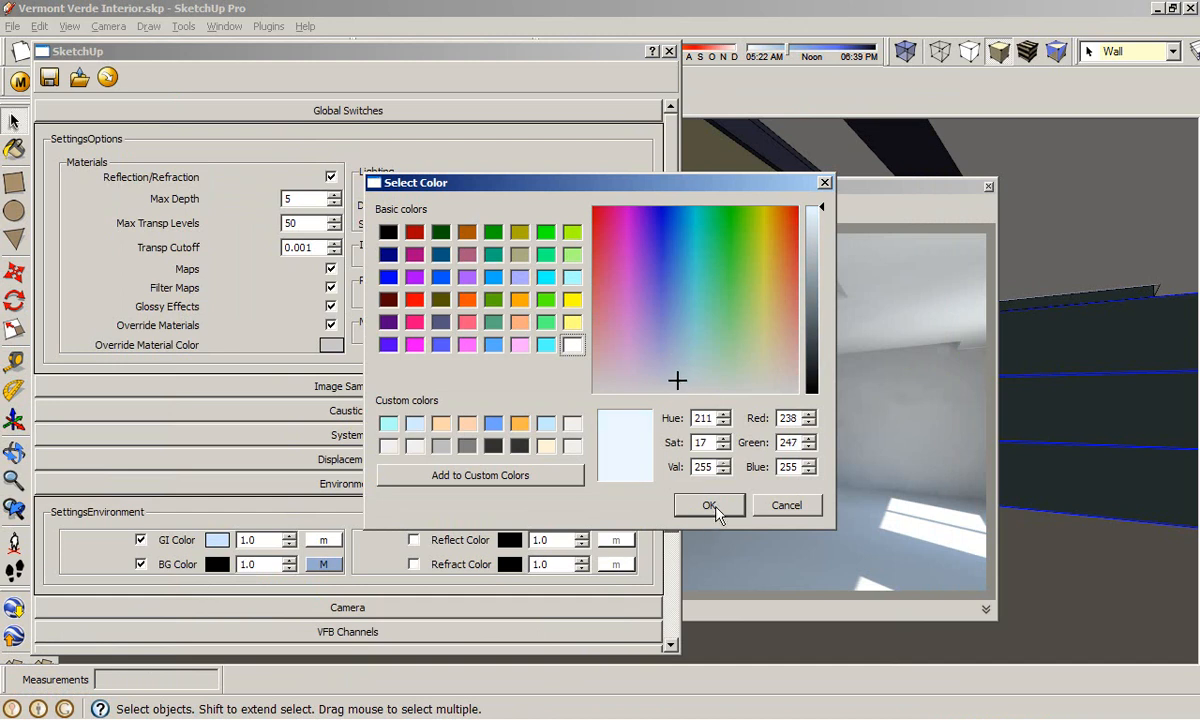
left_click(708, 504)
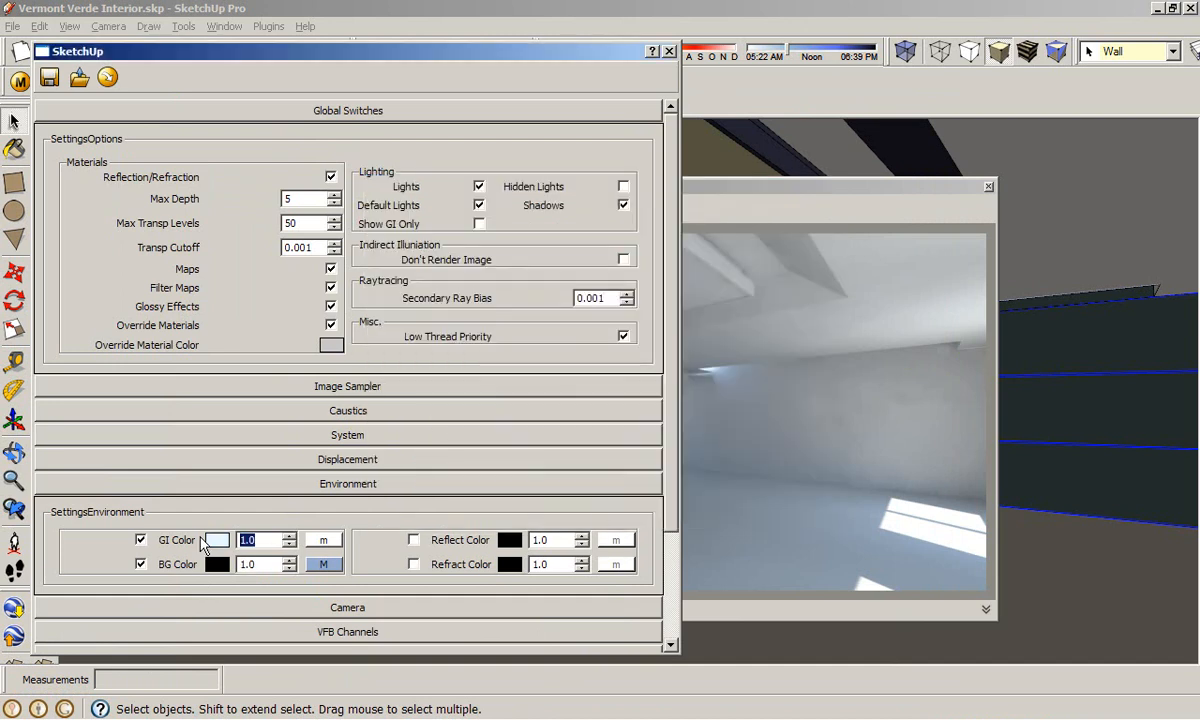
type("40")
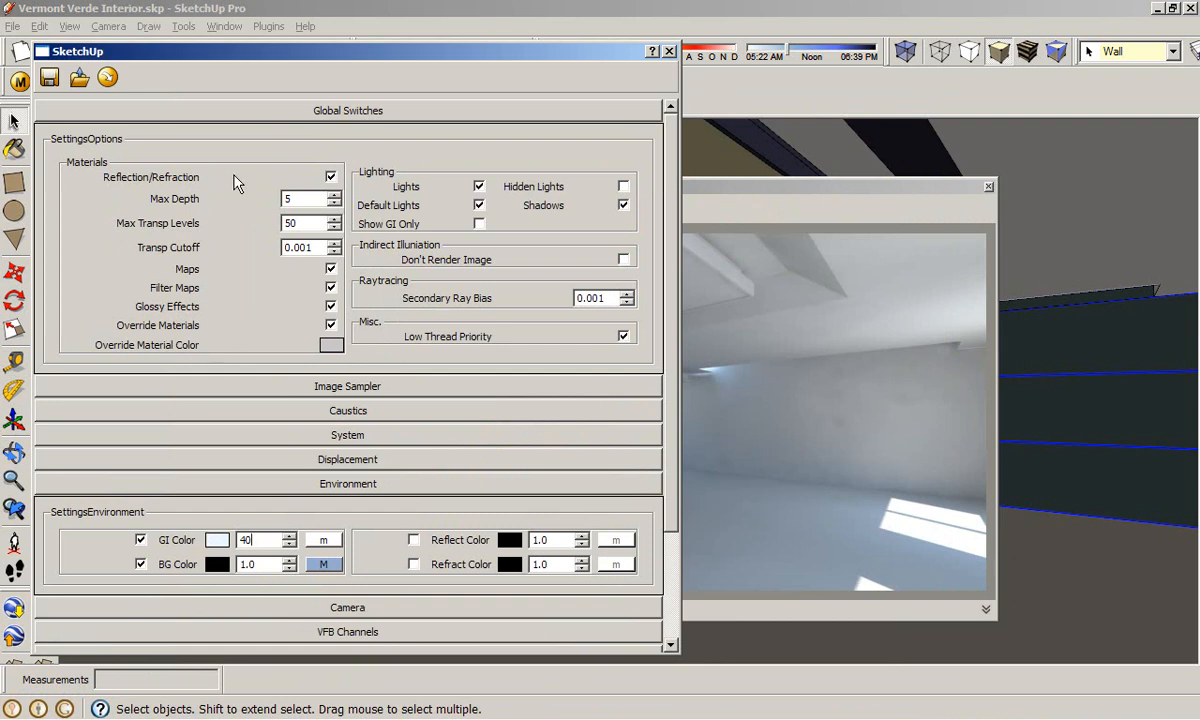
left_click(348, 110)
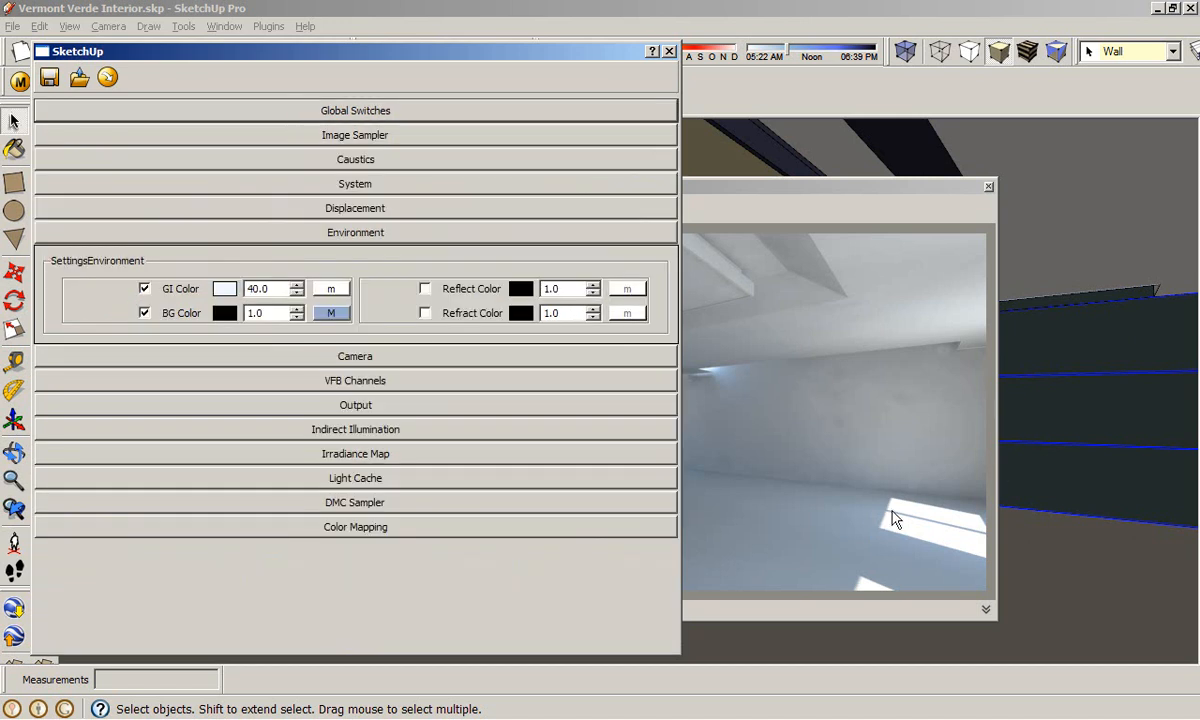
mouse_move(908, 524)
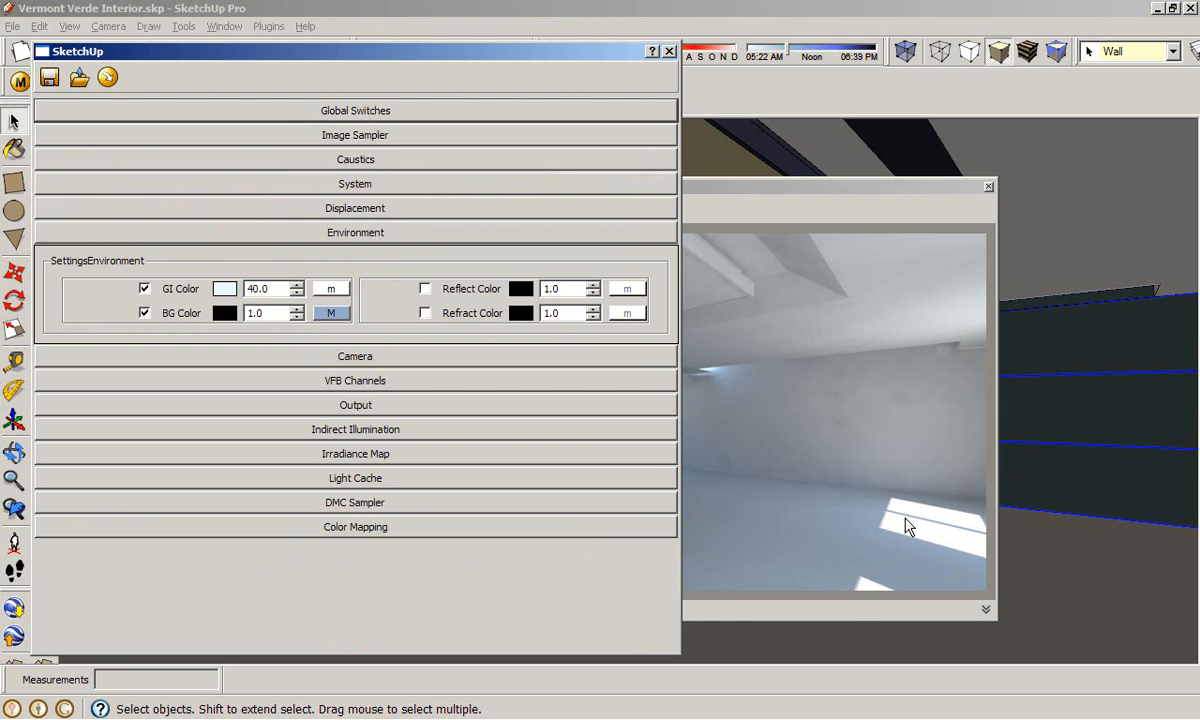
mouse_move(390, 264)
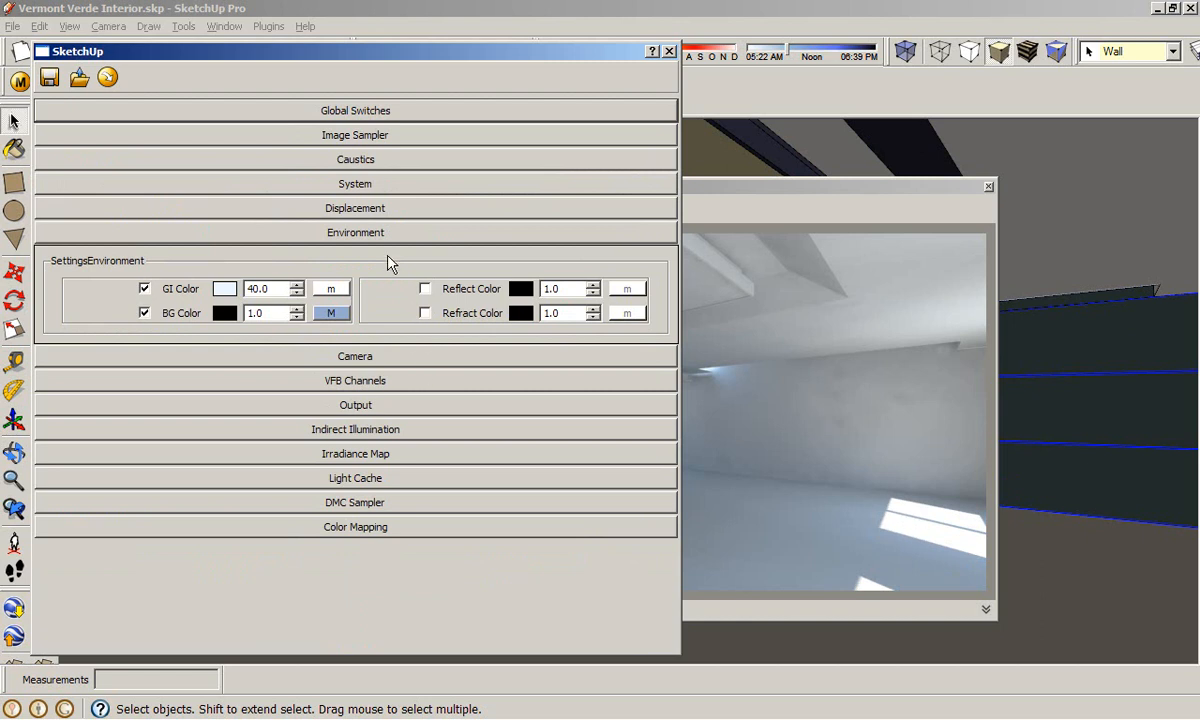
mouse_move(948, 538)
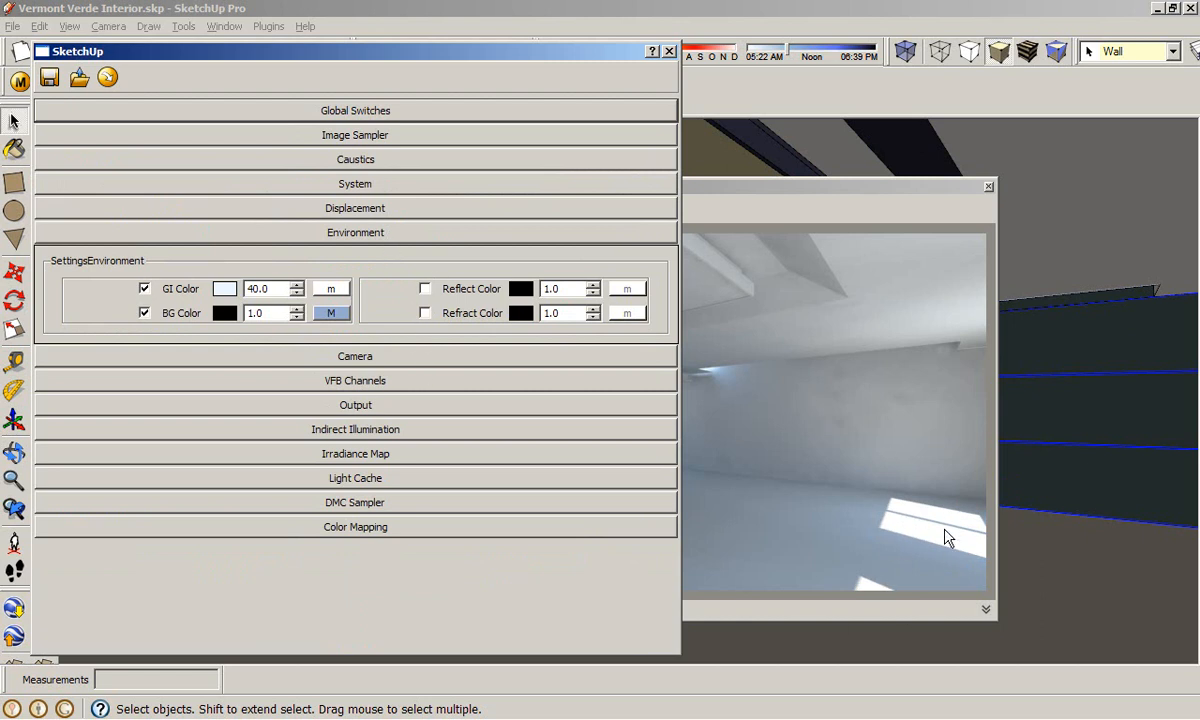
mouse_move(952, 528)
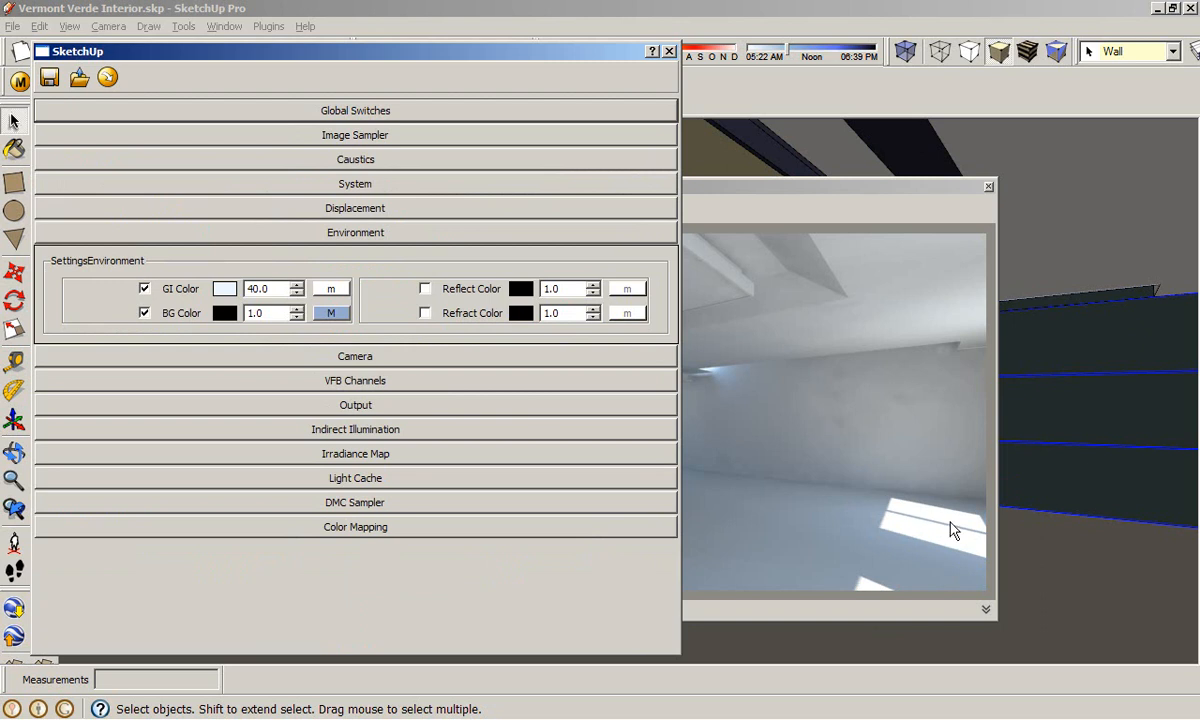
- Show the Reinhard colour mapping settings in place of the Environment rollout
left_click(354, 232)
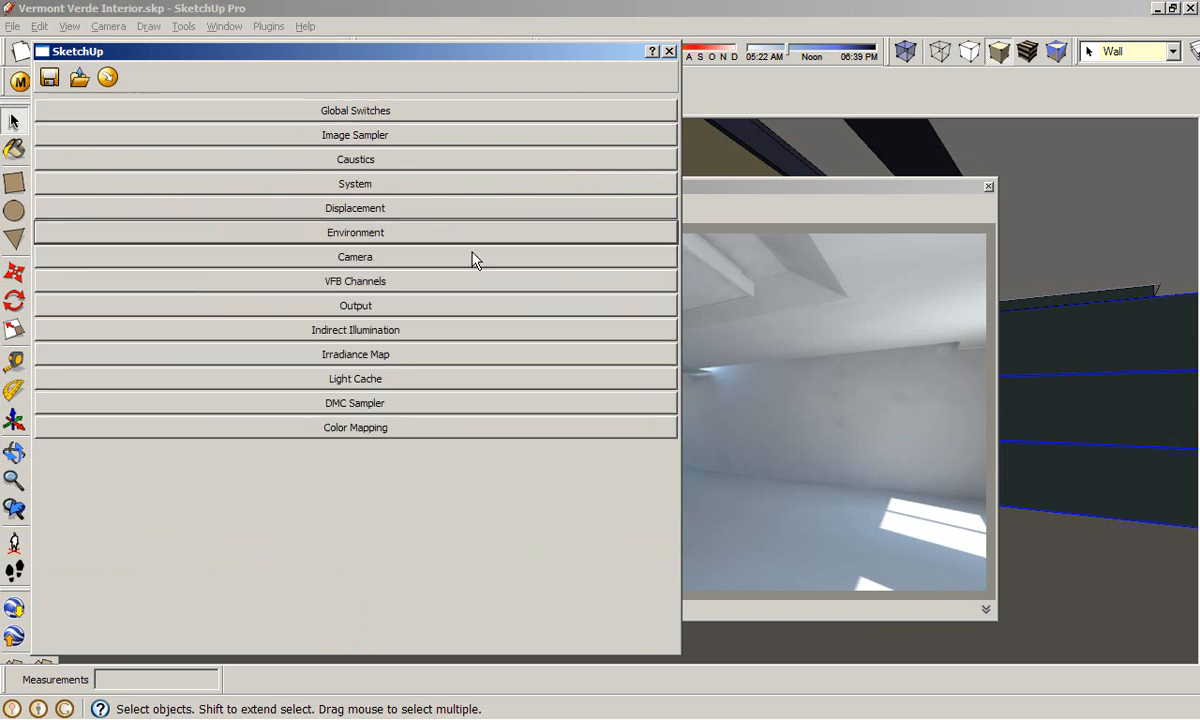
left_click(356, 428)
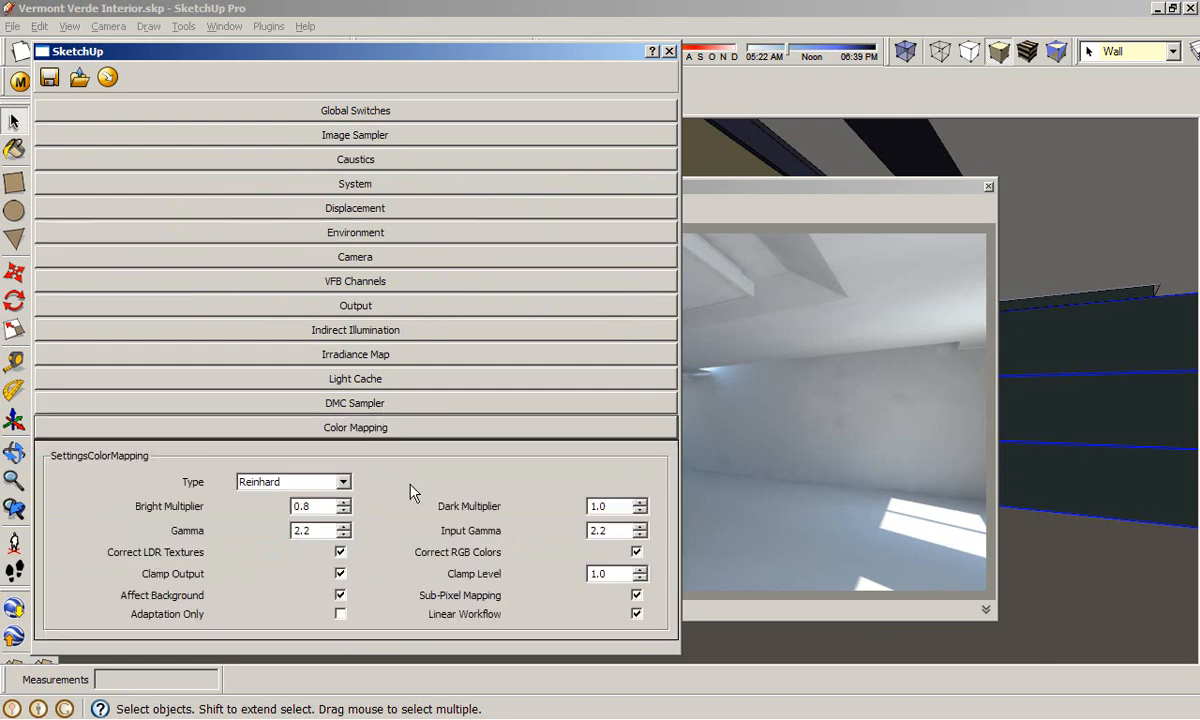
mouse_move(280, 492)
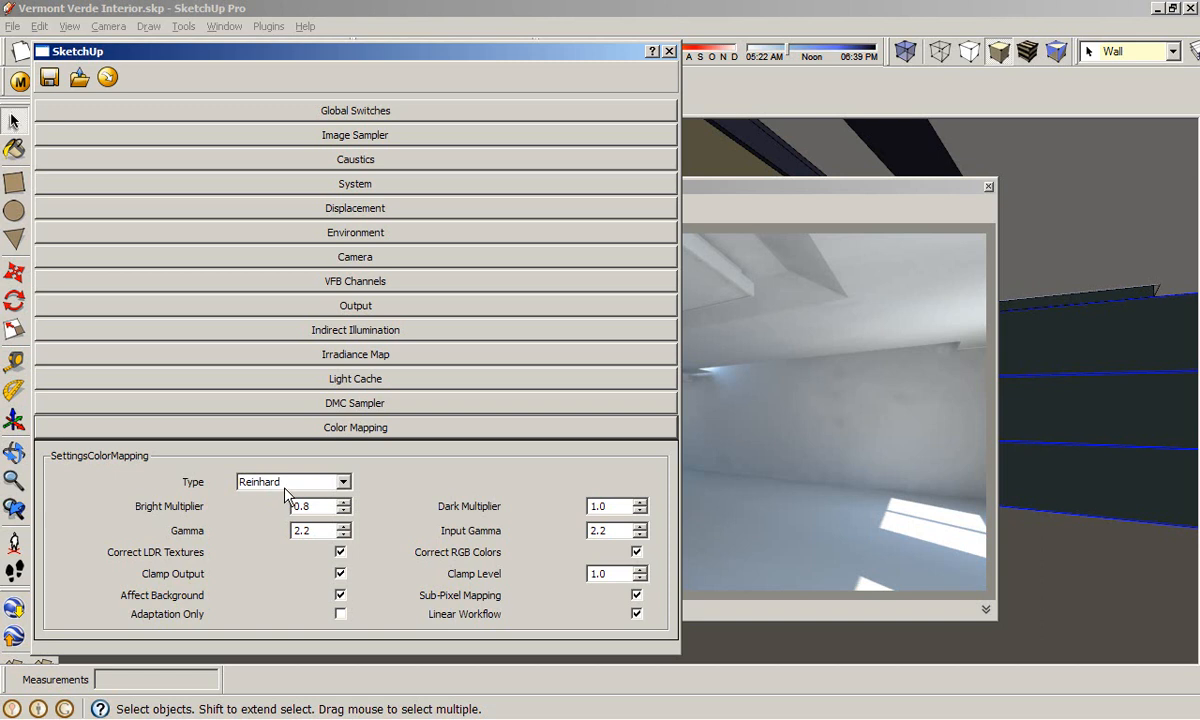
mouse_move(290, 482)
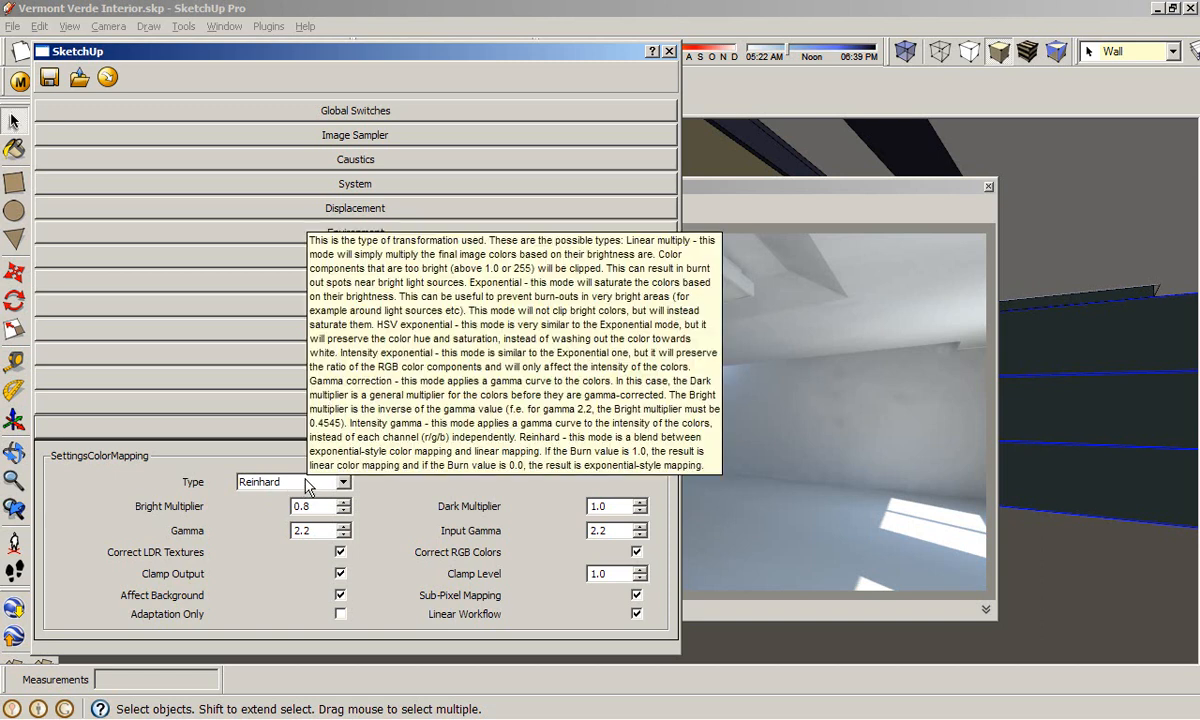
mouse_move(256, 528)
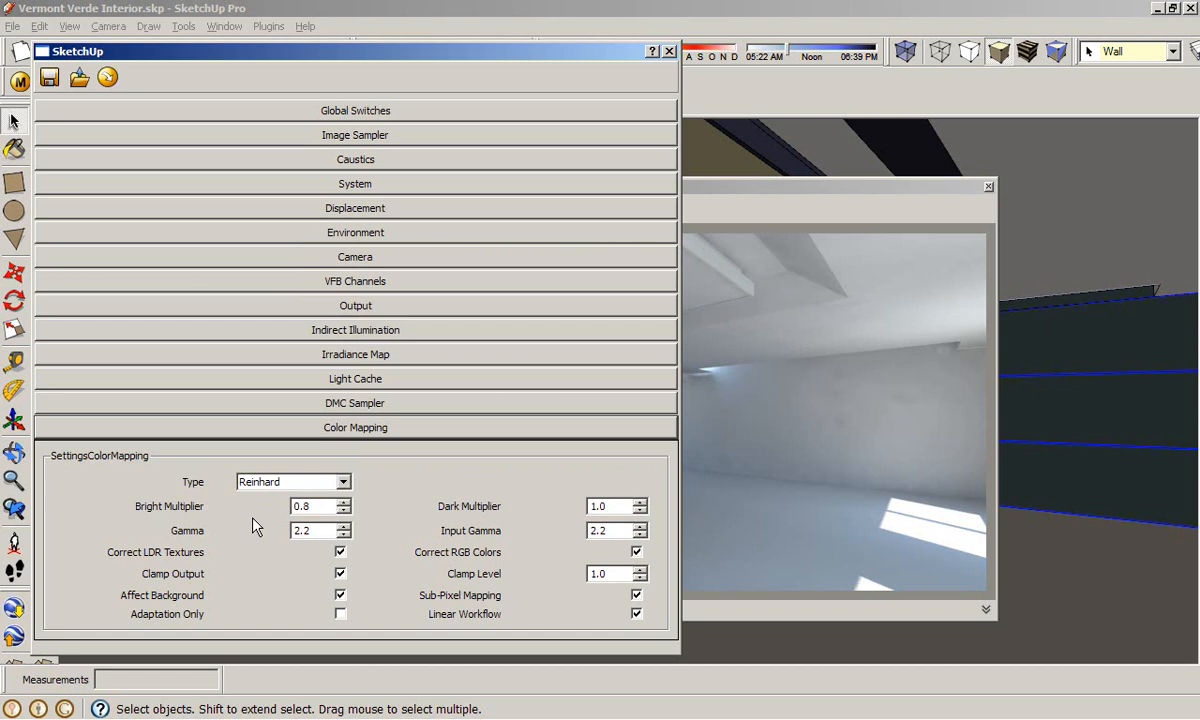
mouse_move(240, 512)
type("0.35")
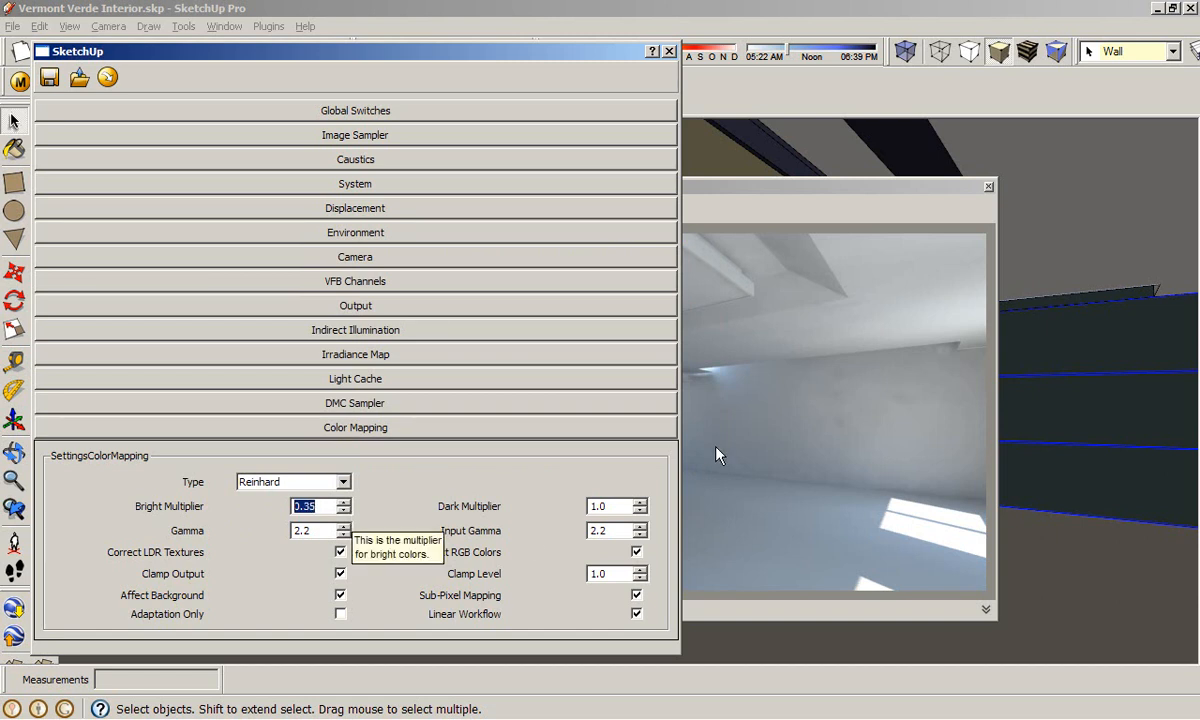
mouse_move(920, 504)
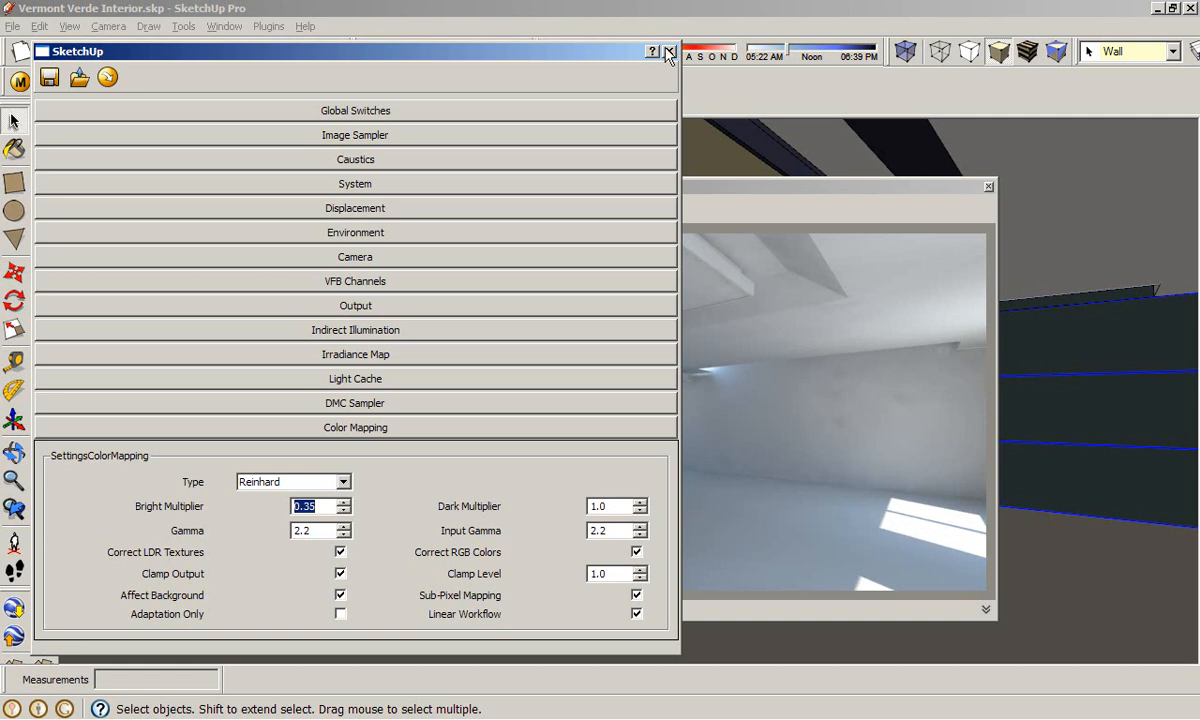
- Close the render options editor while the brighter room render processes
left_click(668, 52)
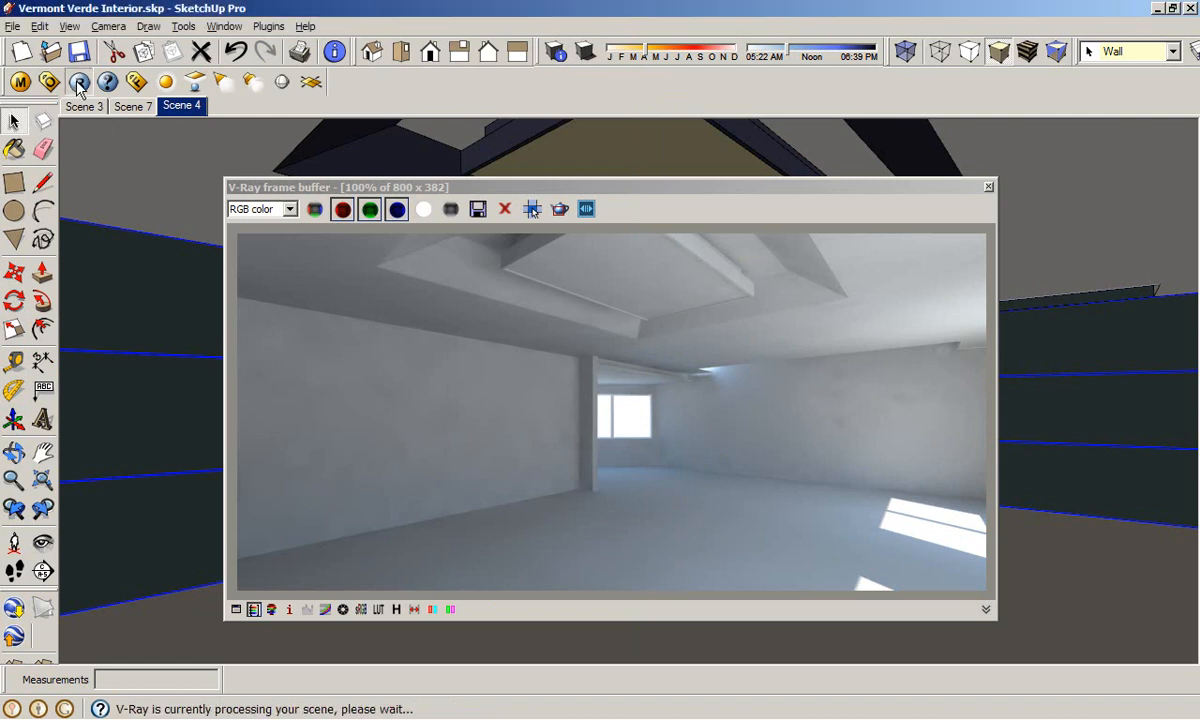
mouse_move(650, 420)
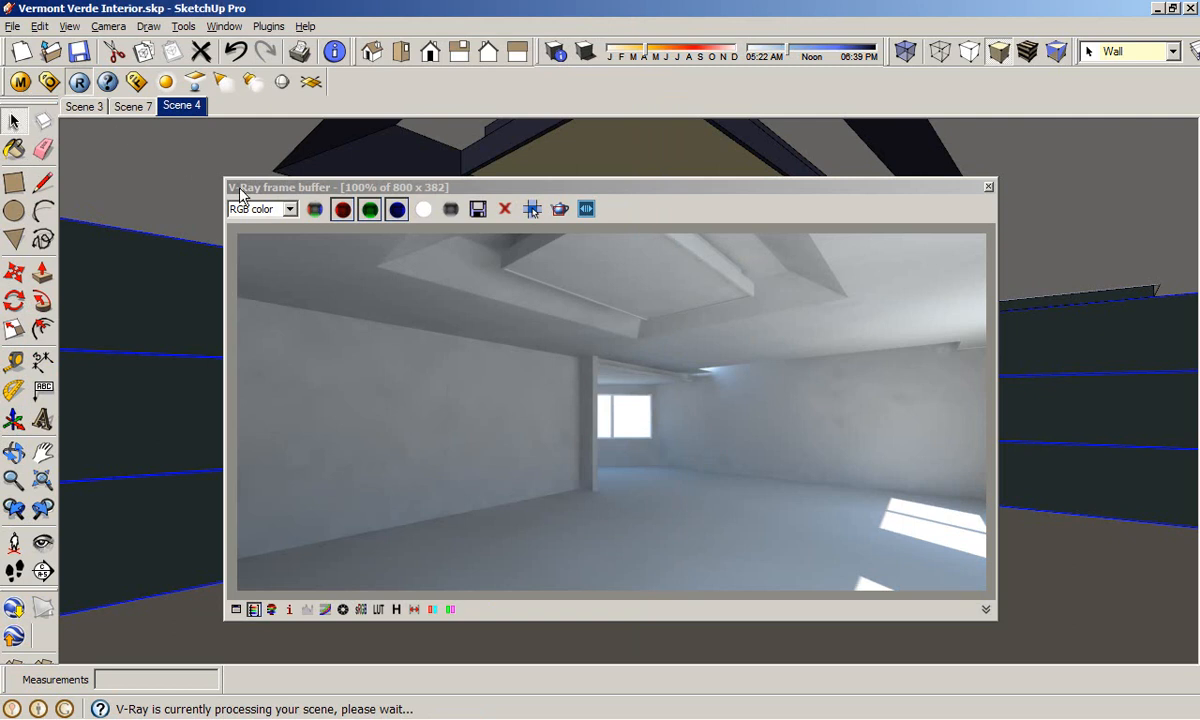
mouse_move(594, 520)
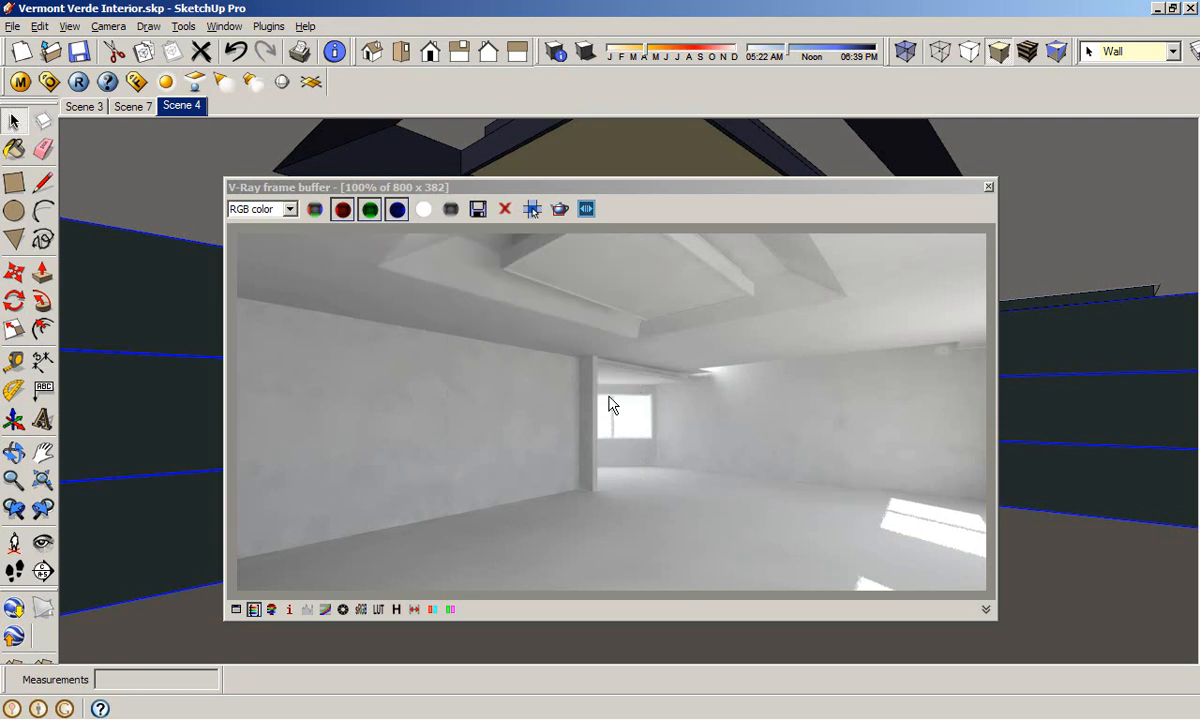
mouse_move(556, 428)
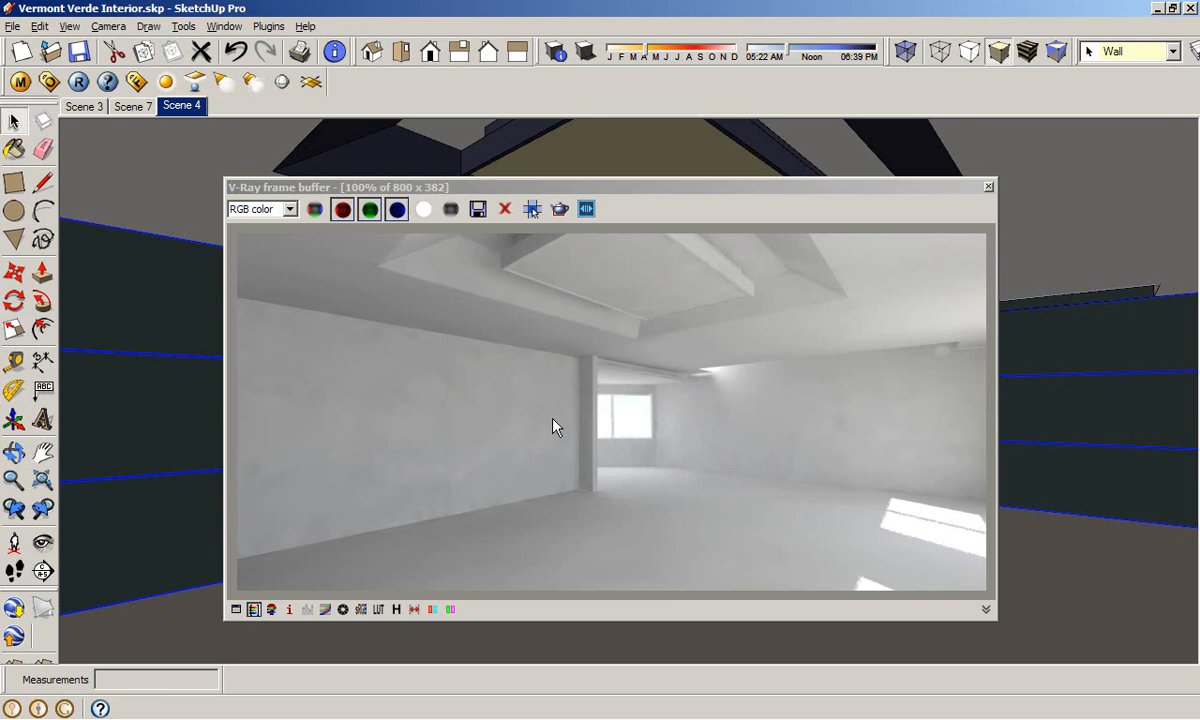
mouse_move(616, 416)
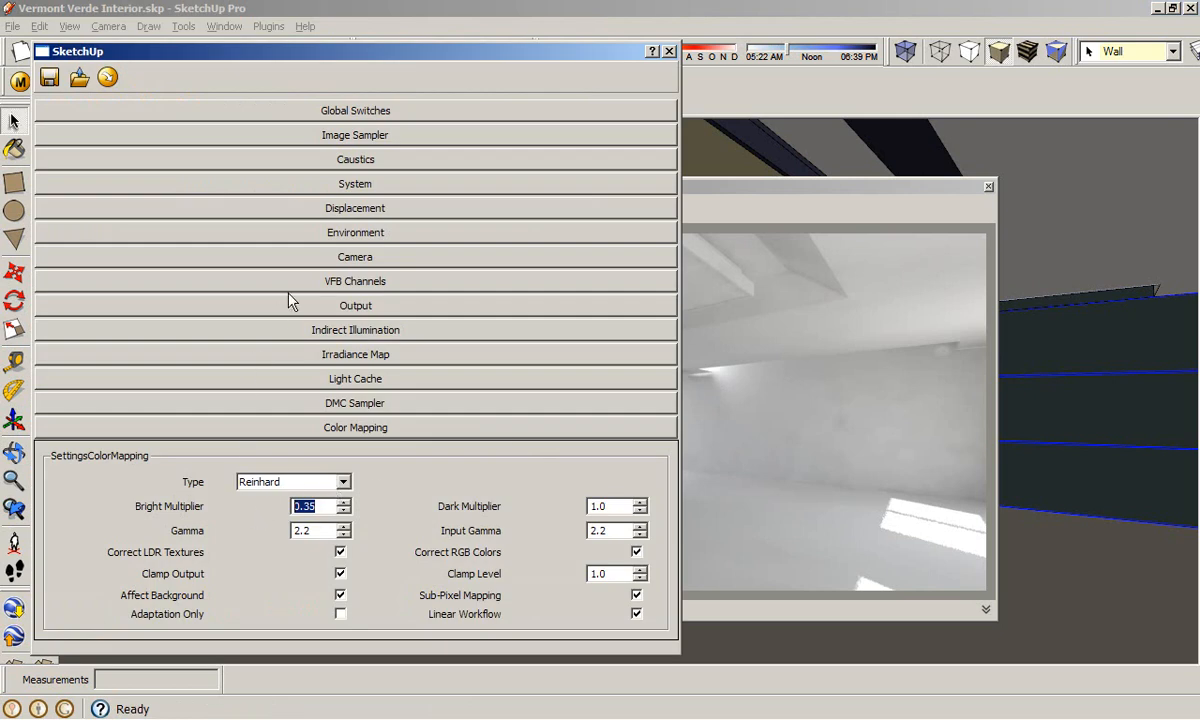
- Review the Environment GI strength of 40 and Global Switches, then close the render settings
left_click(348, 232)
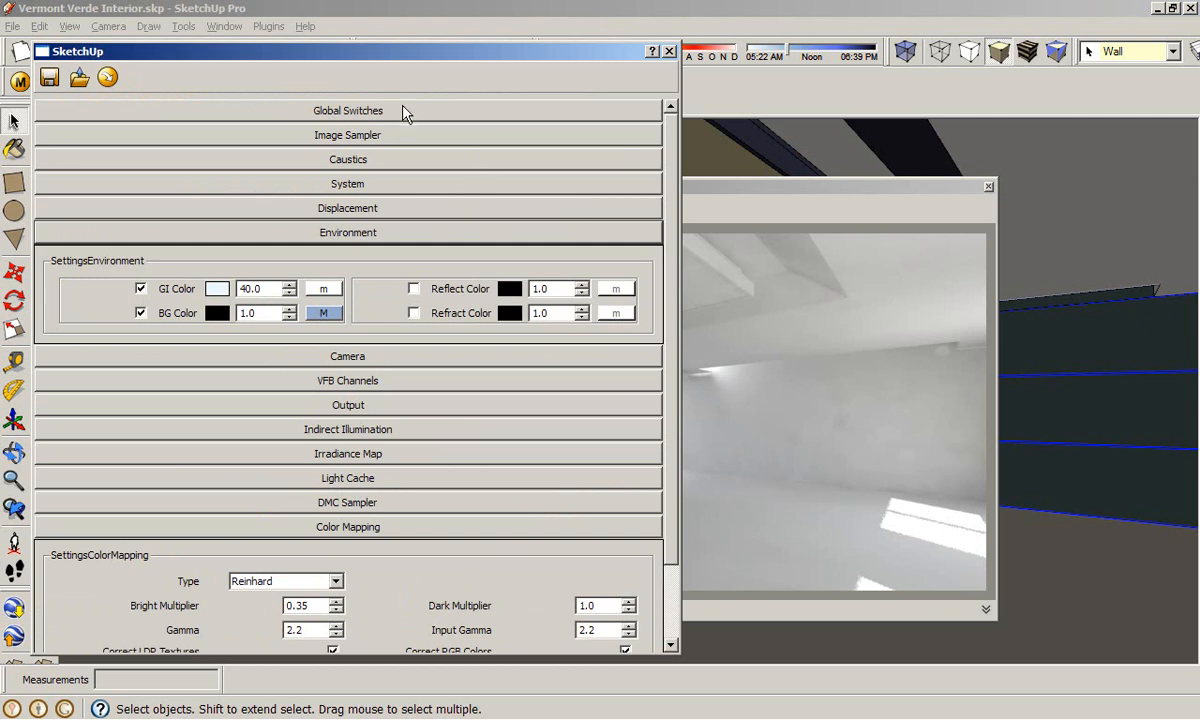
left_click(348, 110)
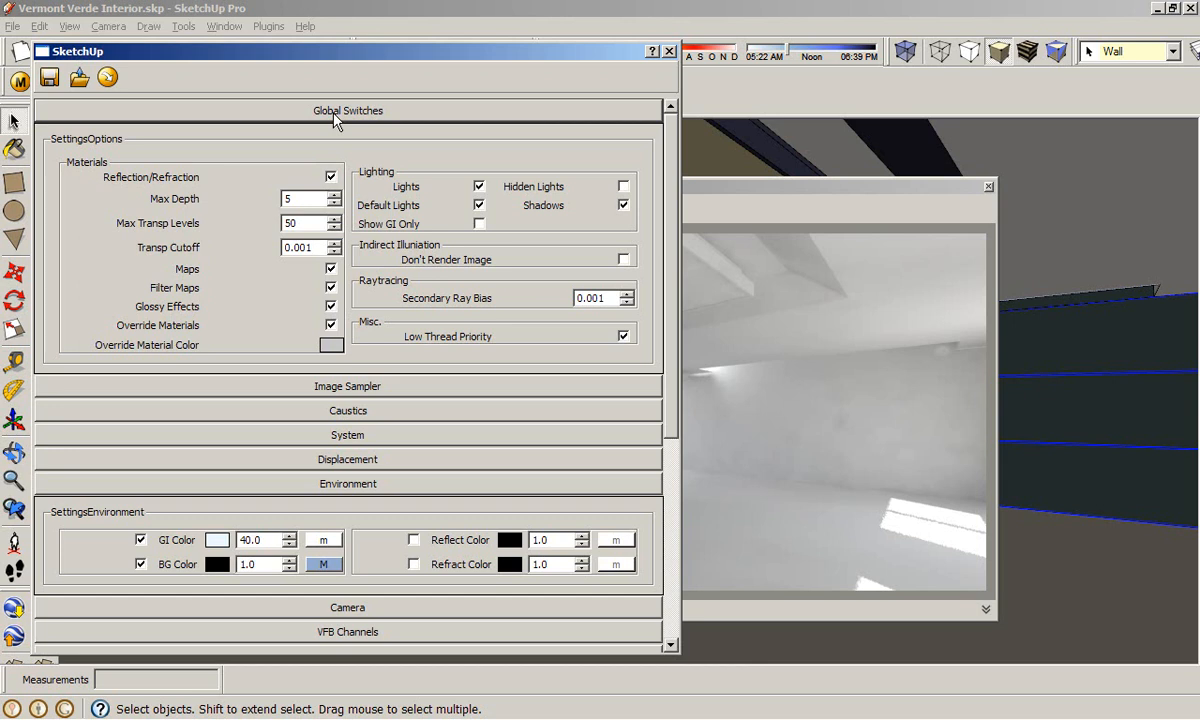
mouse_move(372, 196)
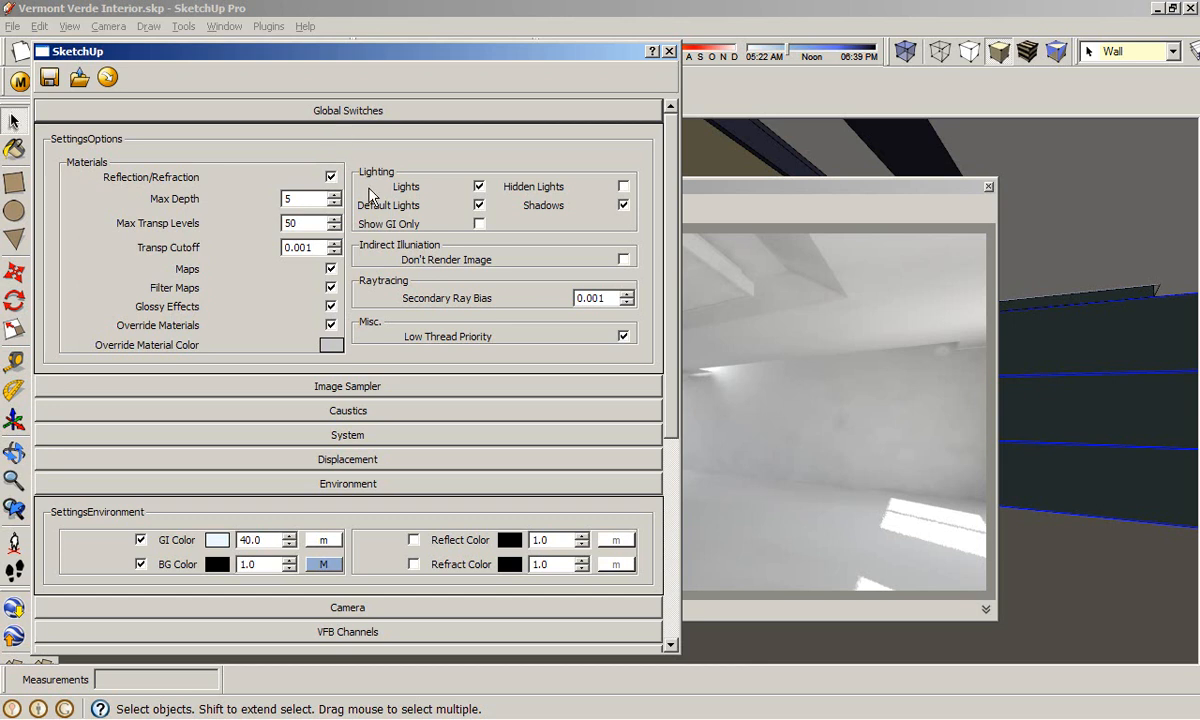
mouse_move(378, 212)
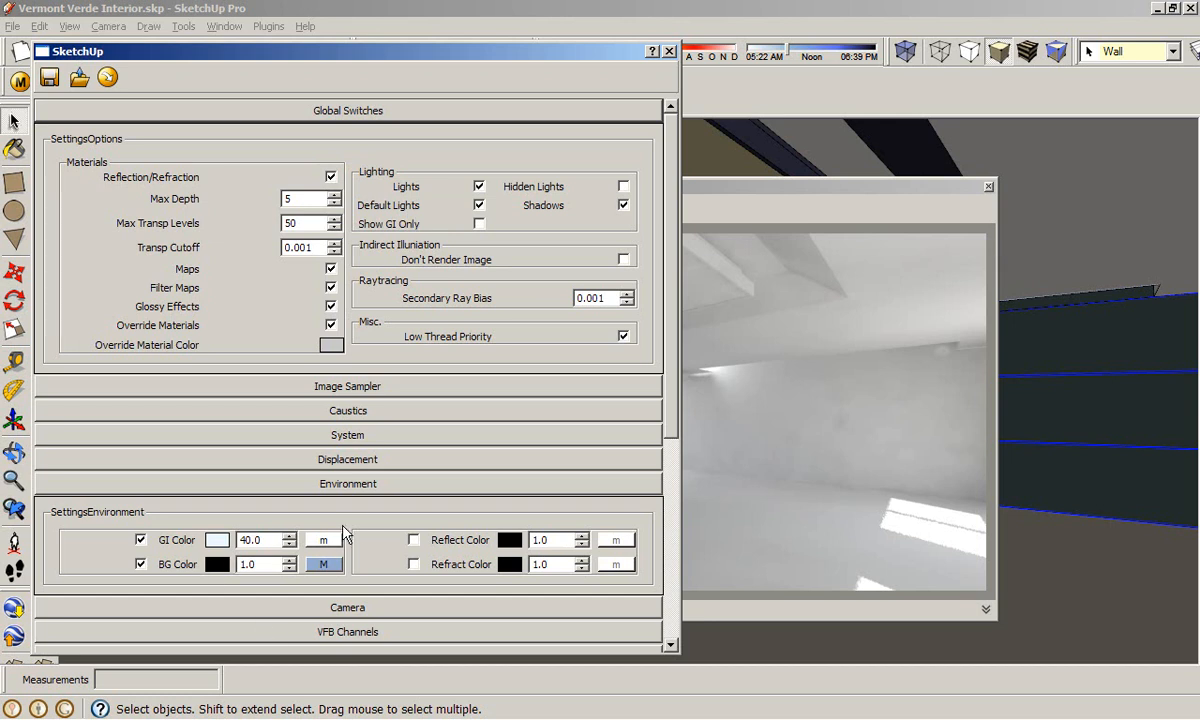
mouse_move(338, 530)
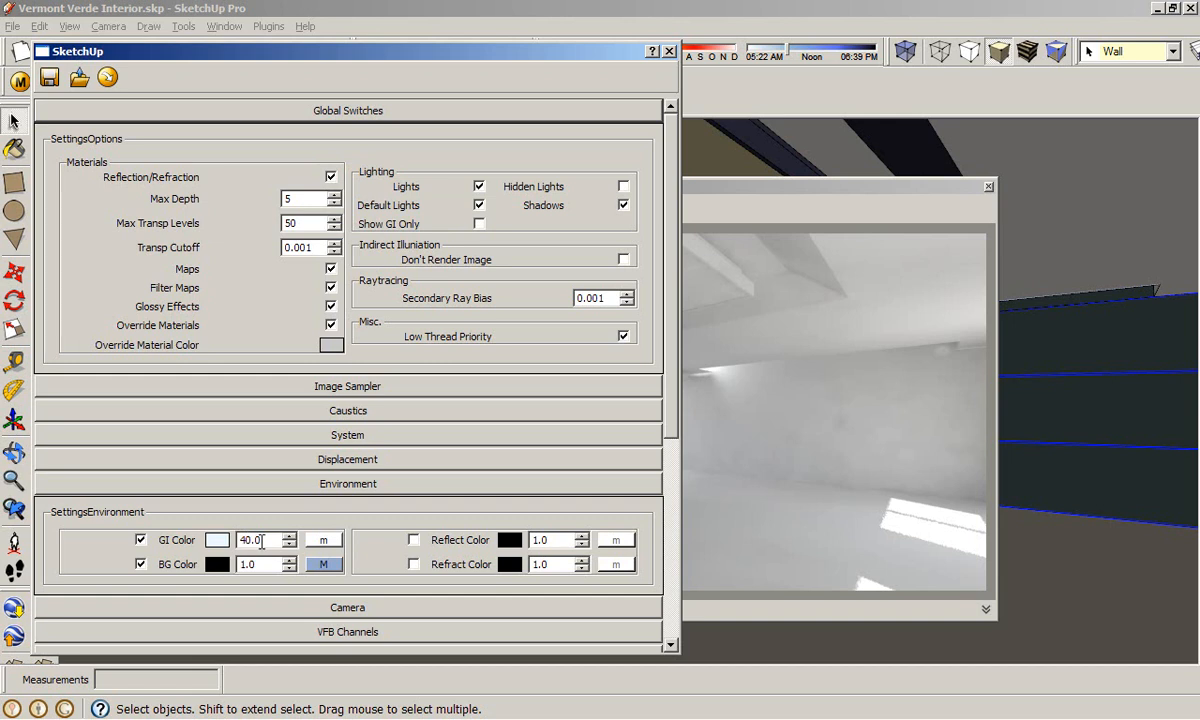
mouse_move(304, 492)
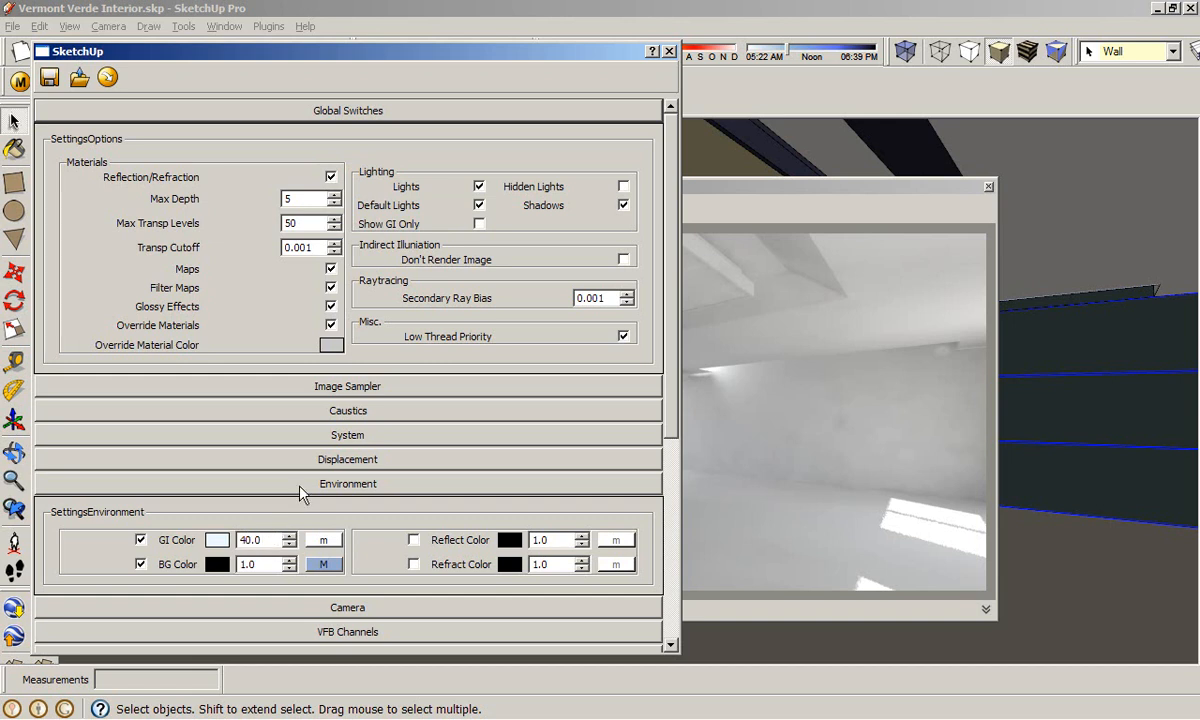
mouse_move(316, 488)
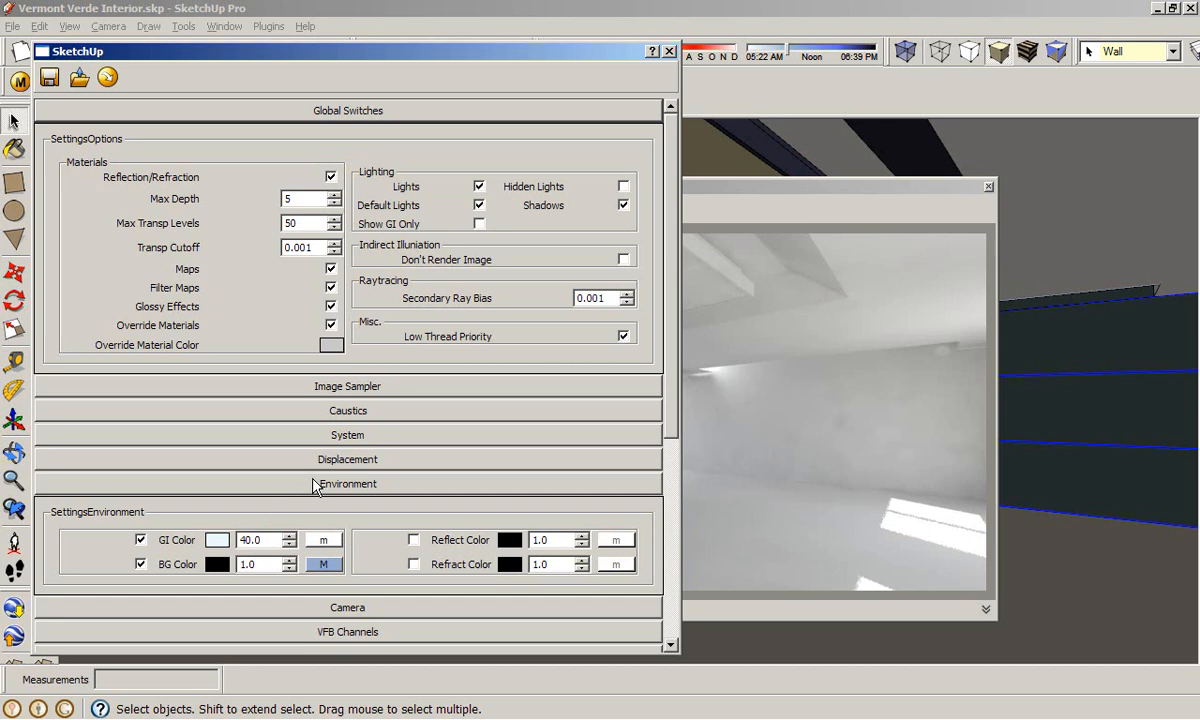
left_click(348, 482)
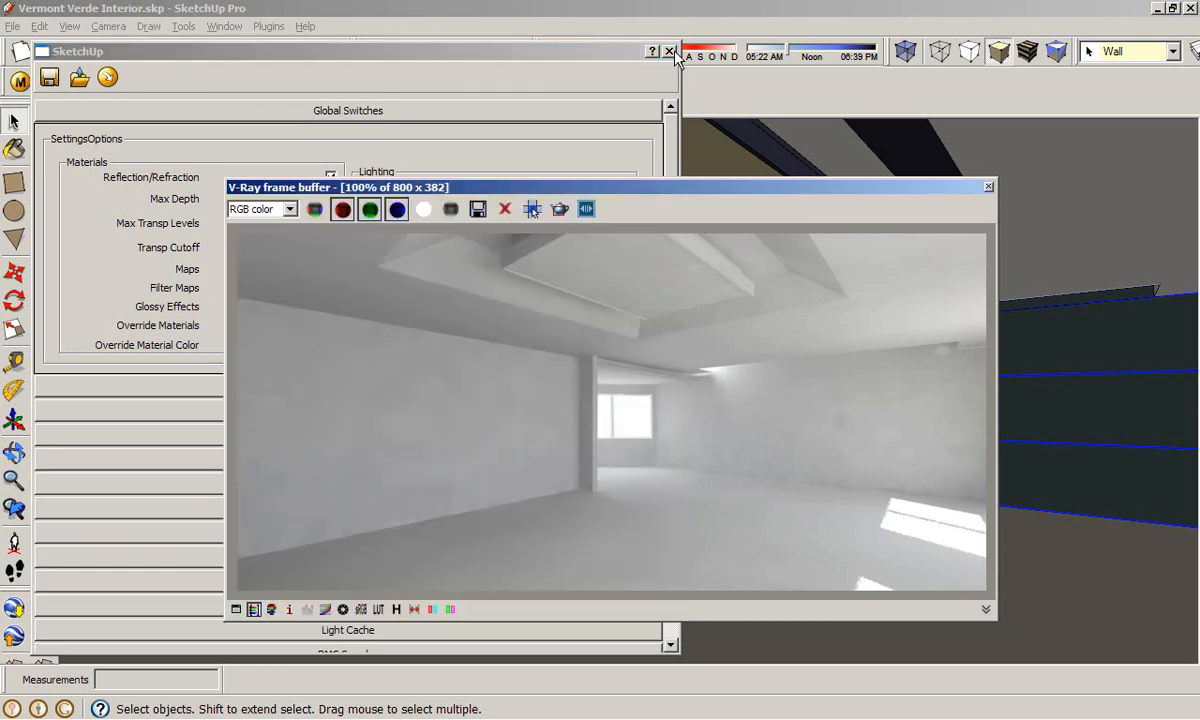
left_click(670, 52)
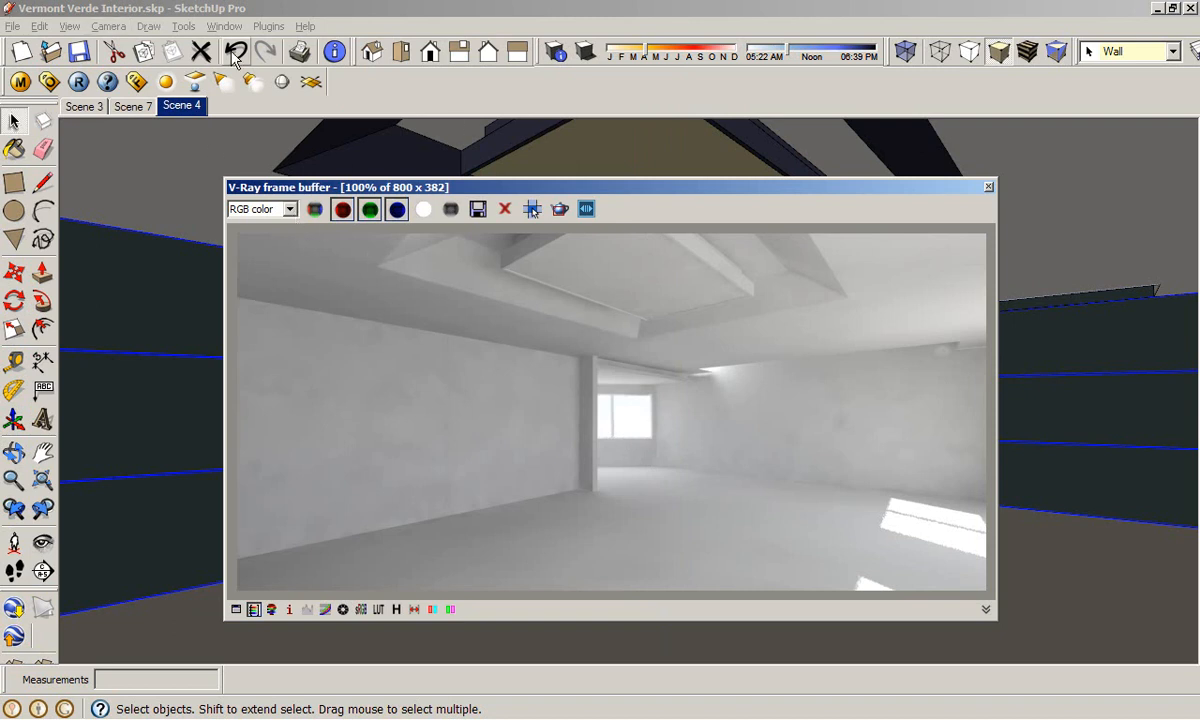
- Make the Spotlight and Rec Lights layers visible via the Layers manager
left_click(224, 26)
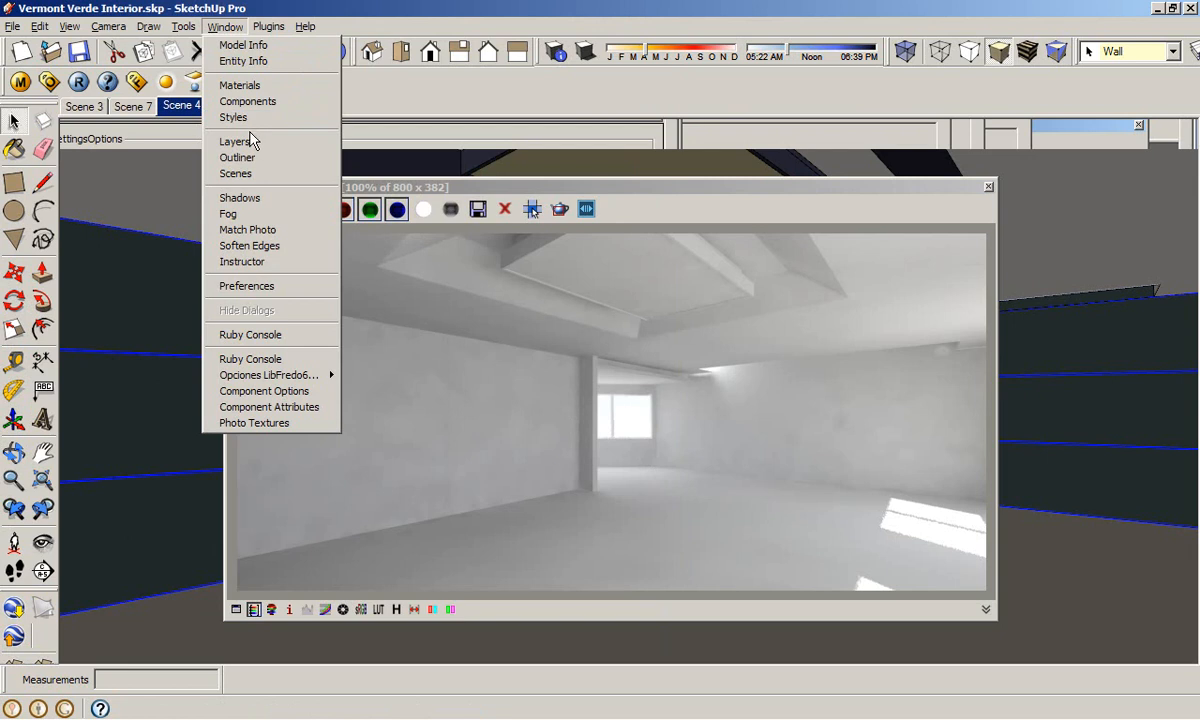
left_click(236, 140)
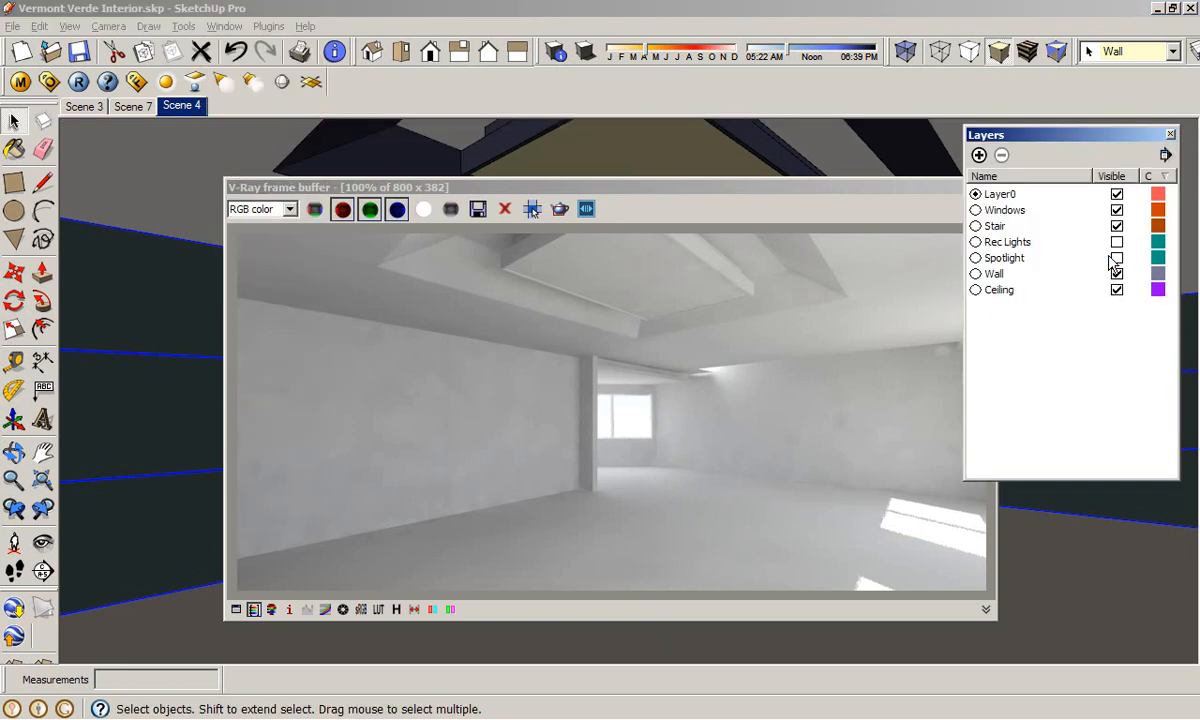
left_click(1004, 256)
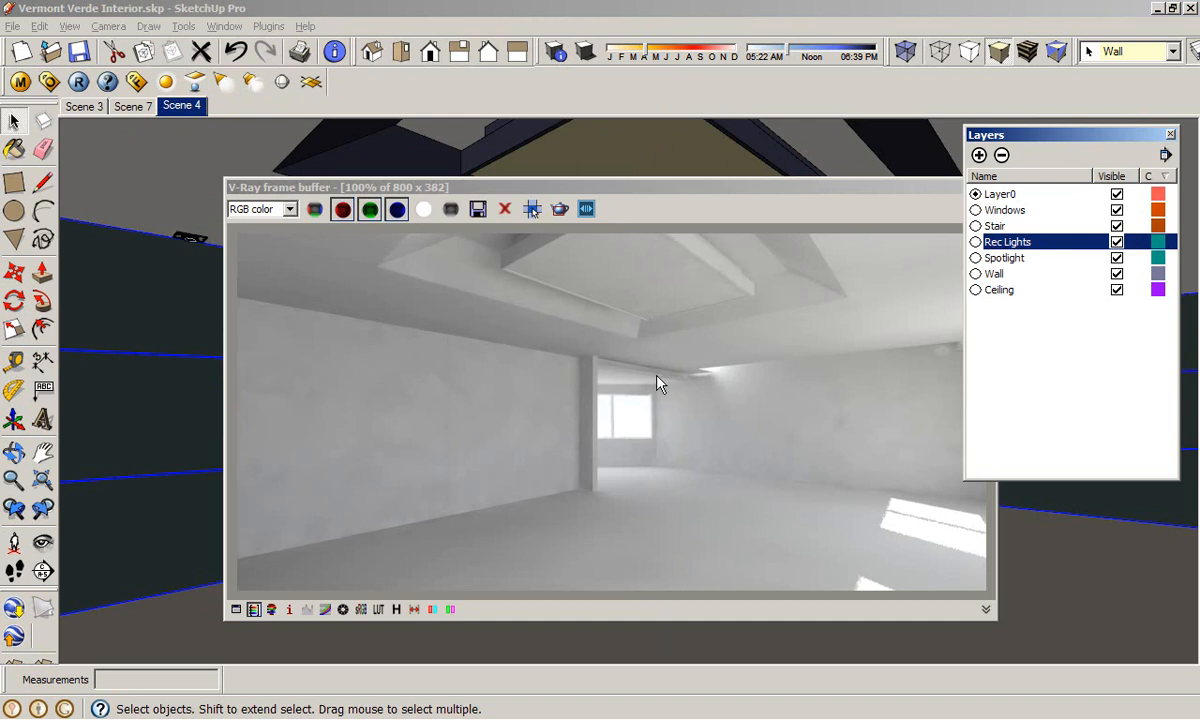
mouse_move(784, 196)
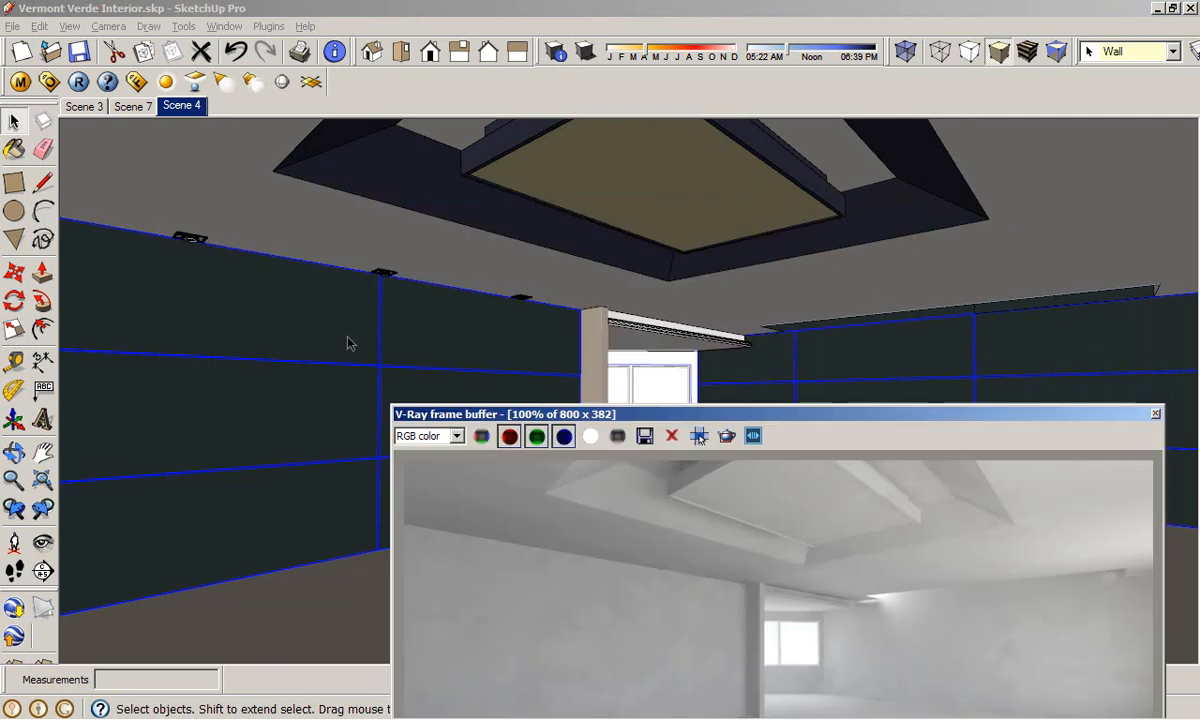
mouse_move(160, 238)
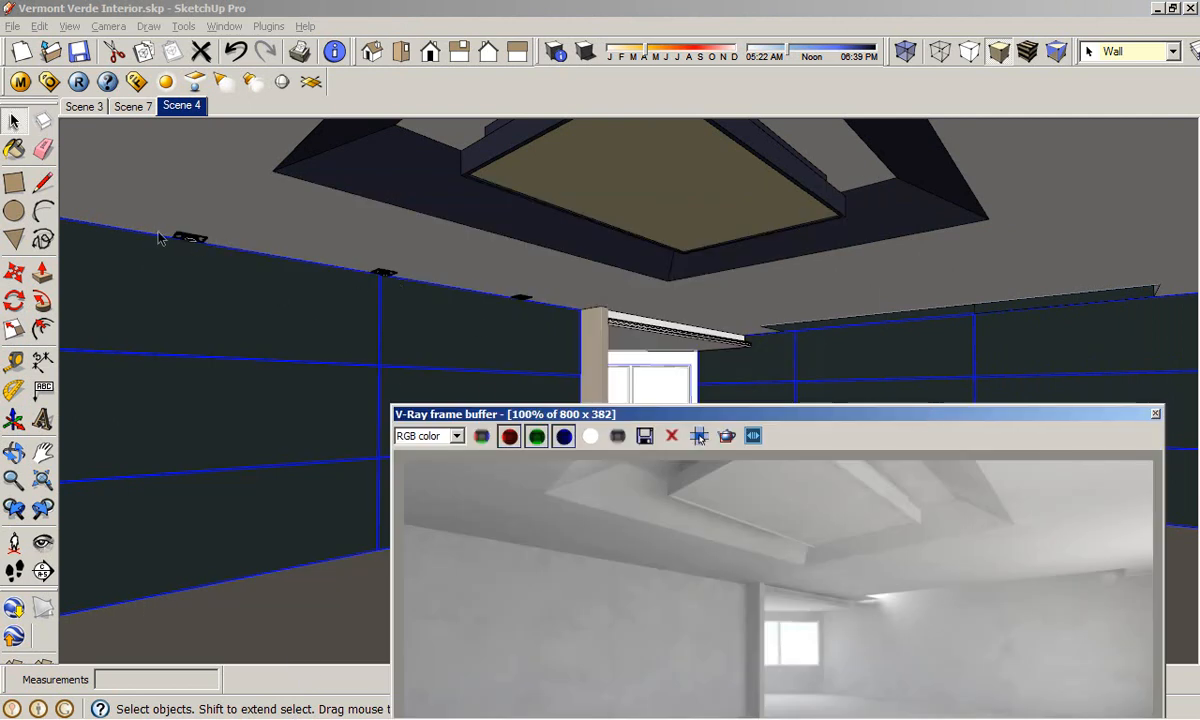
mouse_move(624, 324)
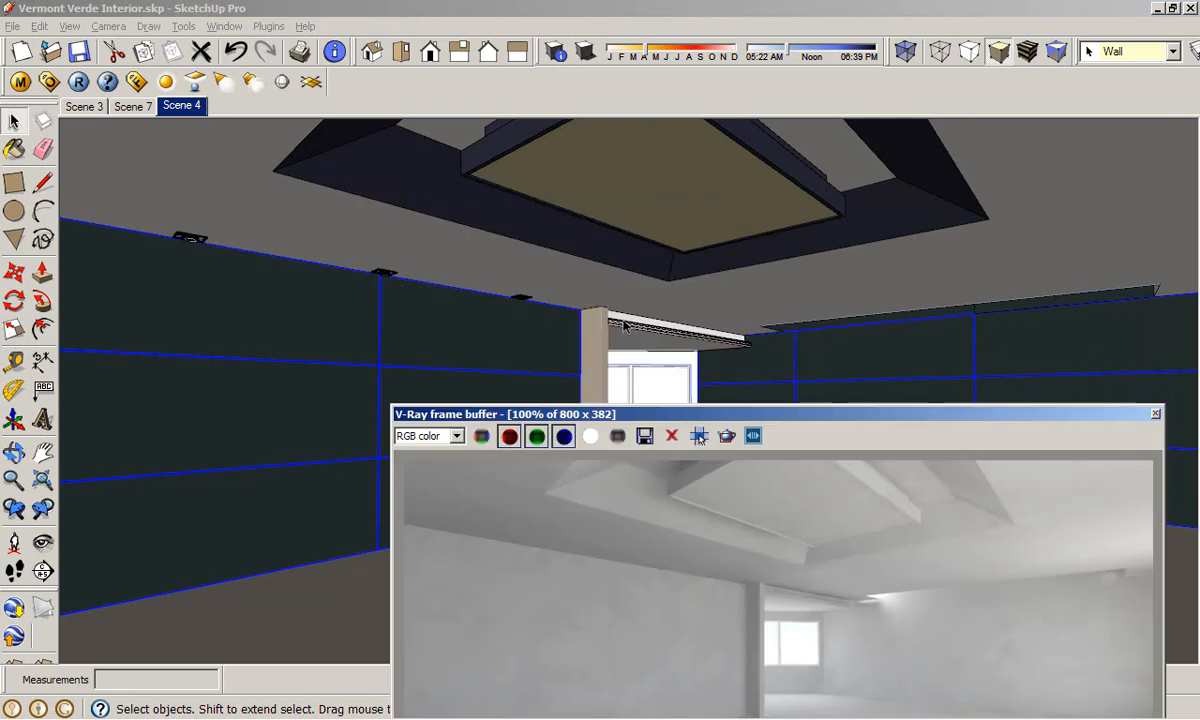
mouse_move(688, 138)
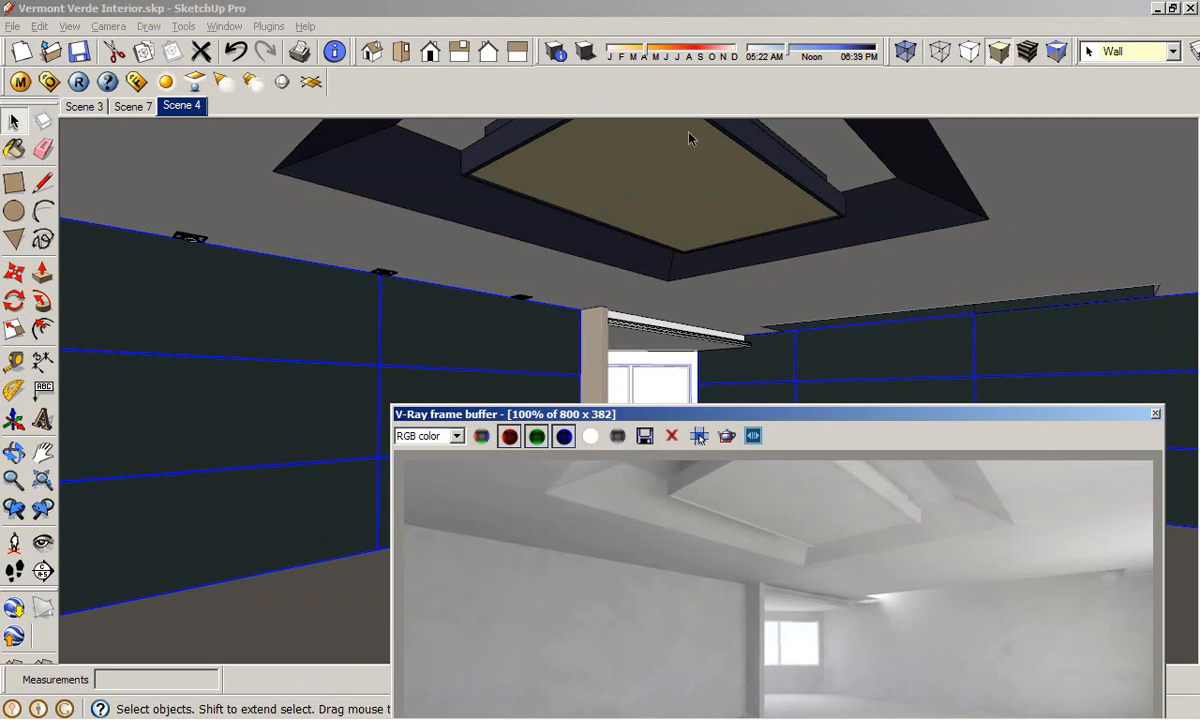
mouse_move(752, 432)
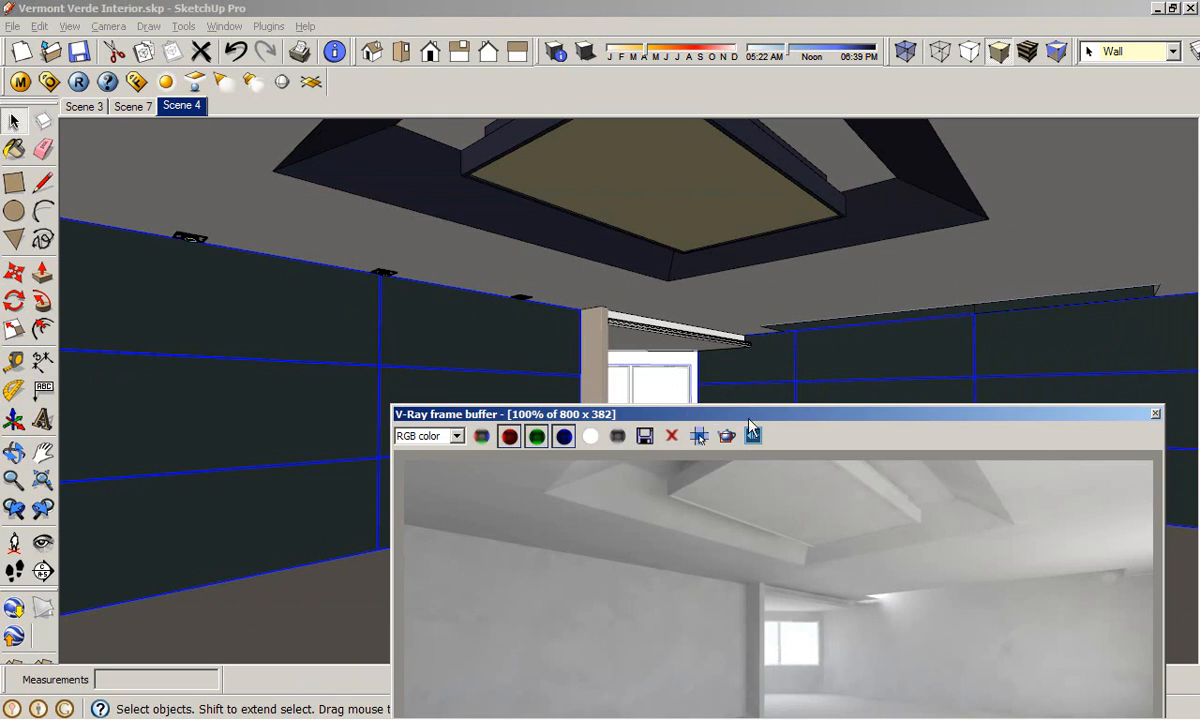
- Render the Scene 4 interior again so the wall spotlights appear
left_click_drag(750, 414, 578, 164)
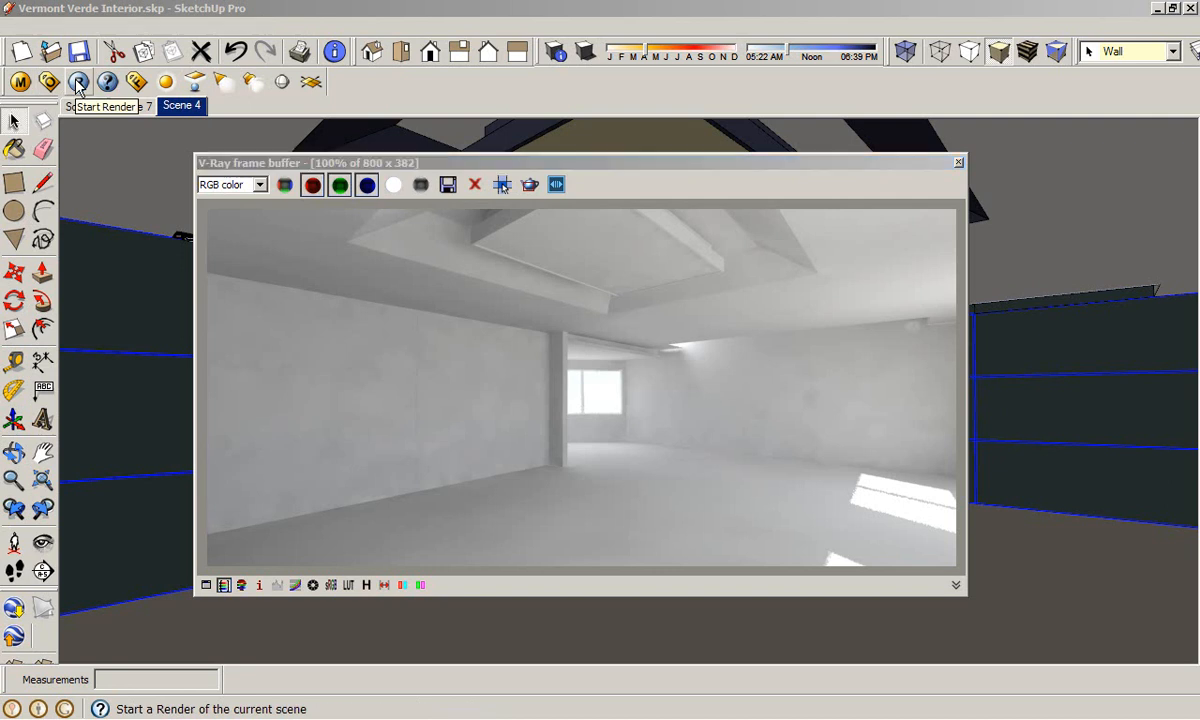
left_click(78, 82)
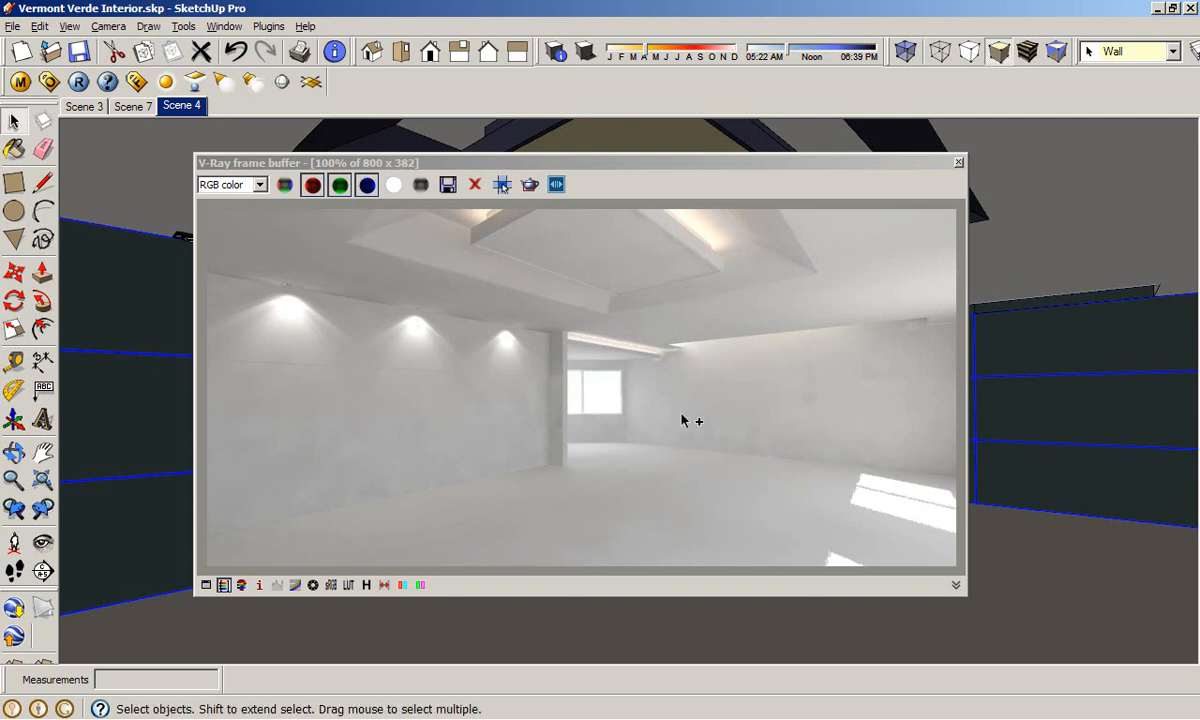
mouse_move(492, 406)
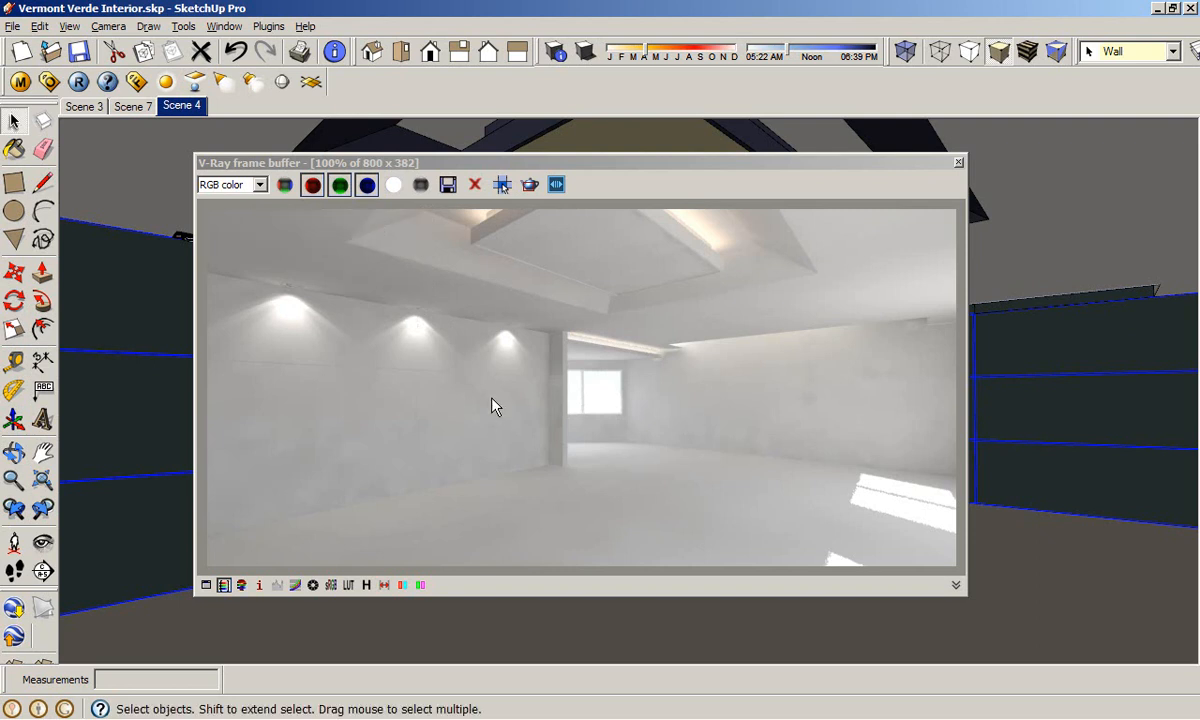
mouse_move(480, 324)
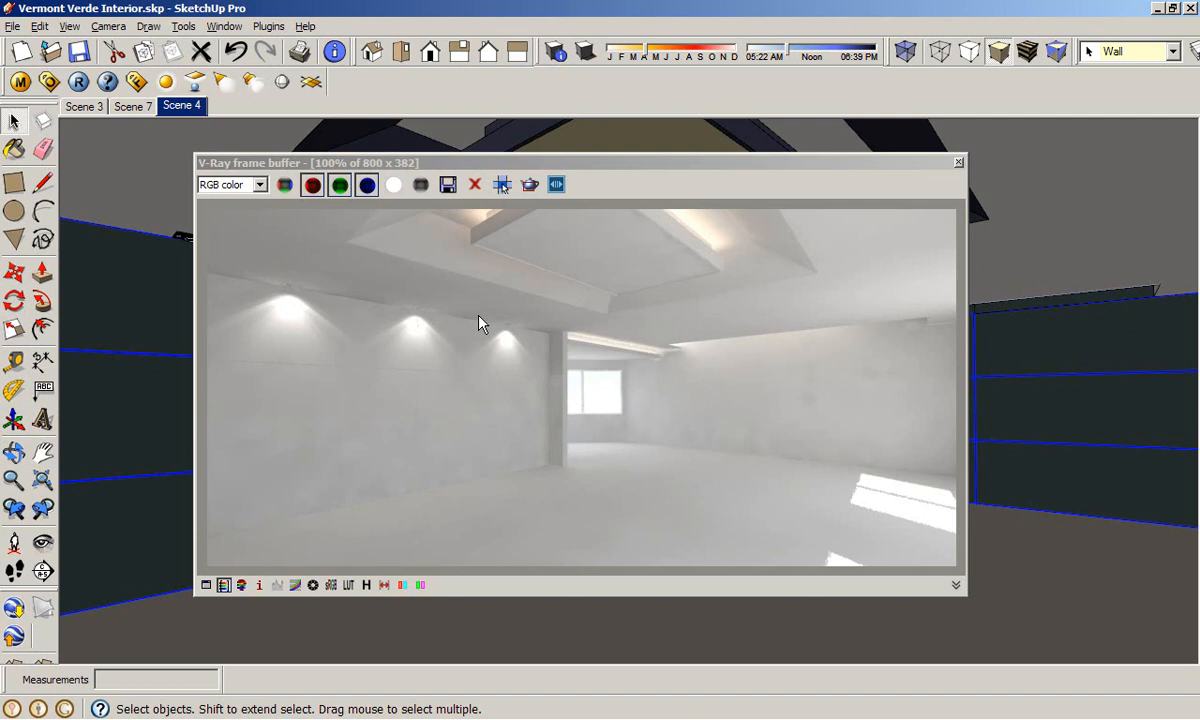
mouse_move(572, 312)
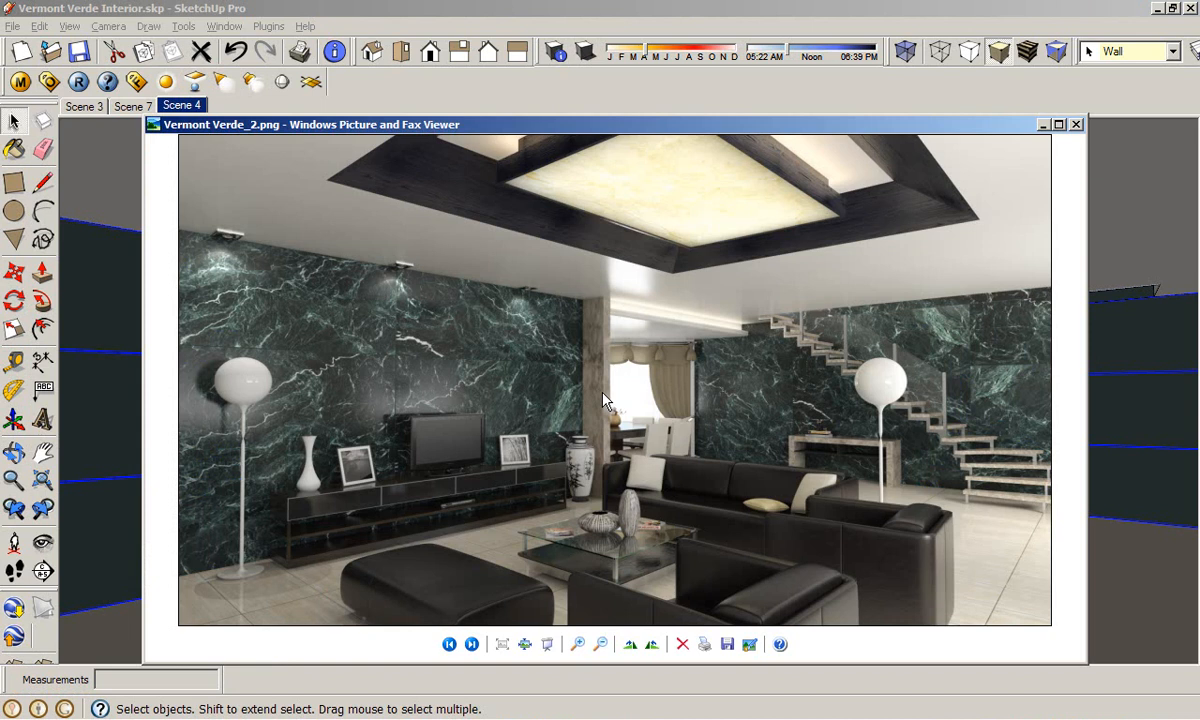
mouse_move(204, 276)
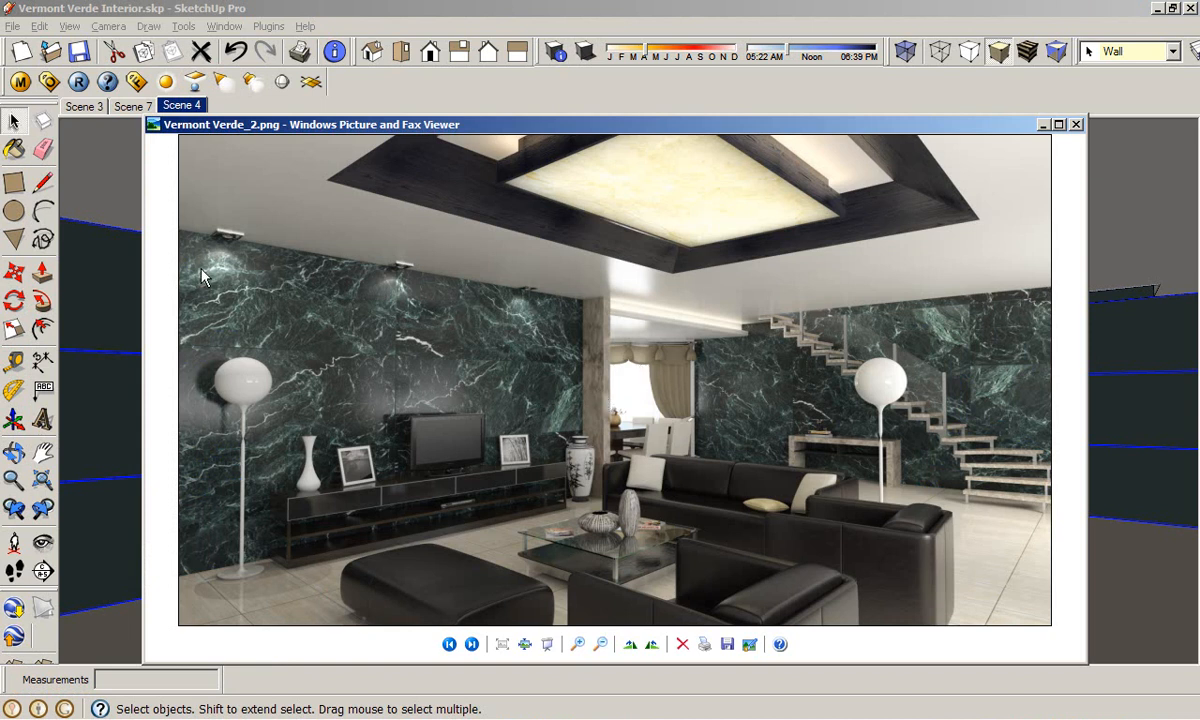
mouse_move(660, 318)
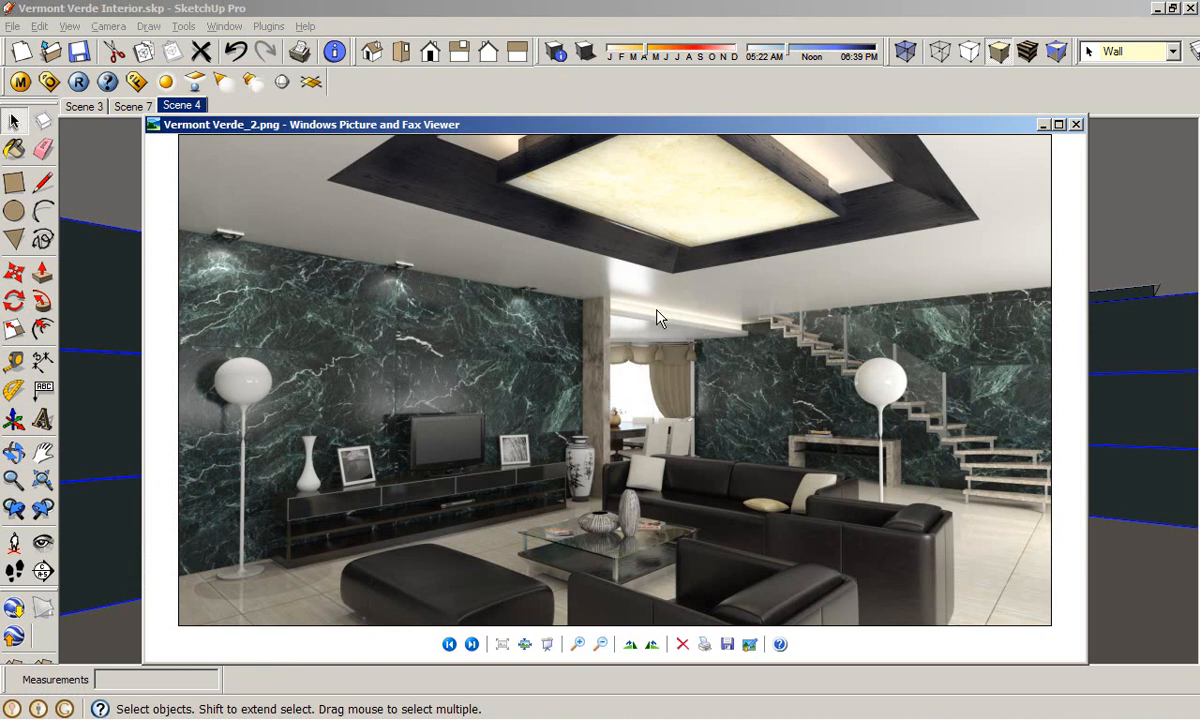
mouse_move(500, 582)
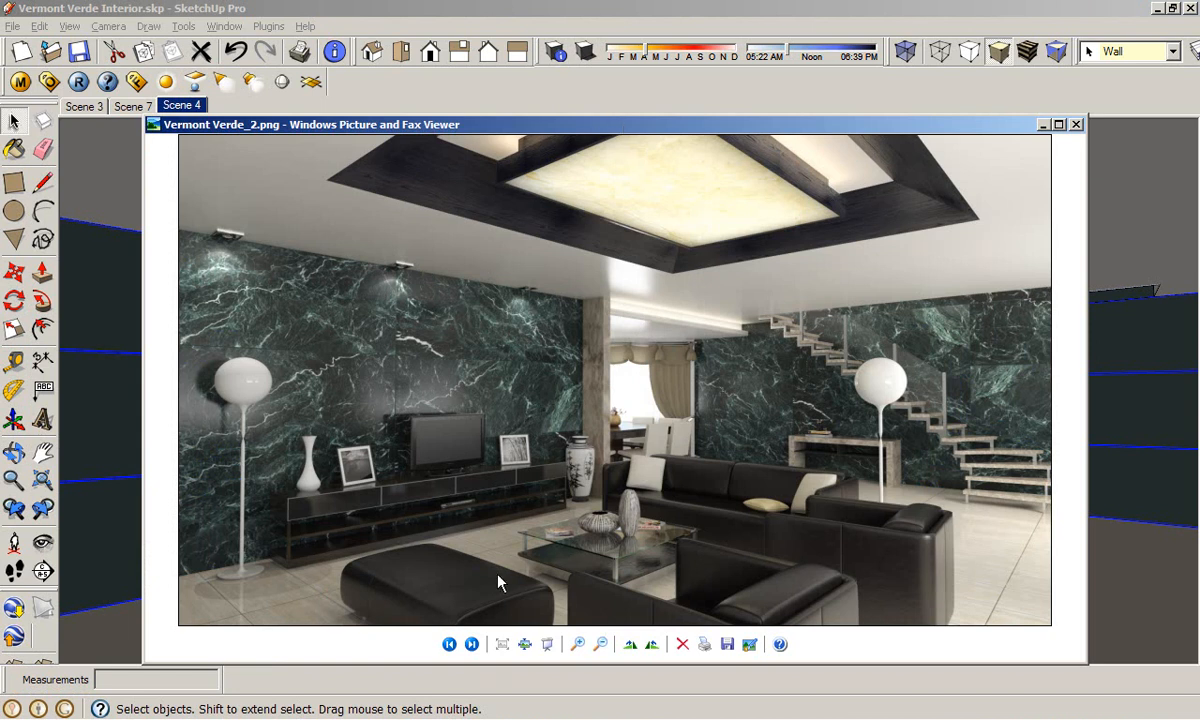